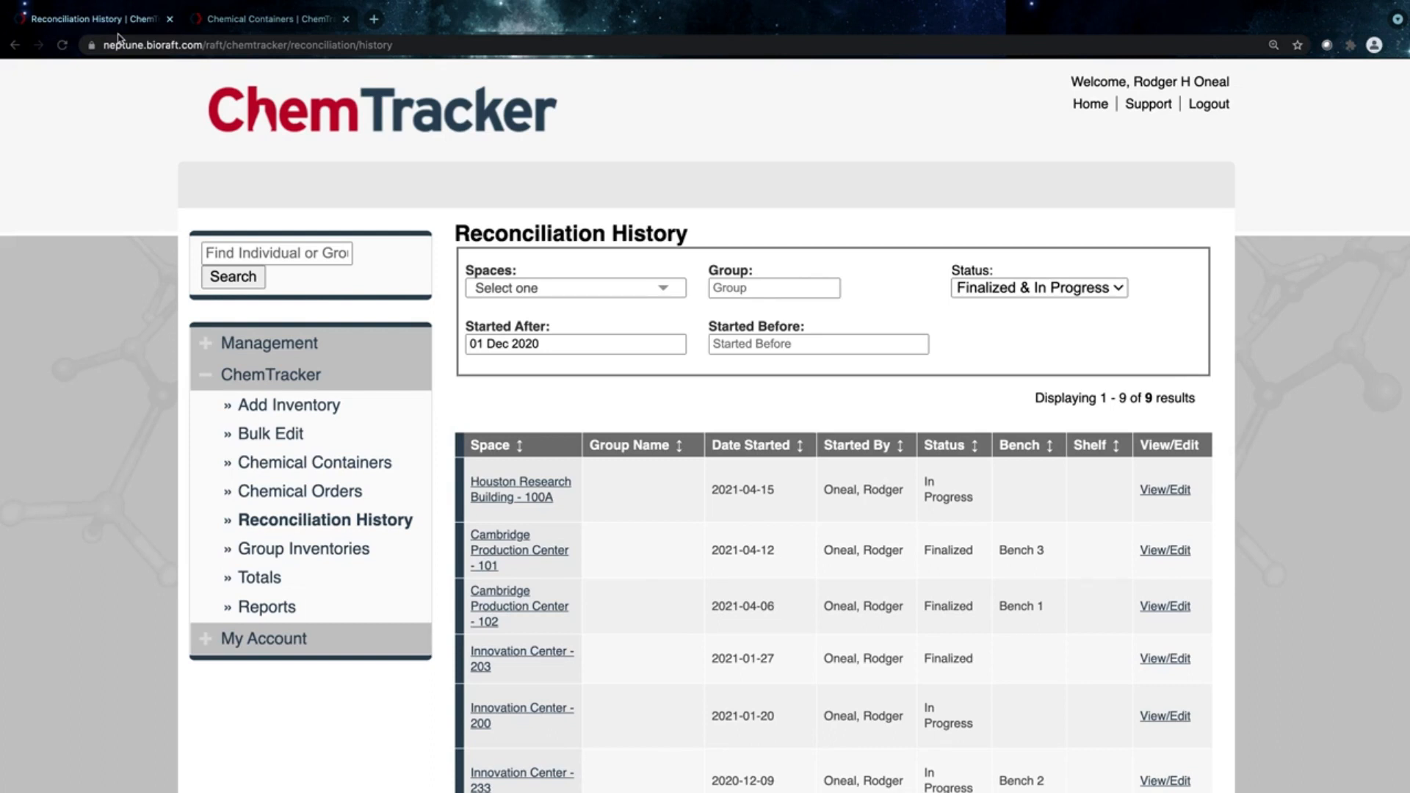
mouse_move(684, 404)
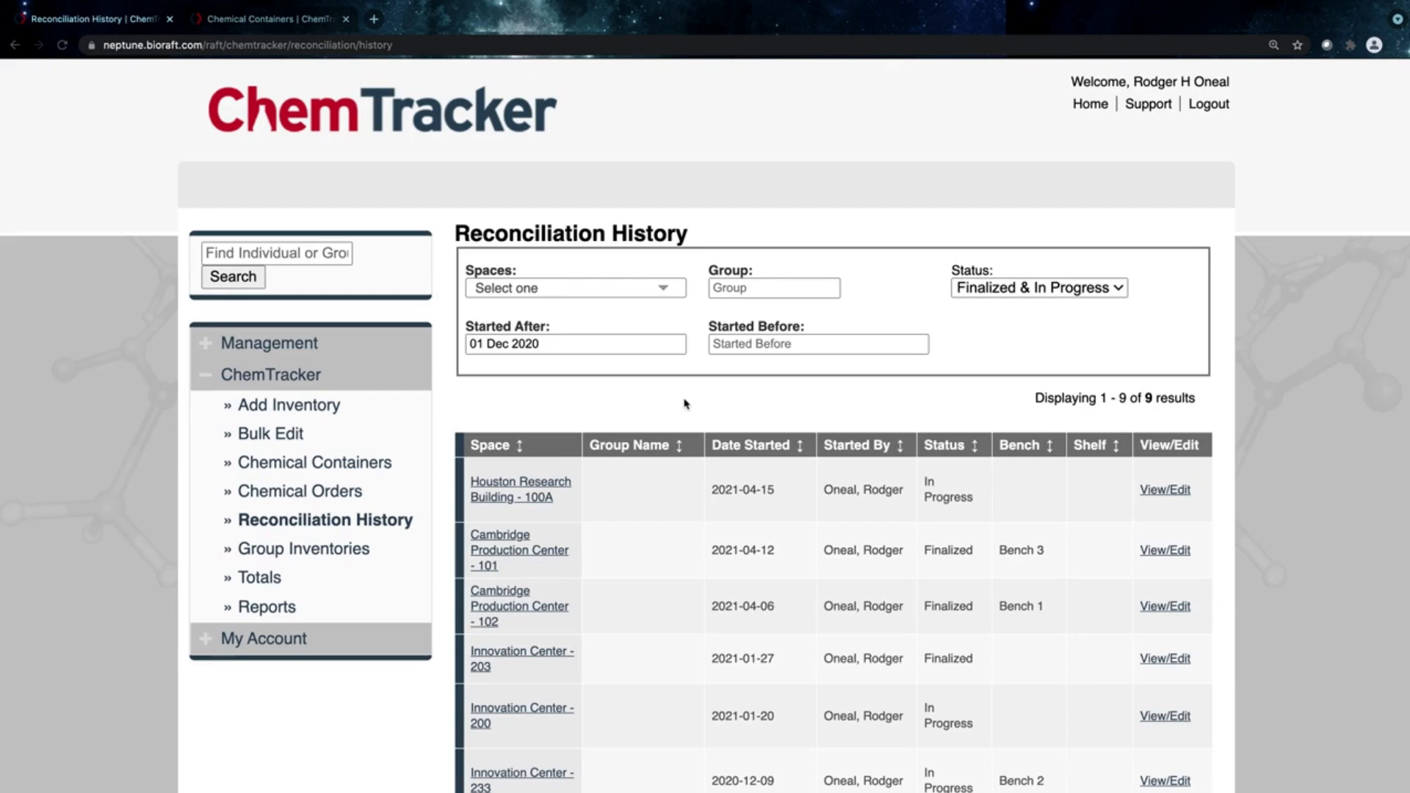
Begin a new chemical reconciliation from the ChemTracker reconciliation page.
scroll("down", 3)
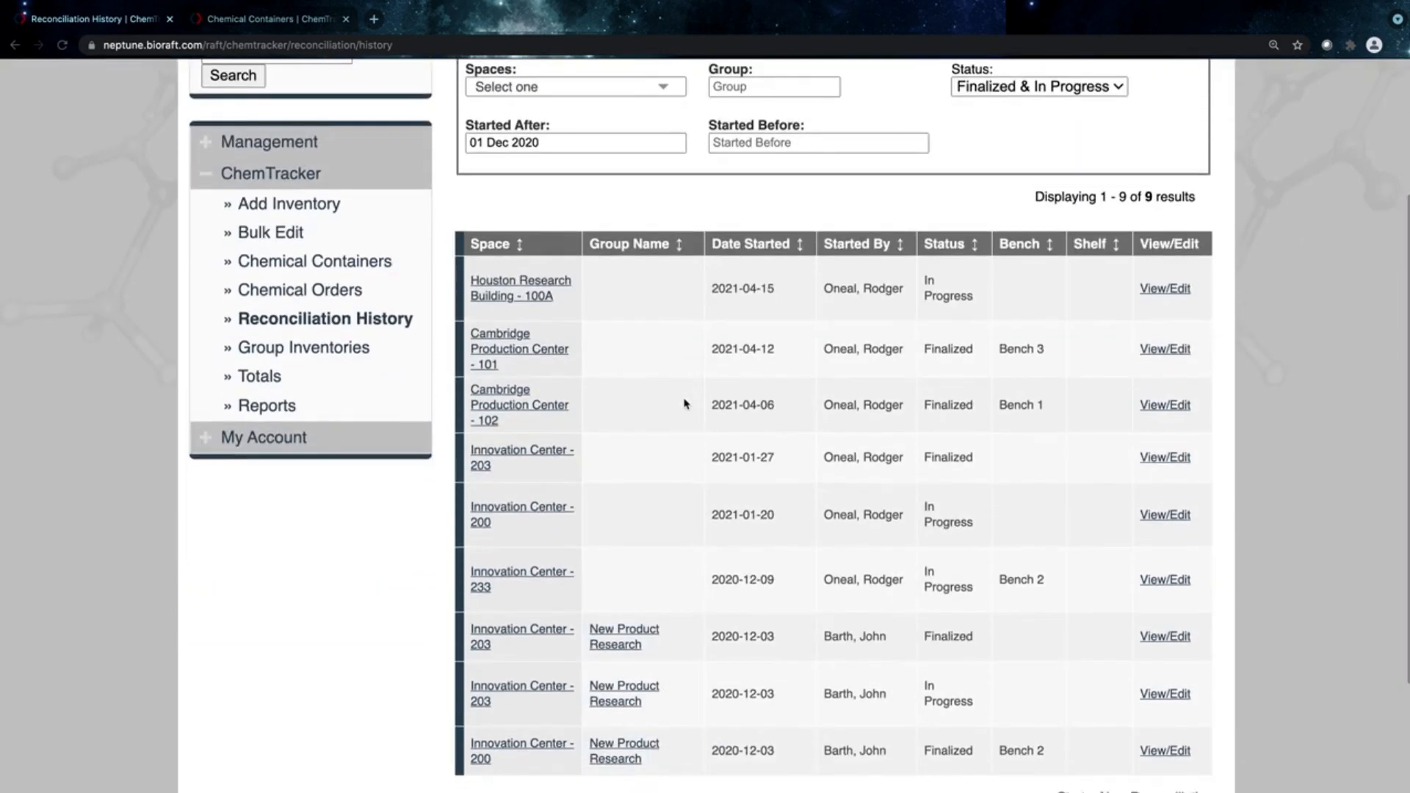
scroll("down", 3)
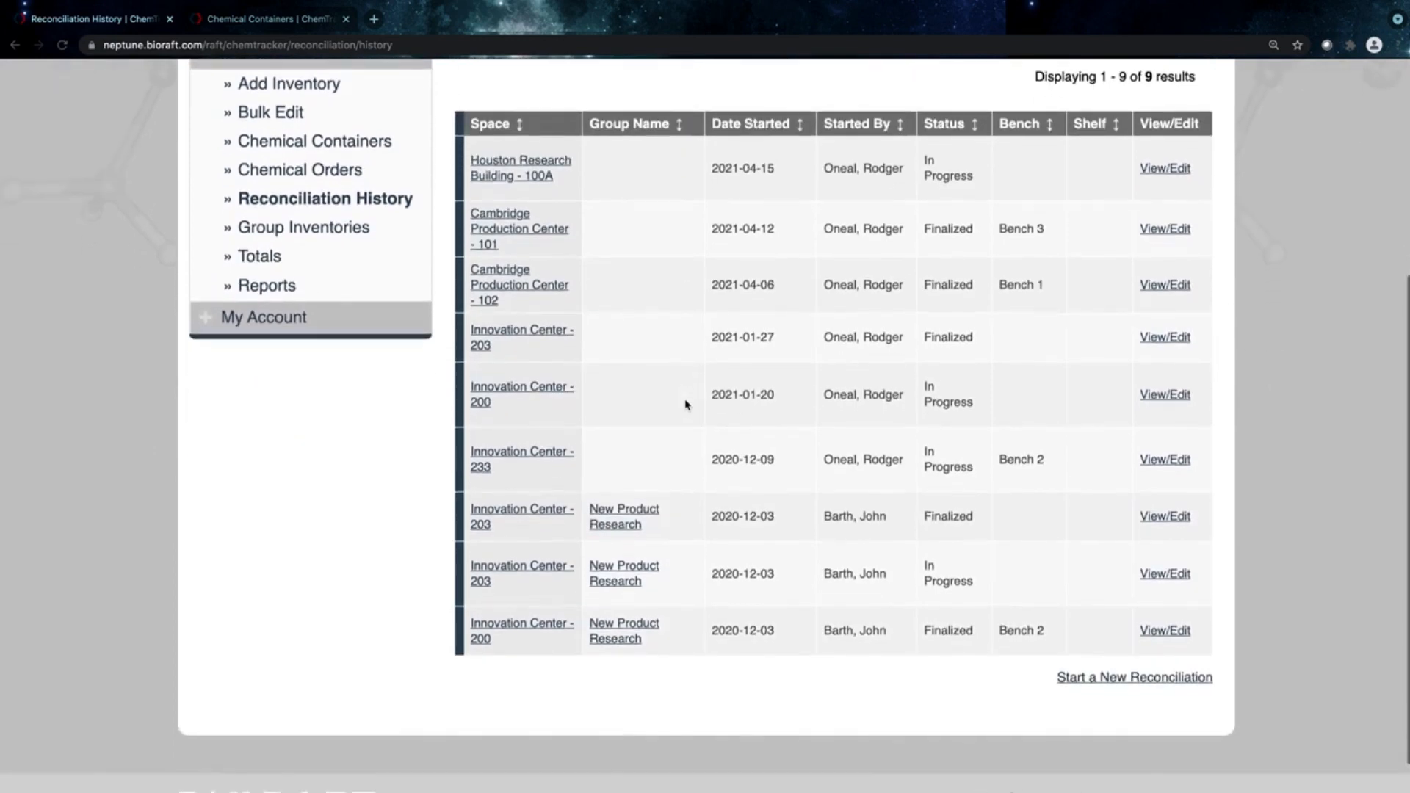
left_click(1134, 678)
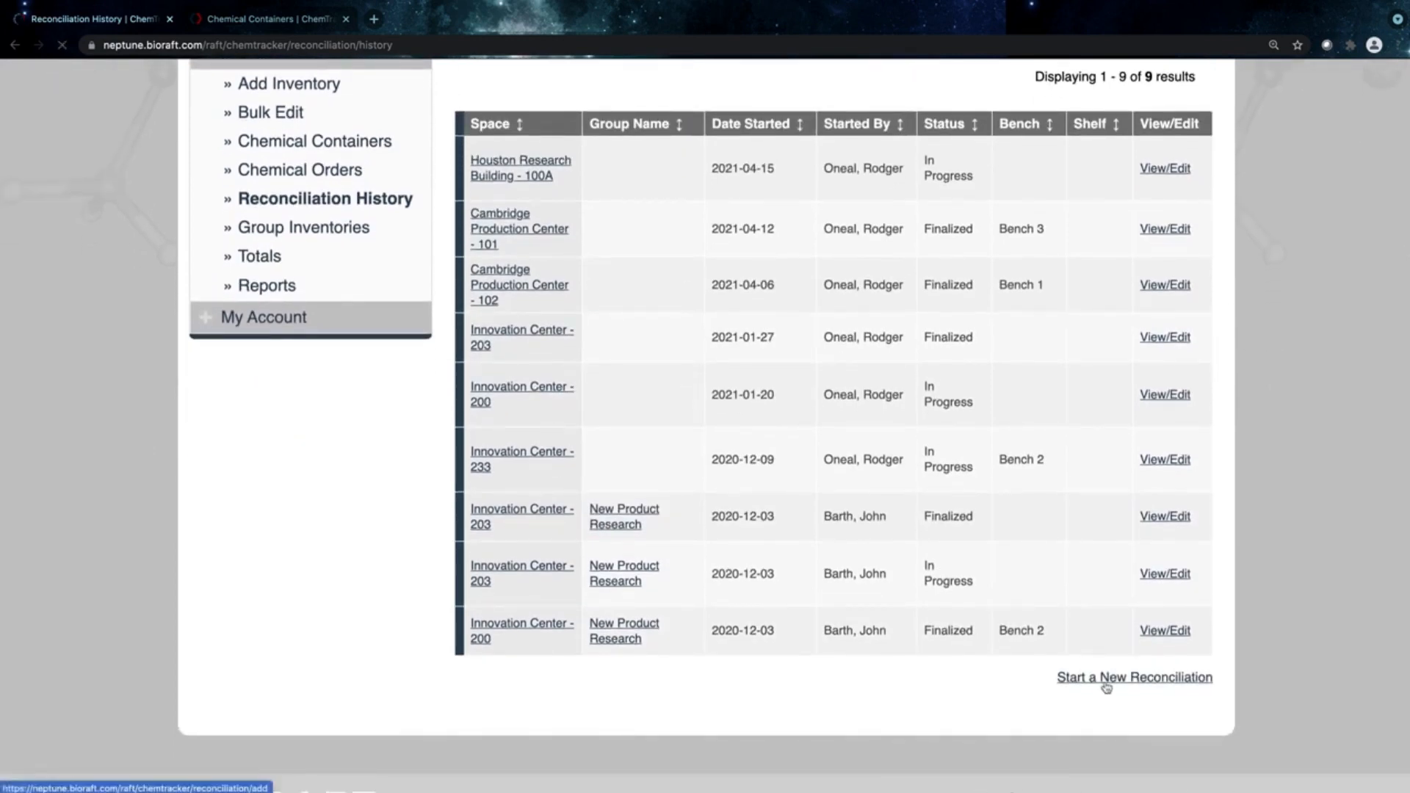
left_click(1134, 678)
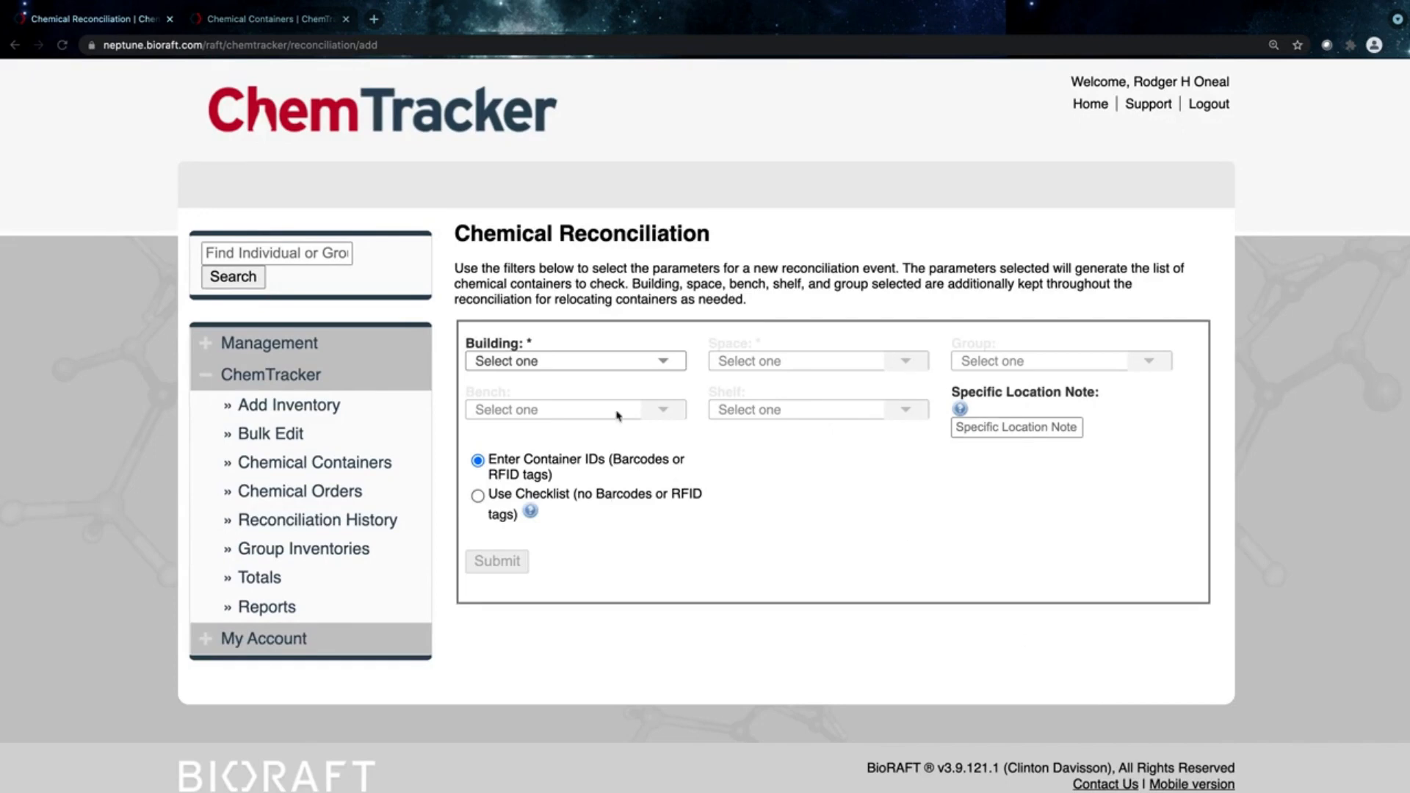
Scope it to Cambridge Production Center, space 102, Bench 1.
left_click(575, 361)
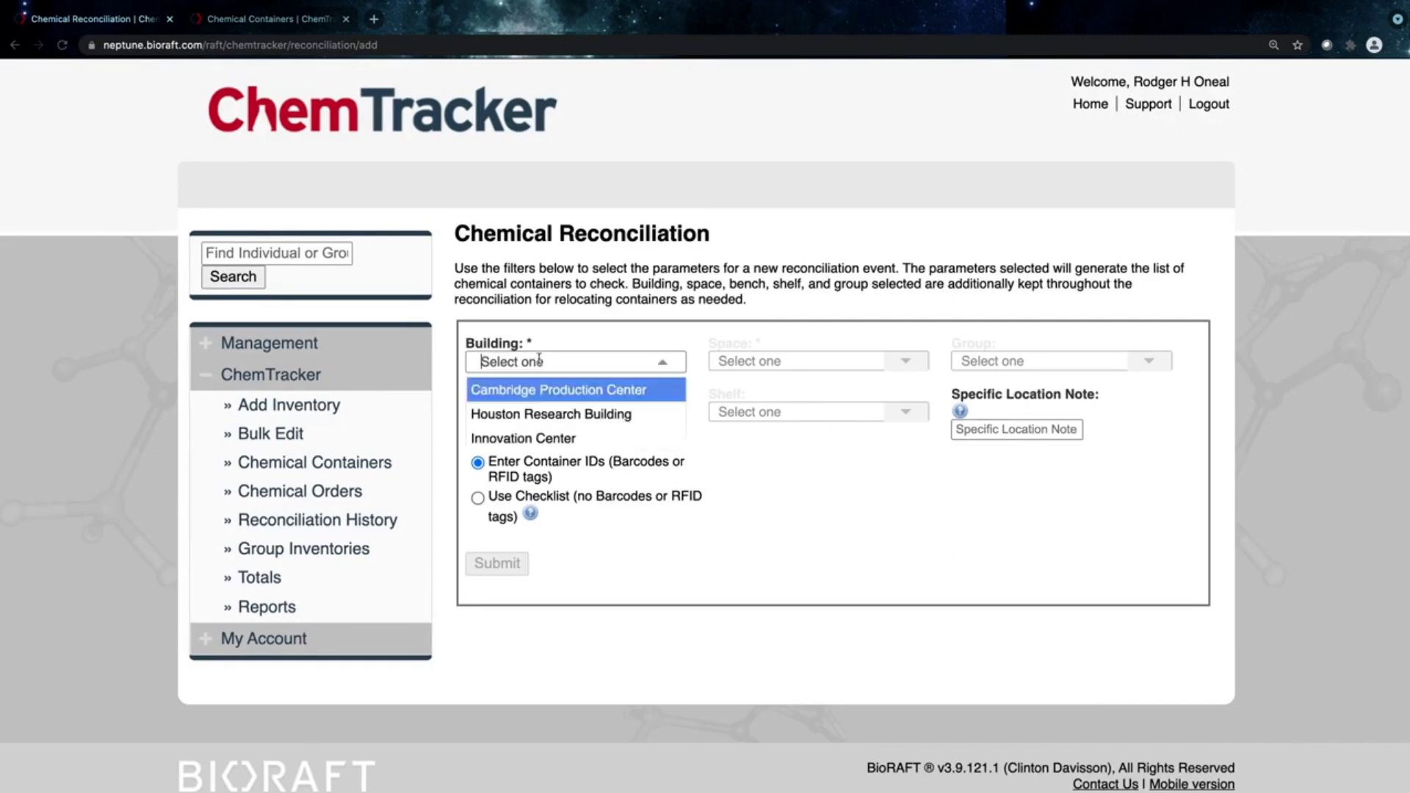
left_click(558, 390)
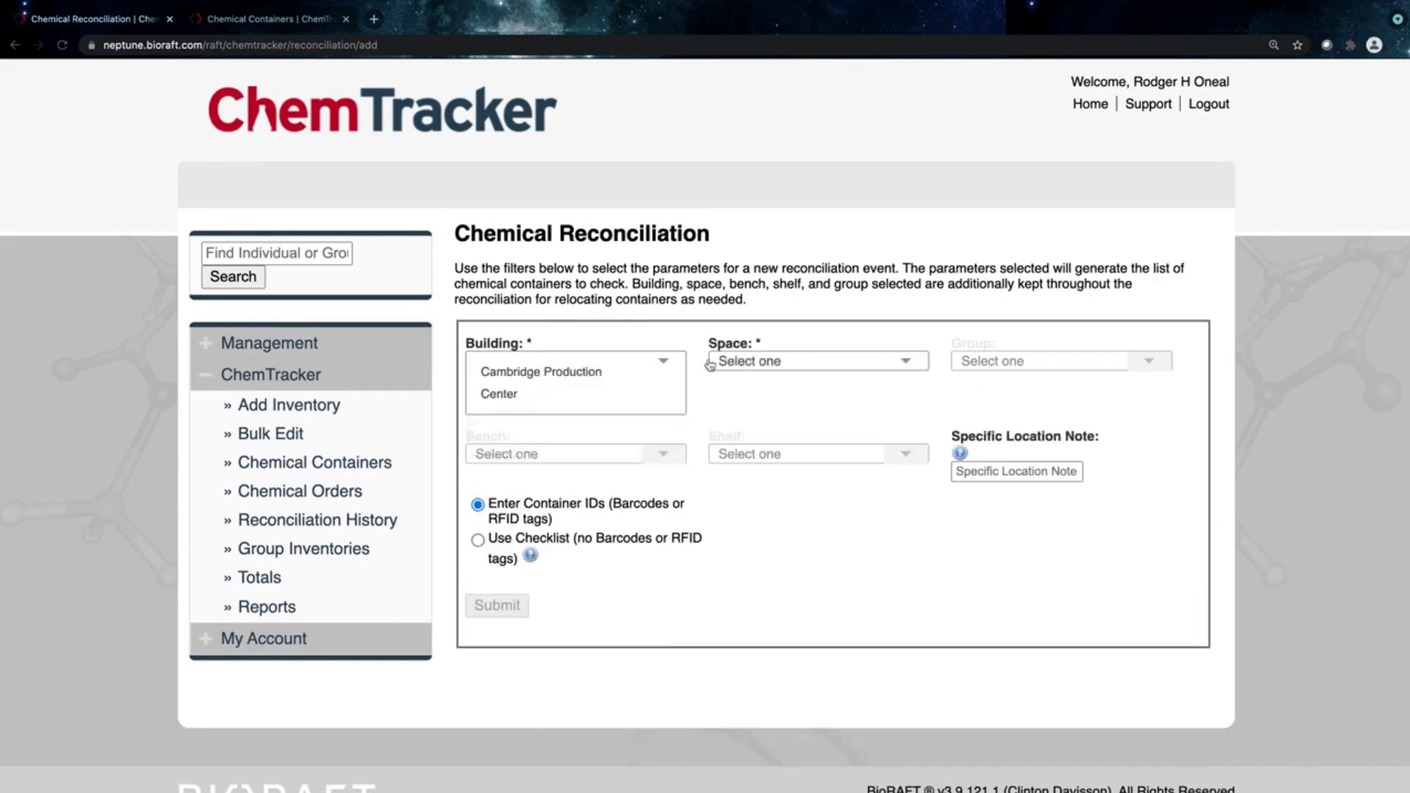
left_click(816, 361)
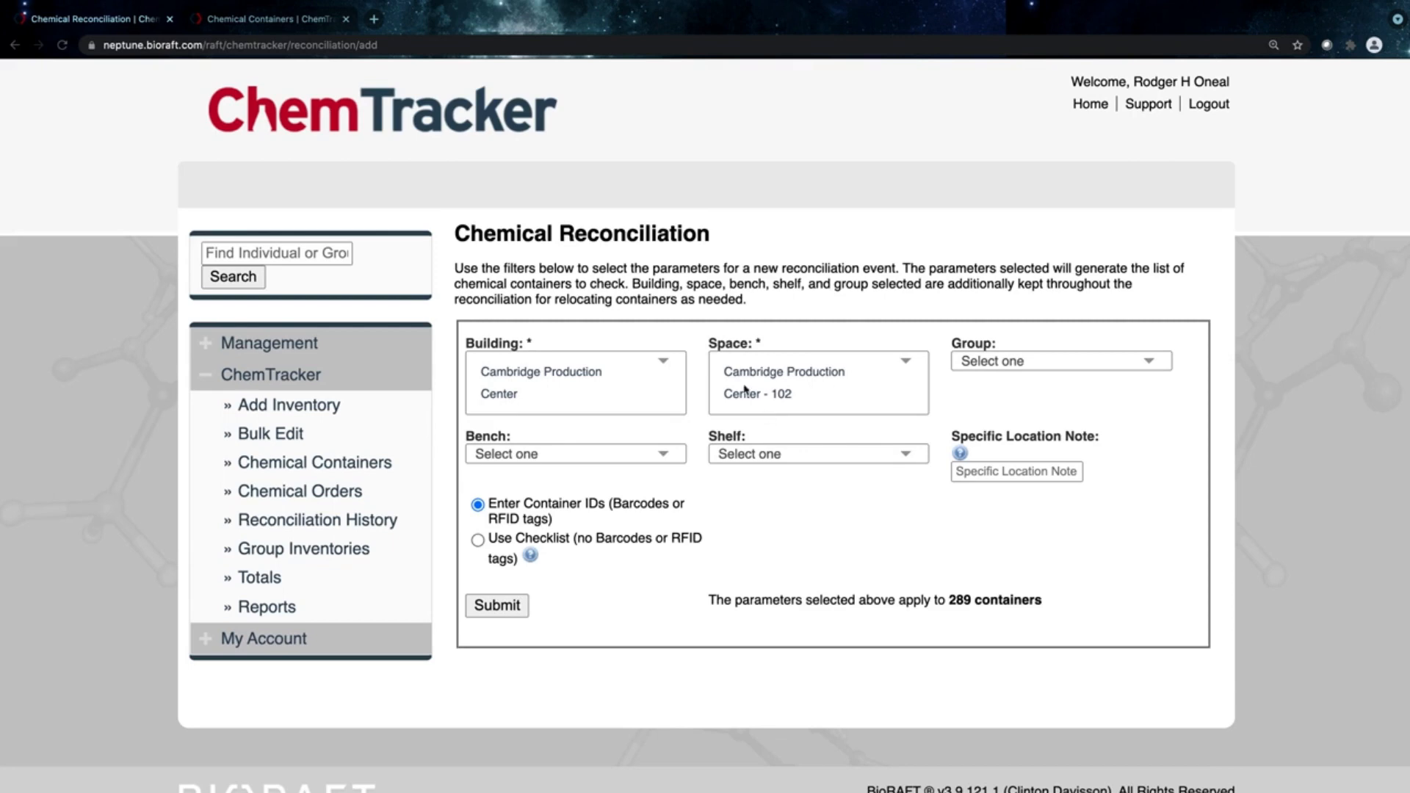
double_click(993, 623)
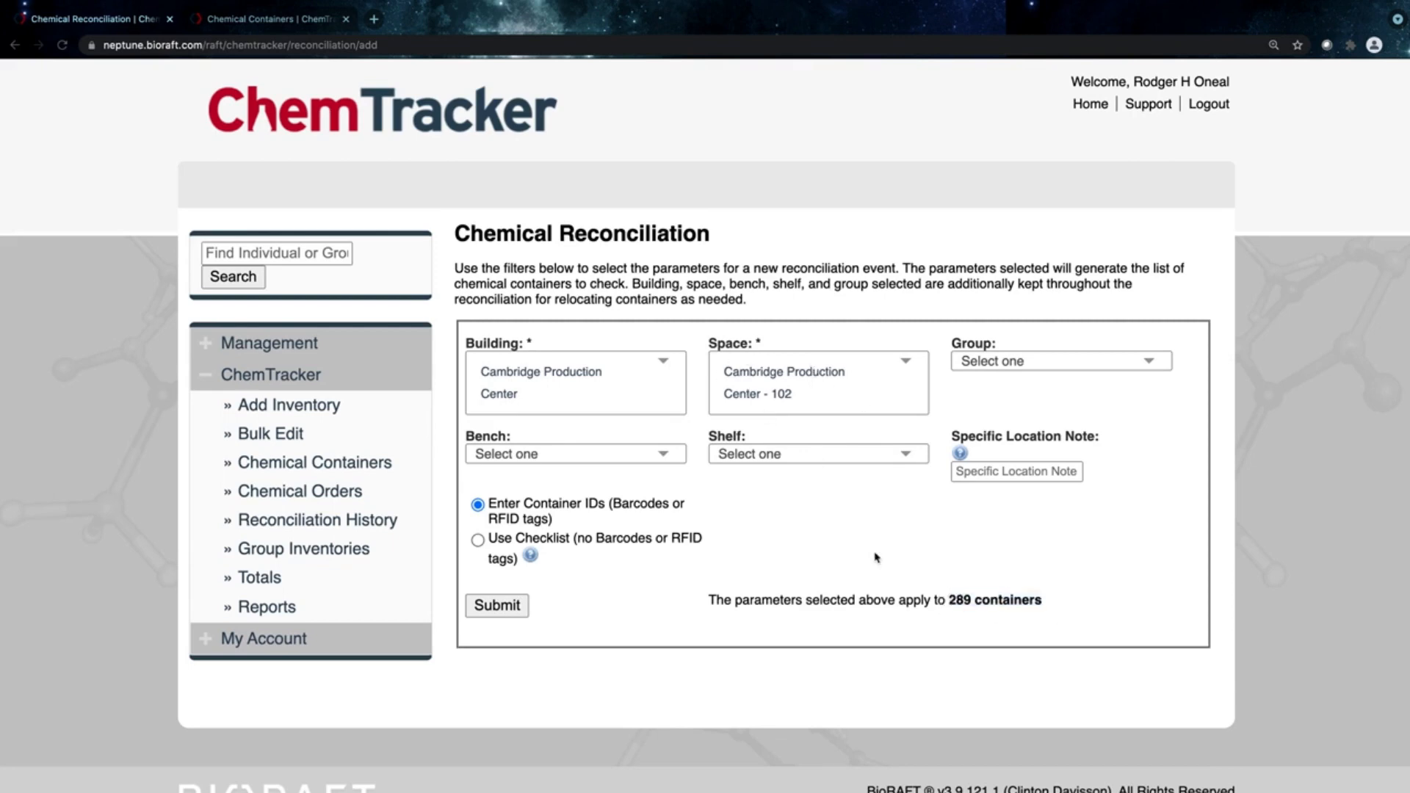
left_click(575, 454)
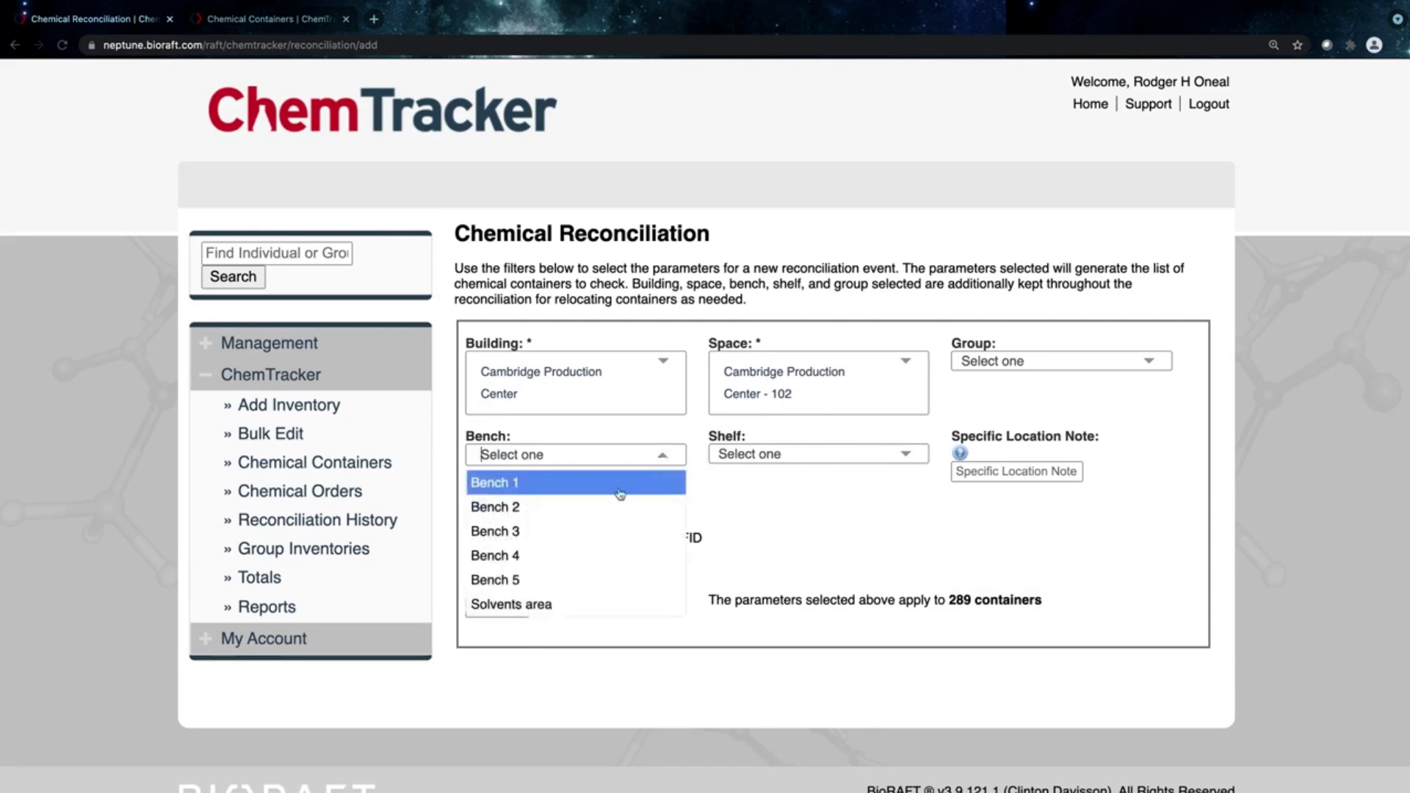
left_click(495, 482)
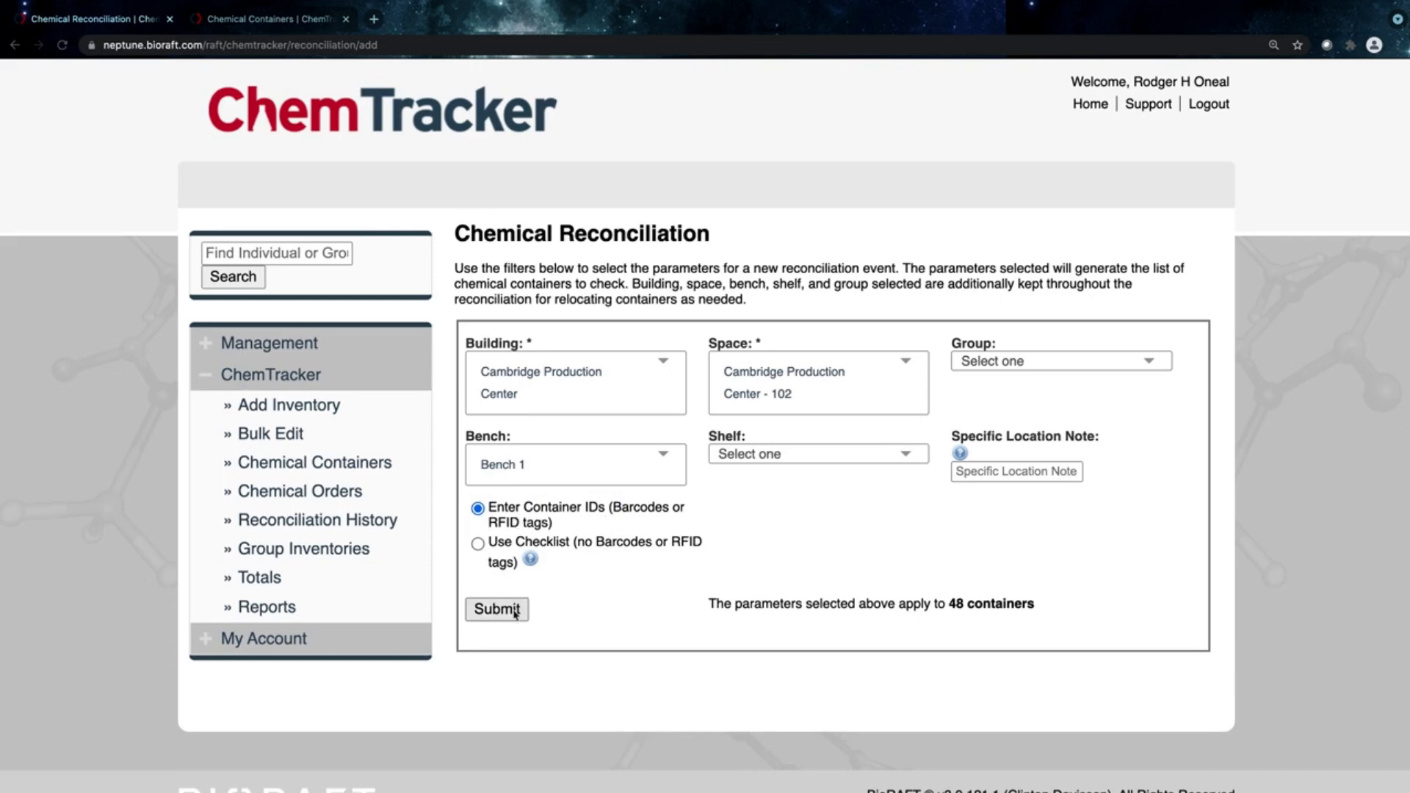
Submit the setup to create reconciliation #13 and reach its 48-container Check Inventory table.
left_click(496, 609)
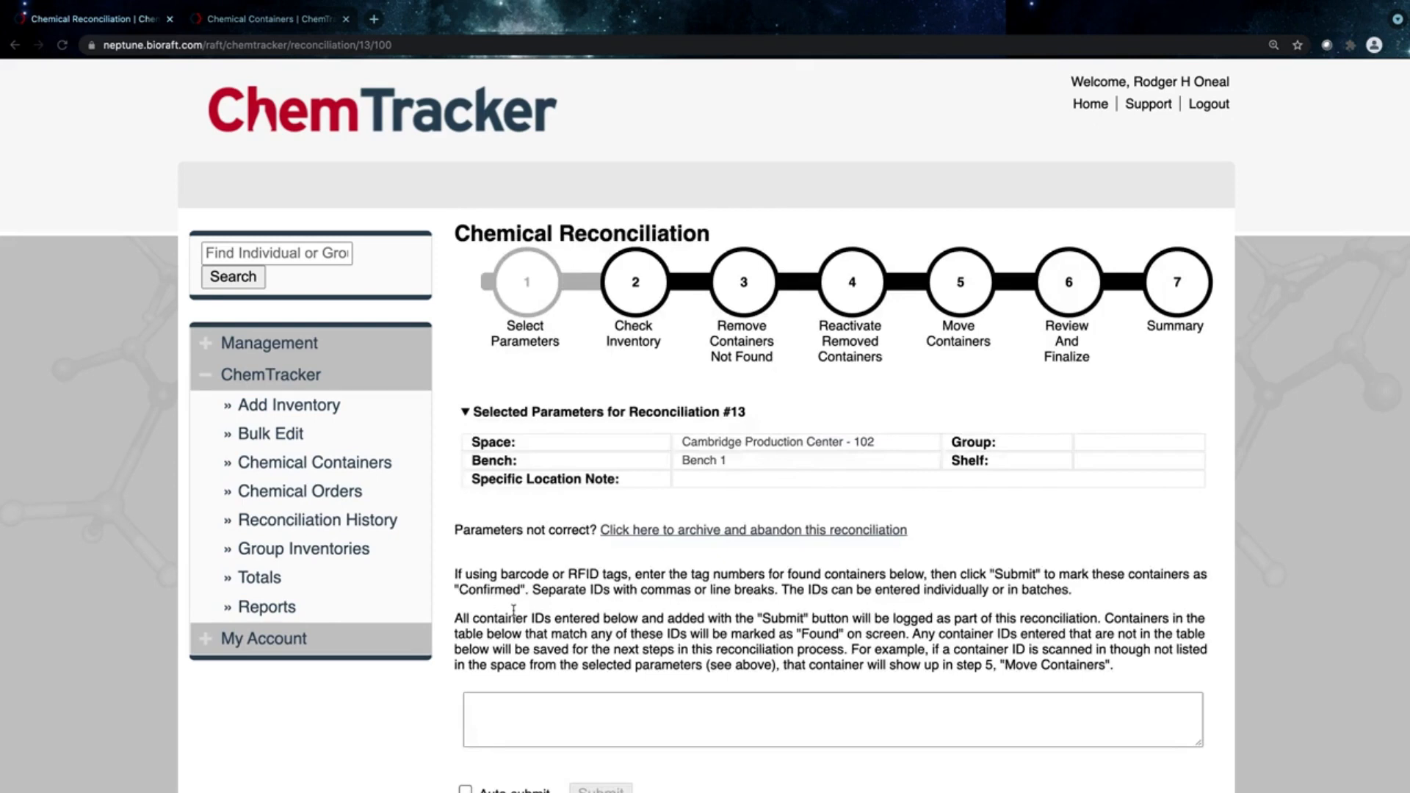
mouse_move(574, 320)
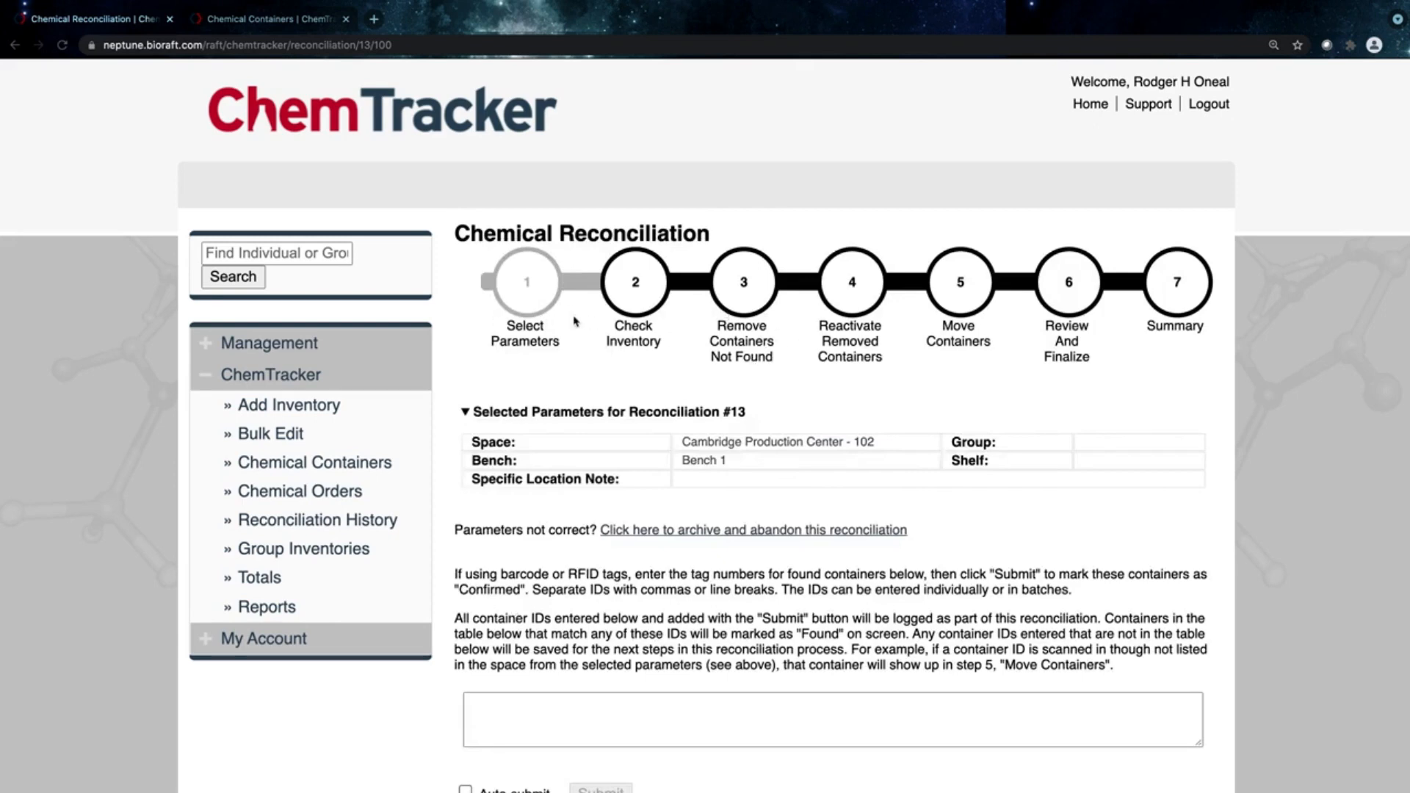
mouse_move(943, 319)
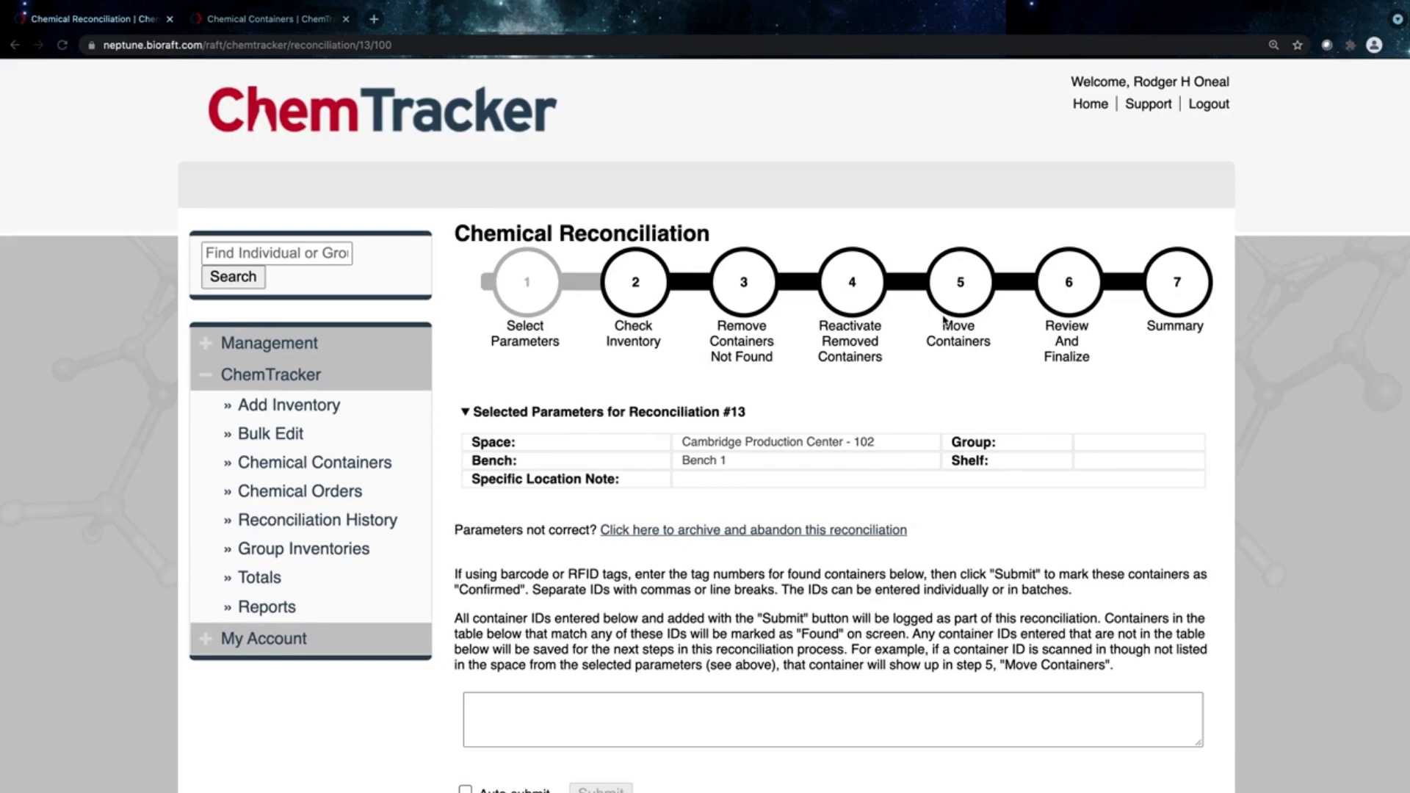
scroll("down", 3)
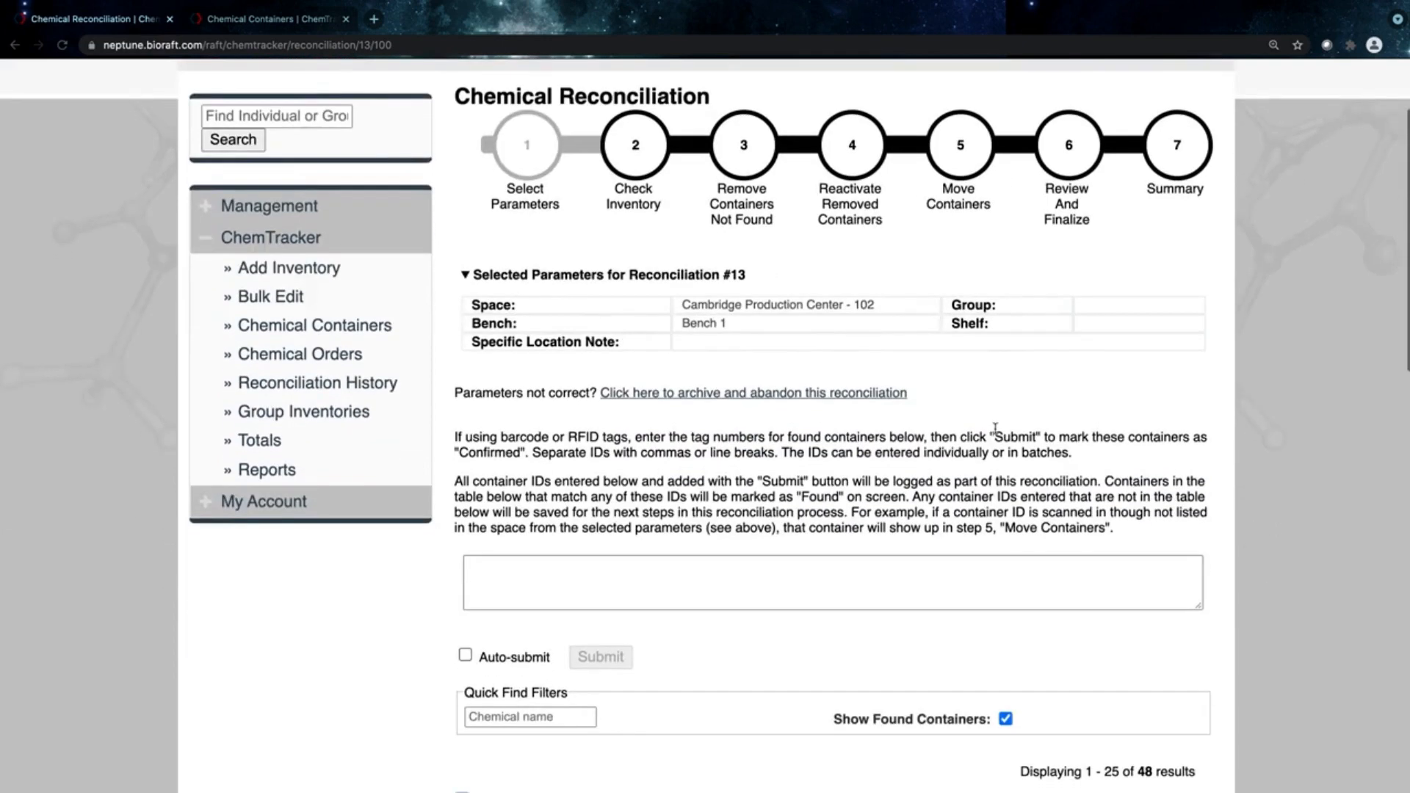
scroll("down", 3)
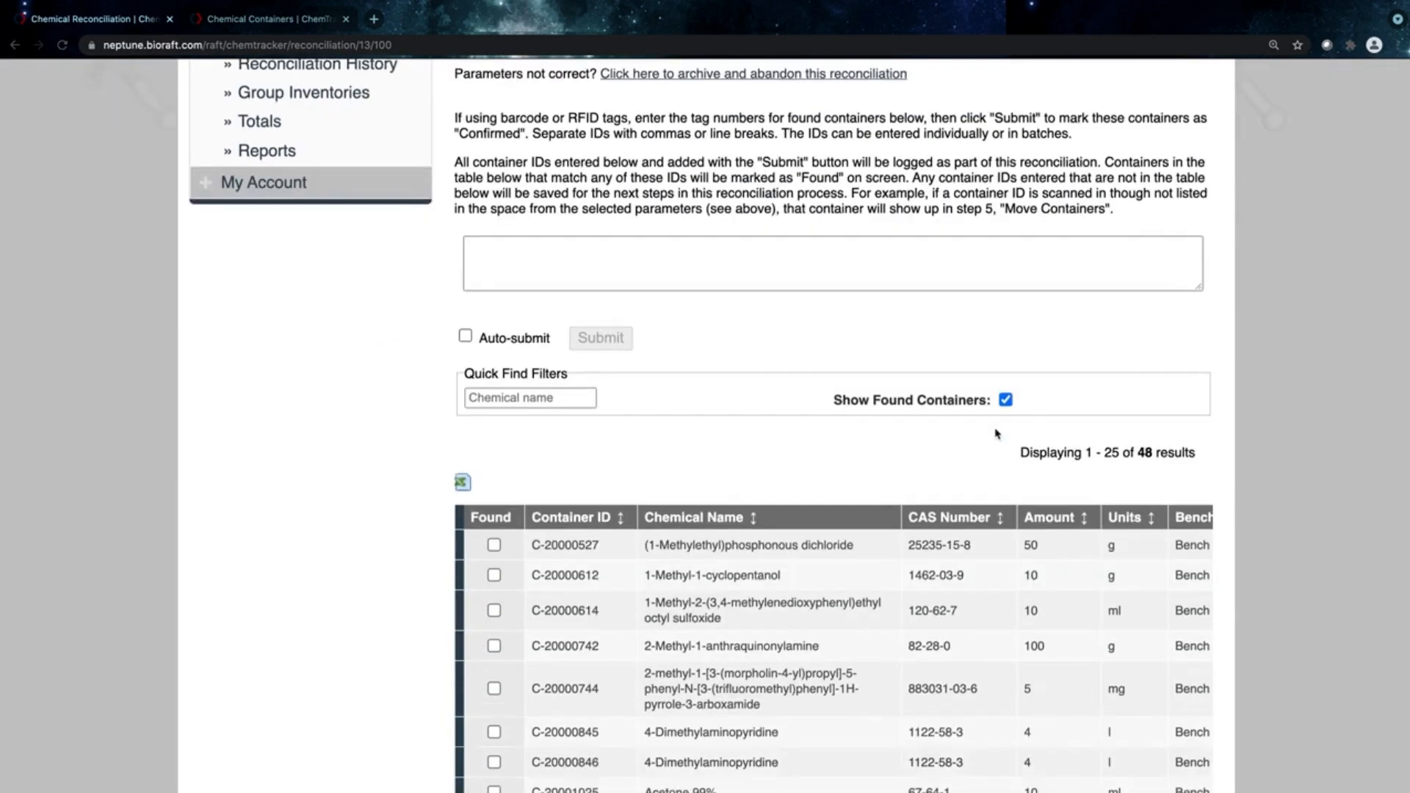
scroll("down", 3)
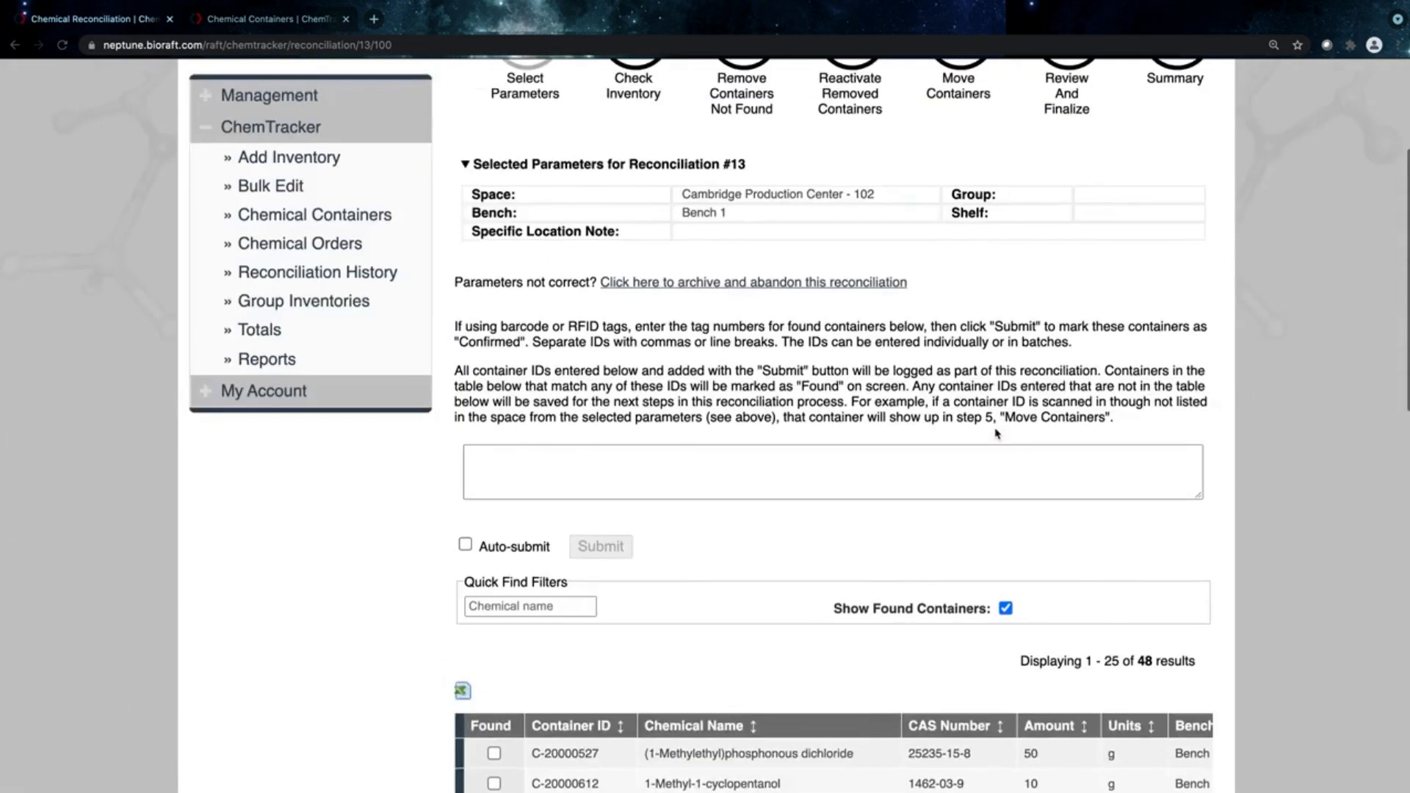
scroll("down", 3)
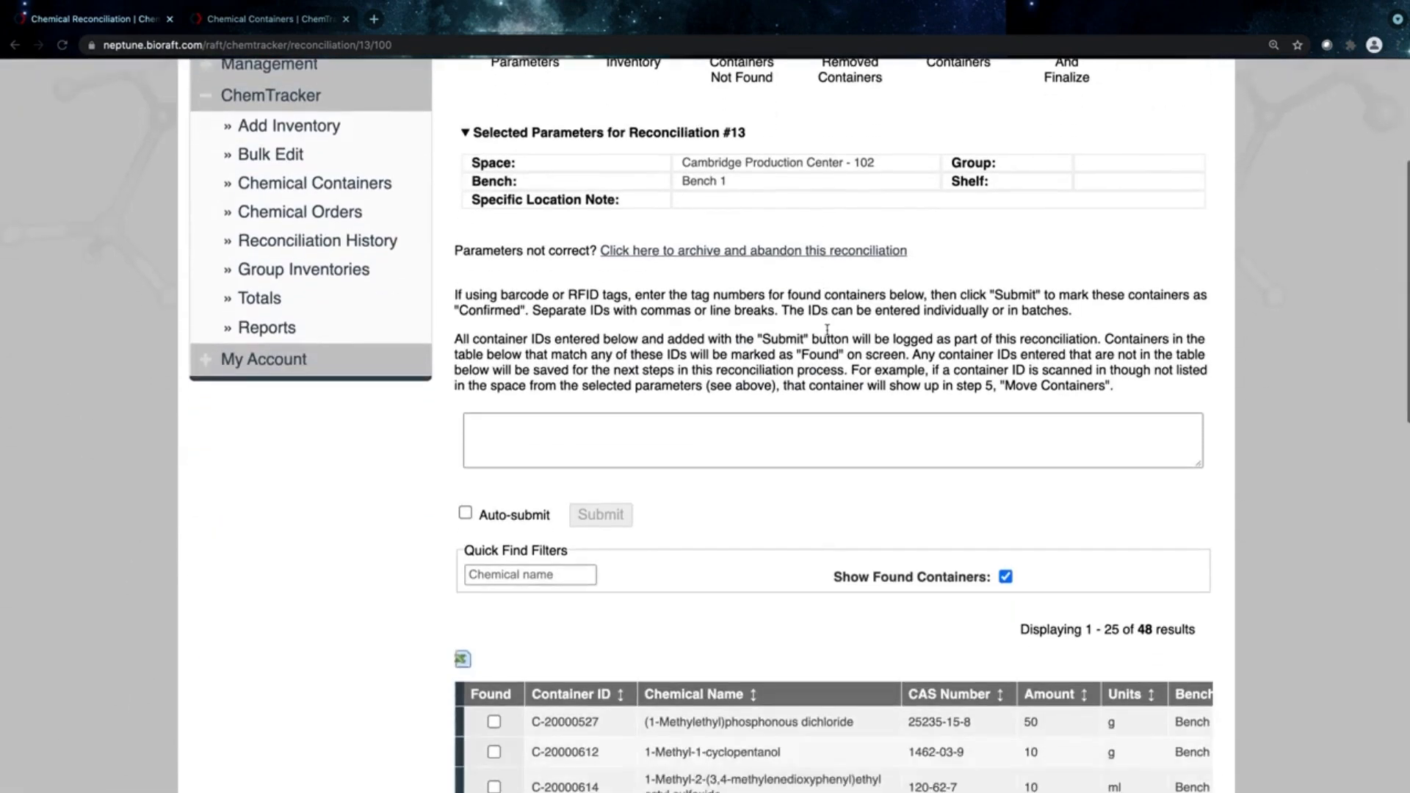
scroll("down", 3)
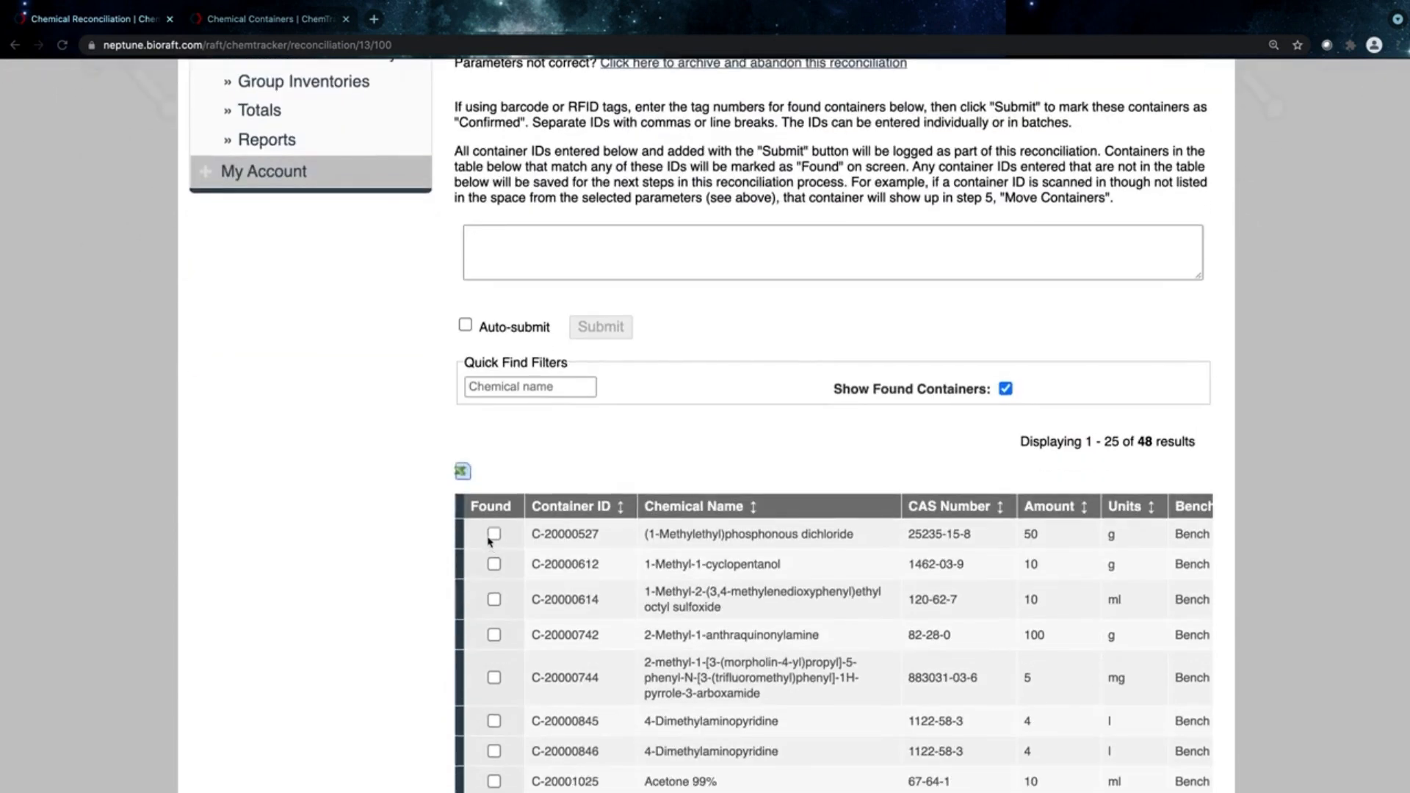
Mark C-20000527, C-20000612 and the next container found, then select C-20000846 for copying.
left_click(493, 535)
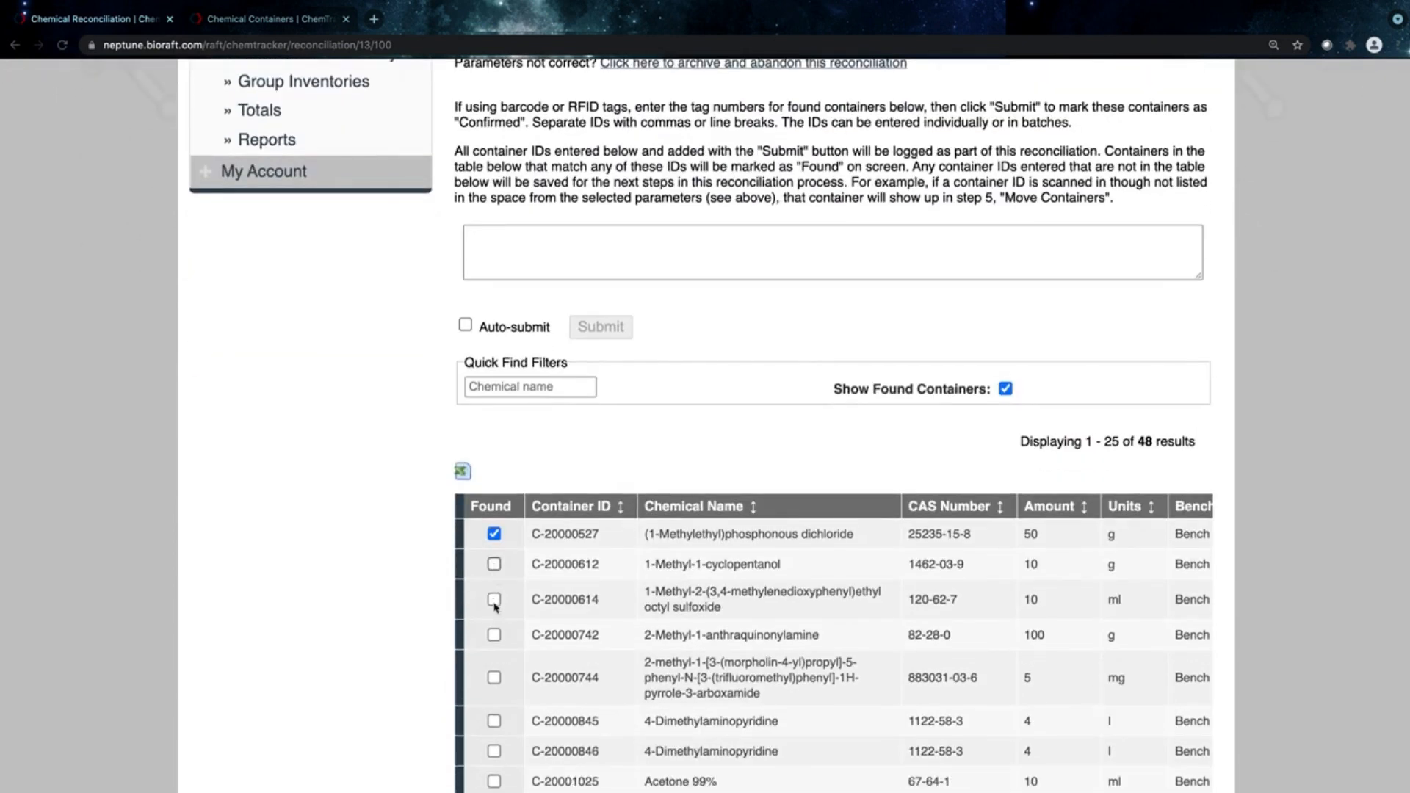
left_click(493, 599)
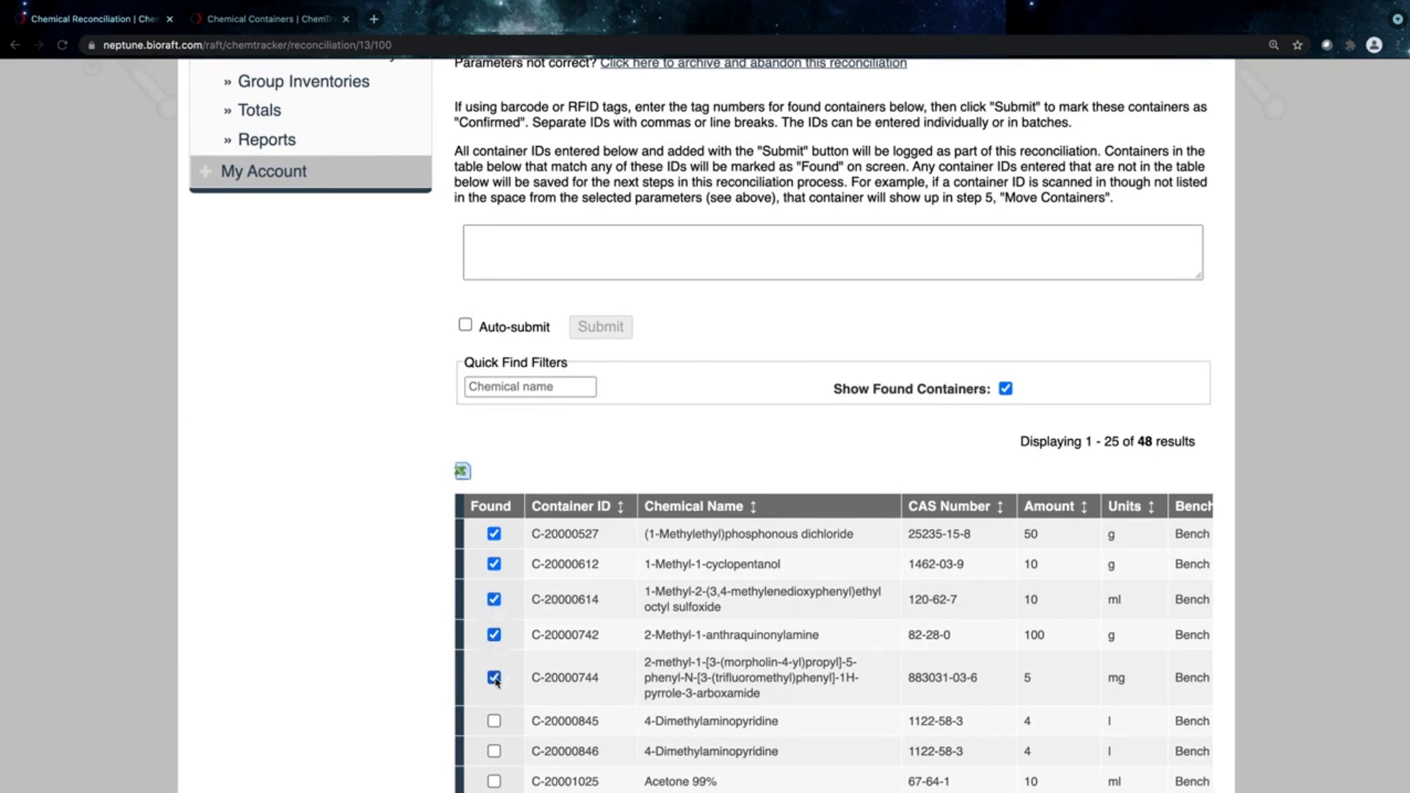
scroll("down", 3)
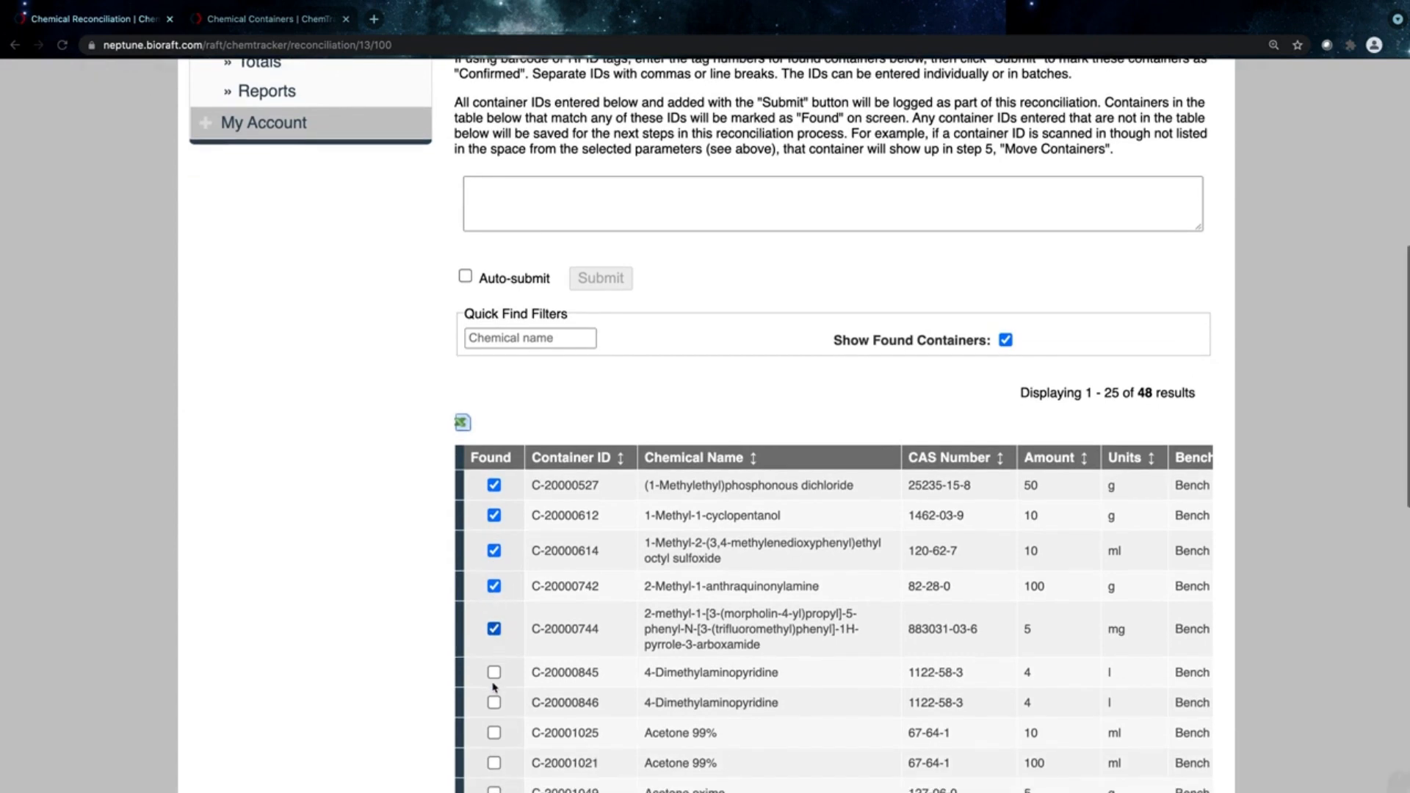
left_click(494, 672)
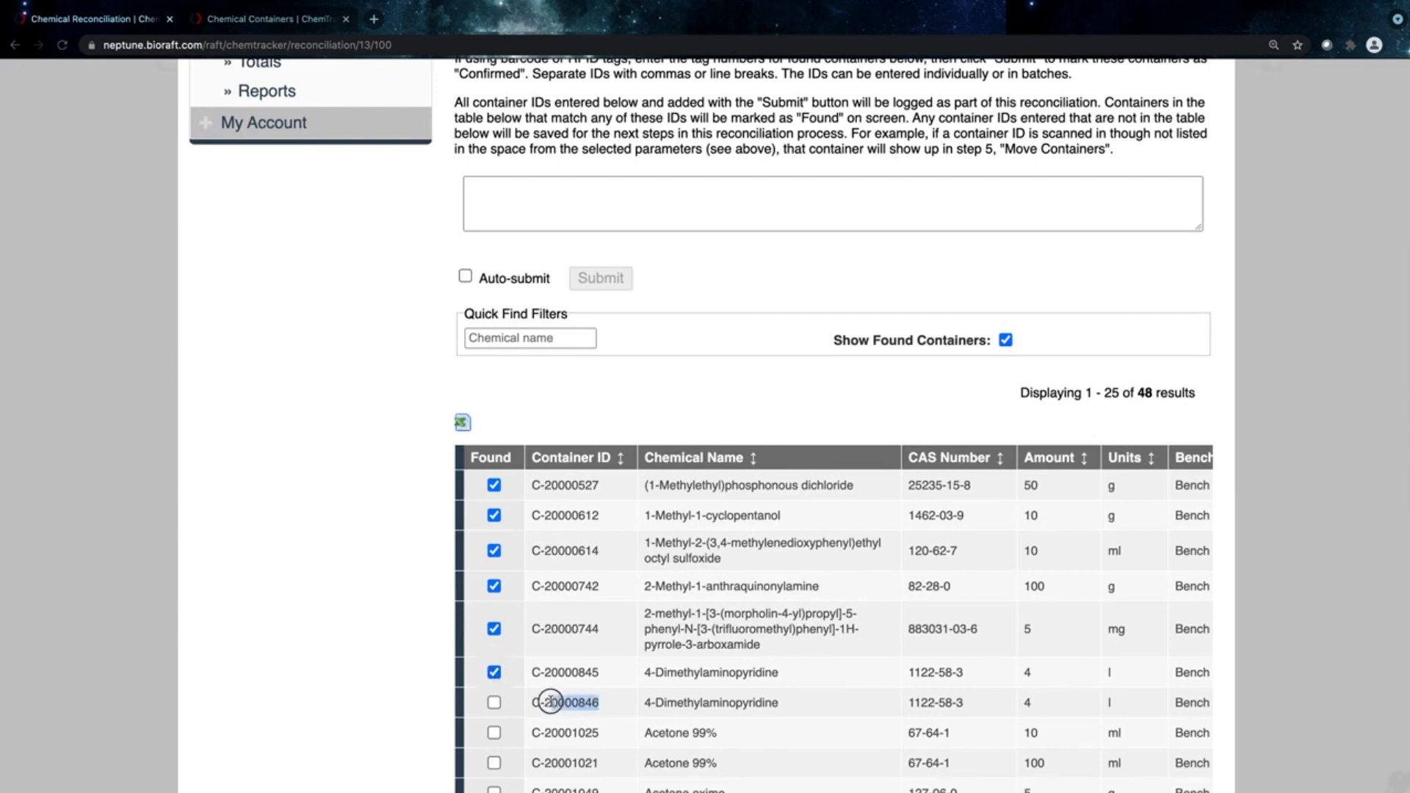
double_click(552, 702)
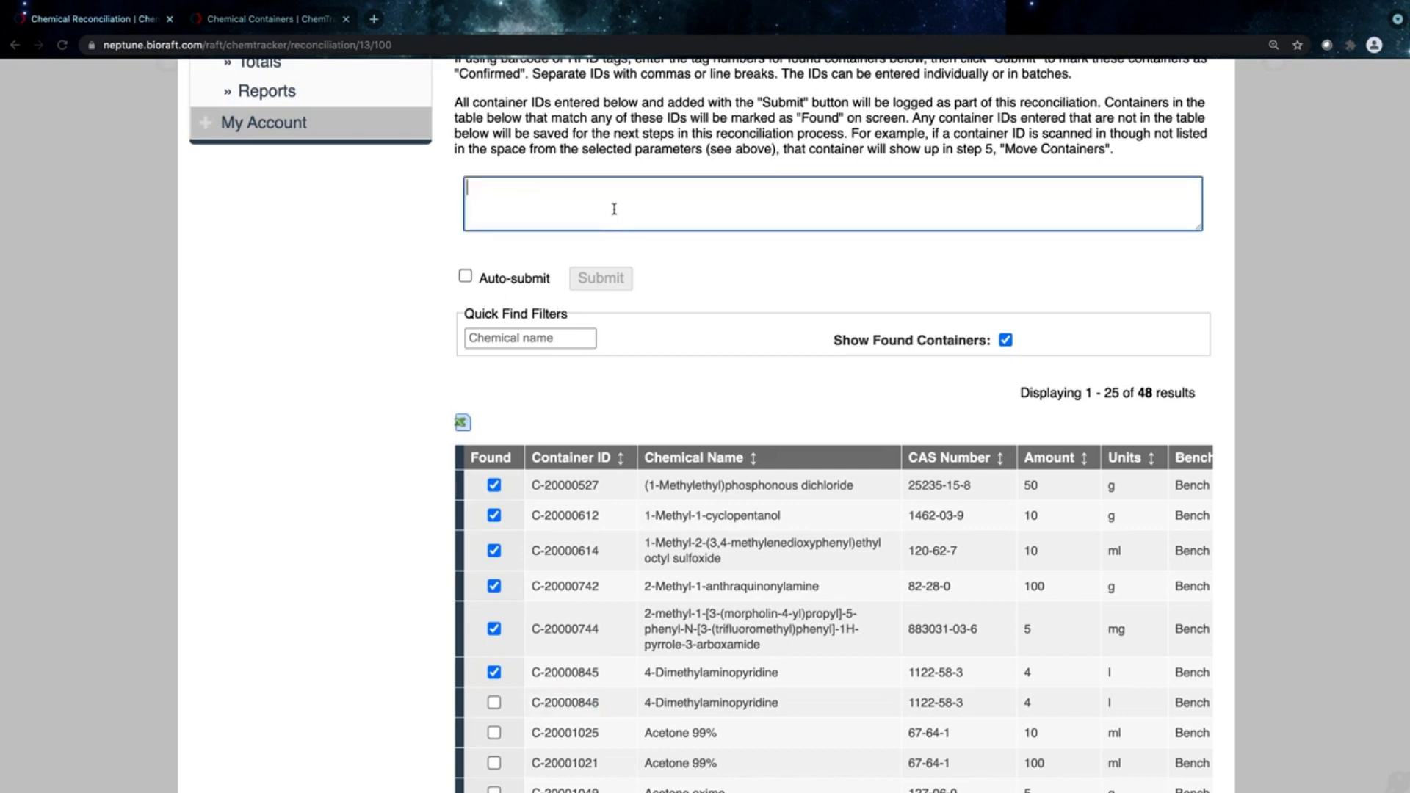
Enter C-20000846 and C-20001025 as found containers and submit them.
type("C-20000846")
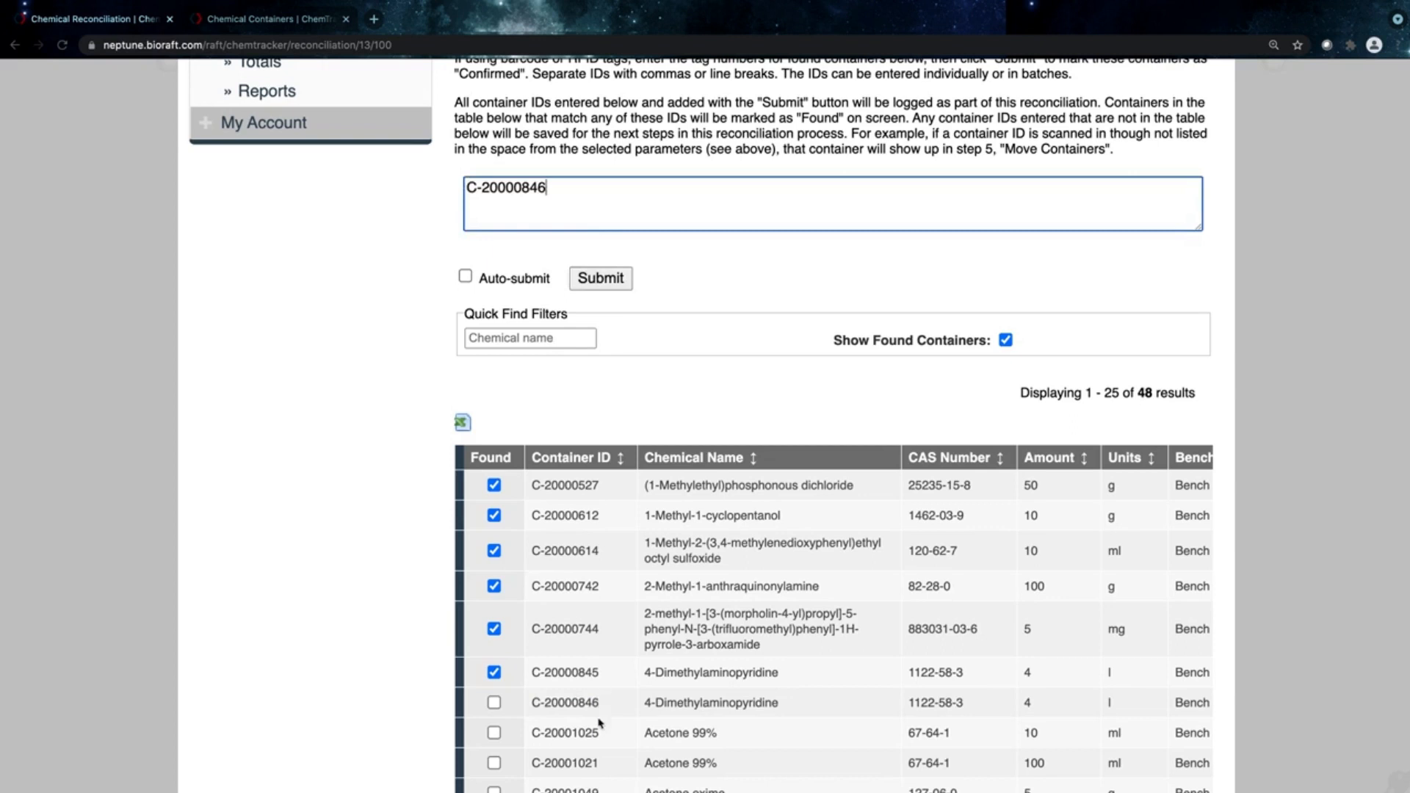
double_click(567, 731)
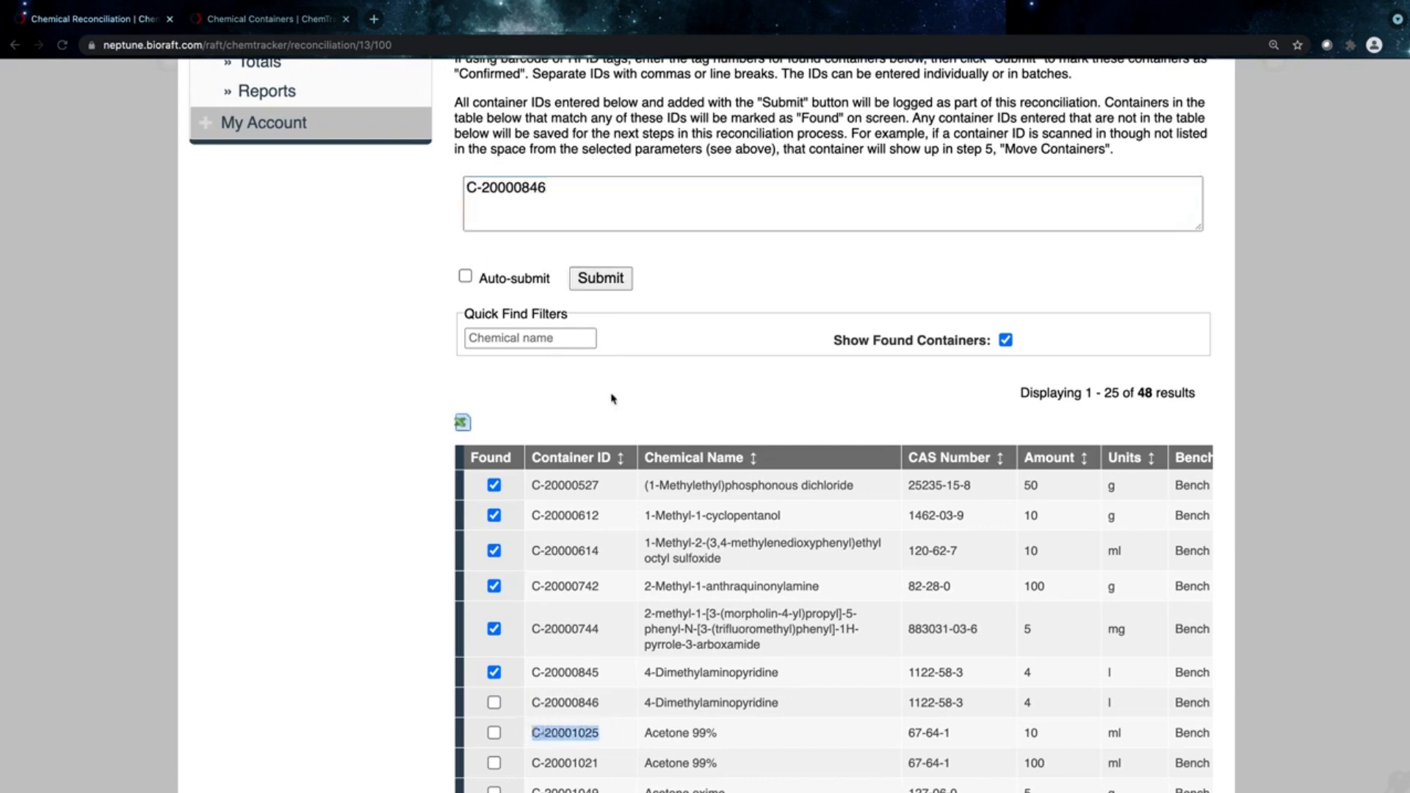
type("C-20001025")
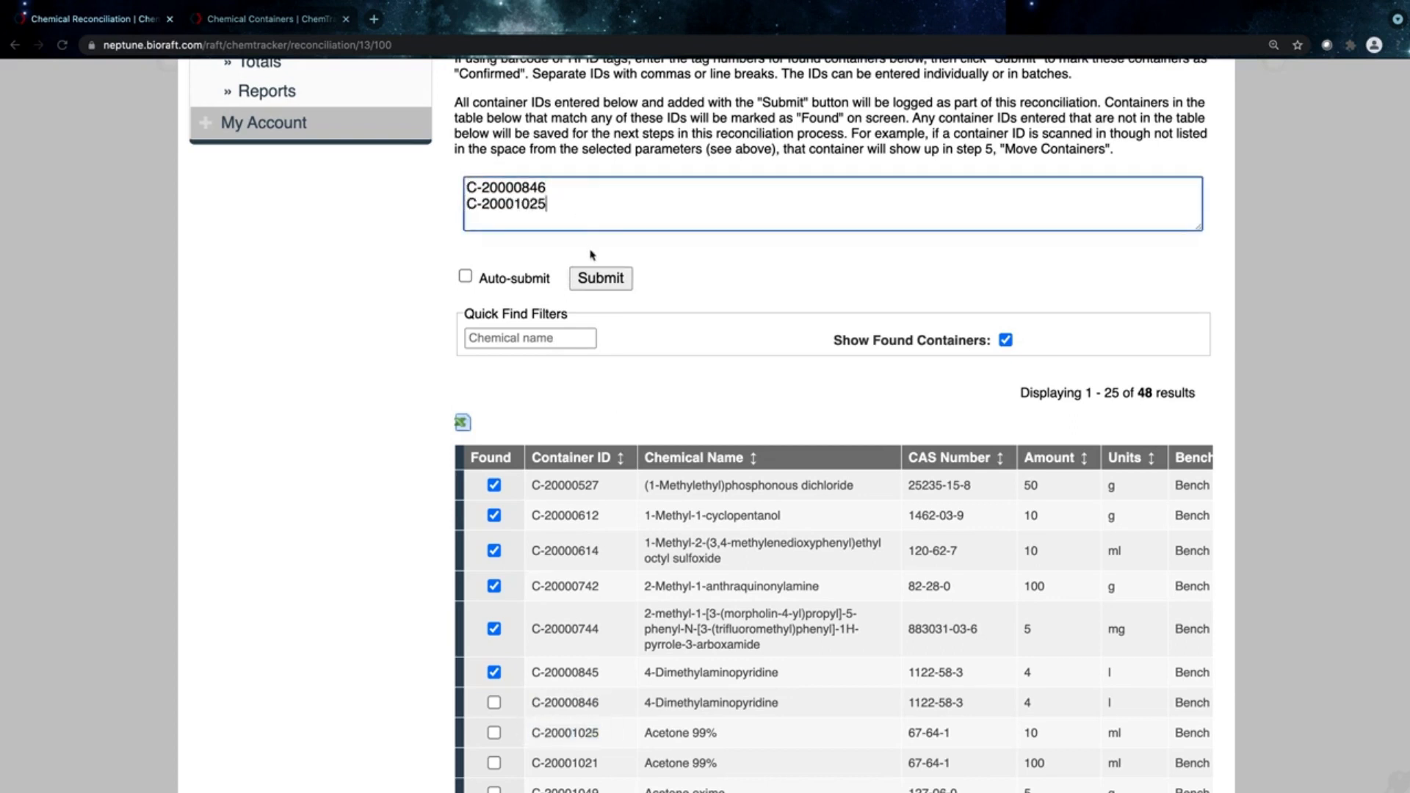
left_click(599, 279)
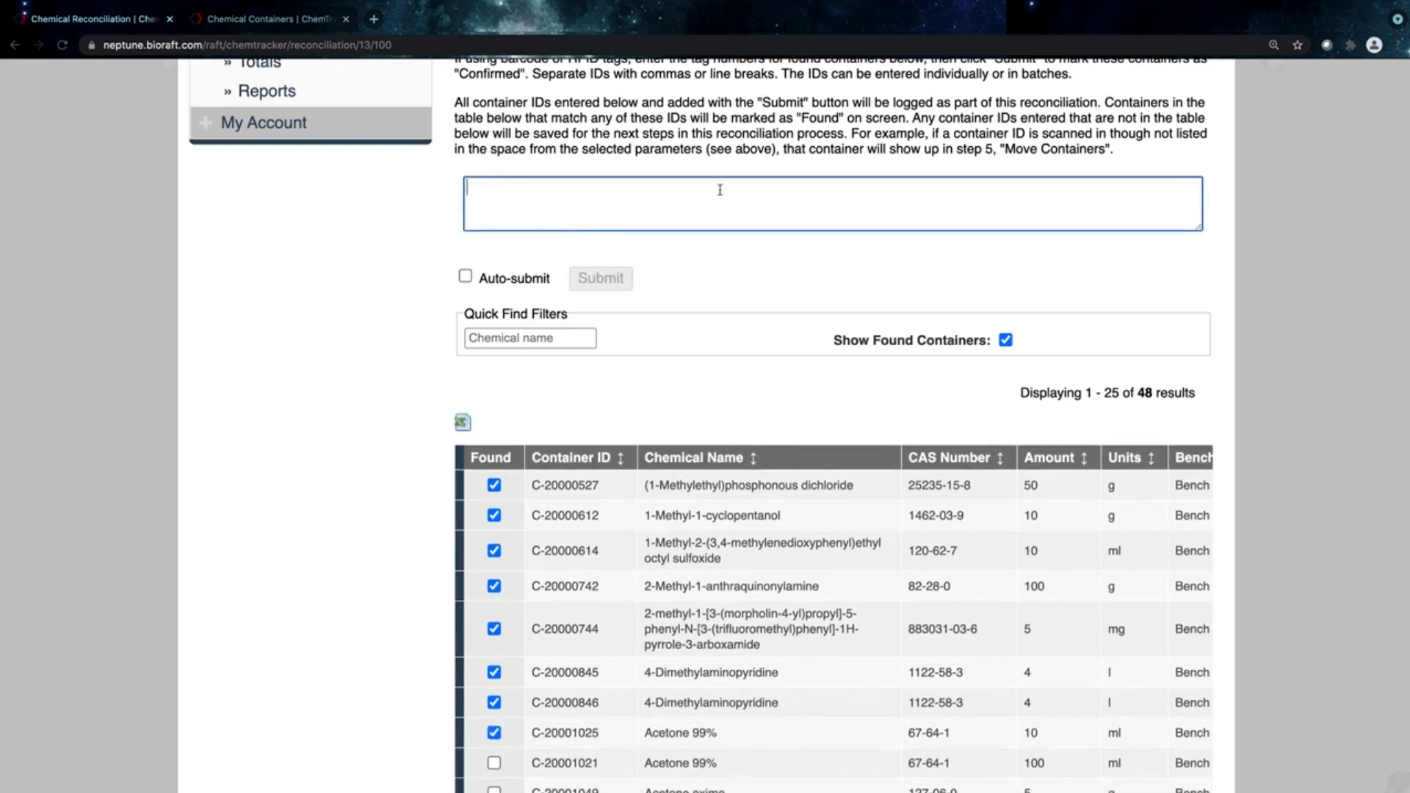
type("3458308530")
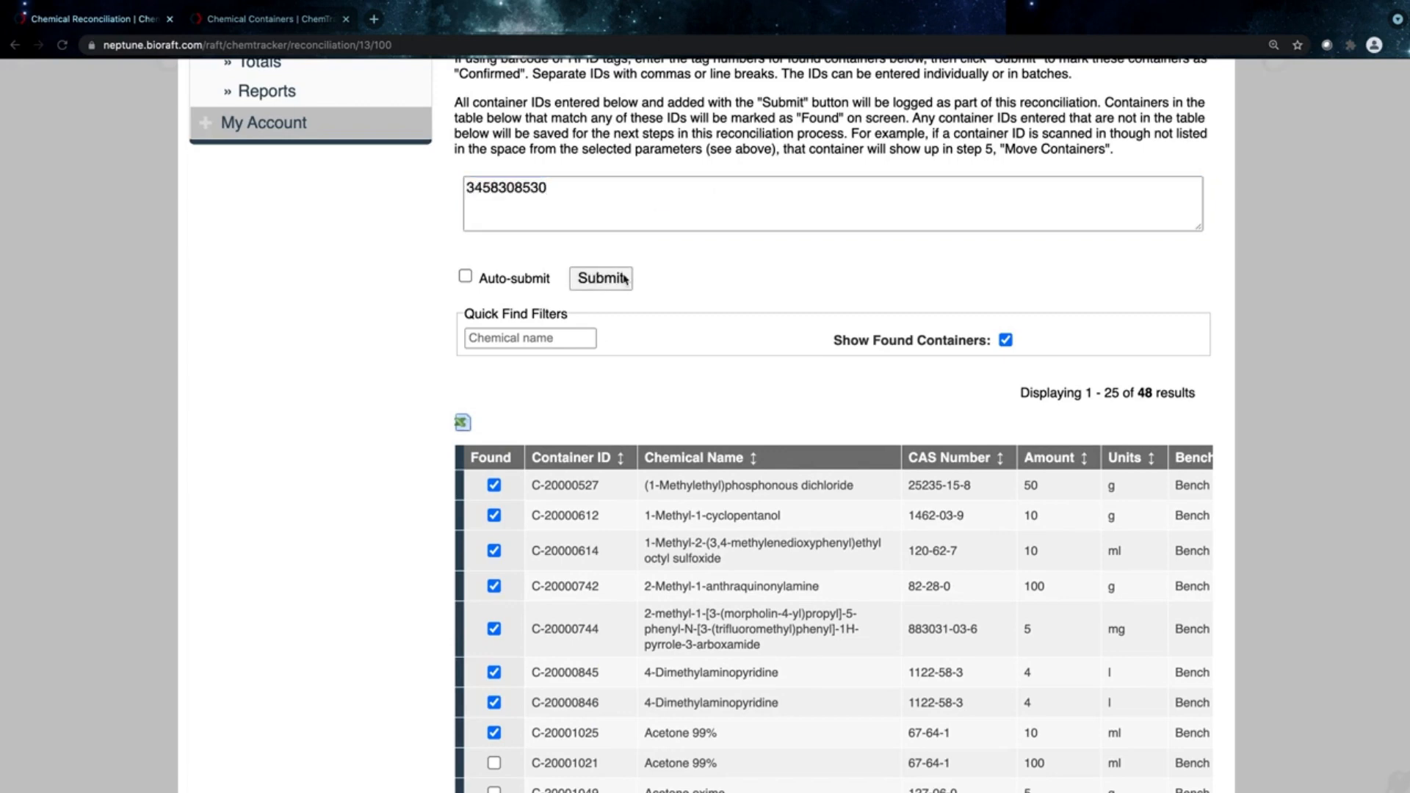
left_click(599, 277)
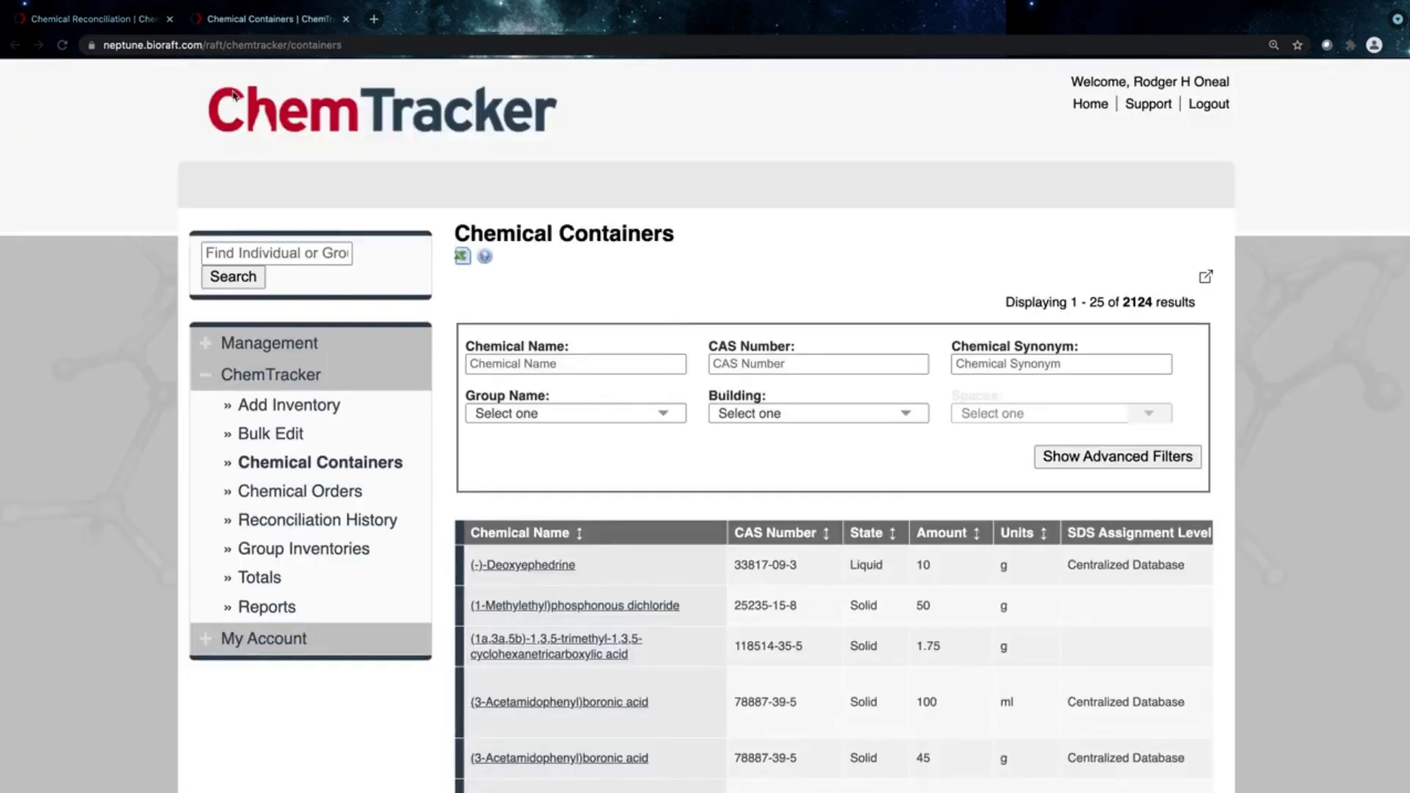
scroll("down", 3)
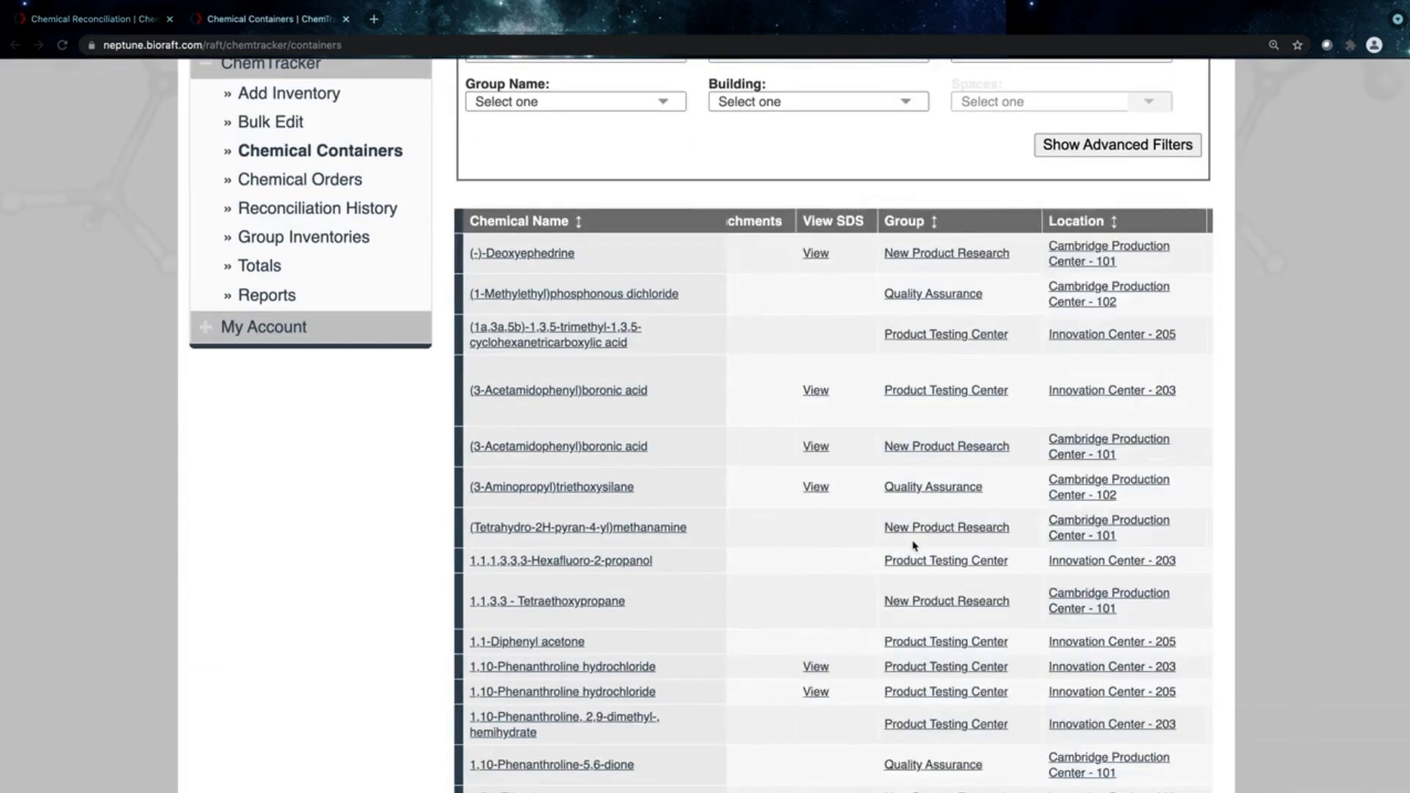
scroll("right", 3)
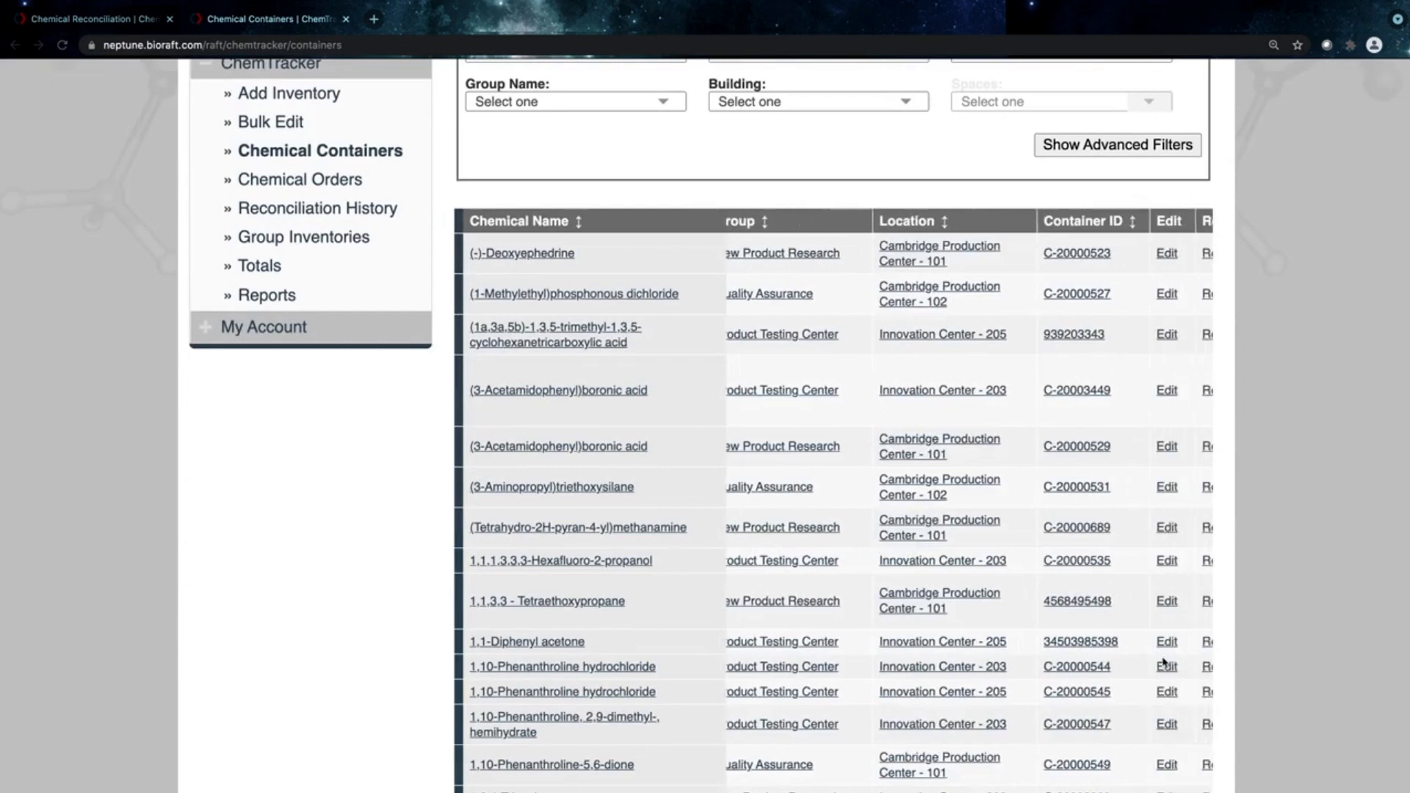
double_click(1084, 640)
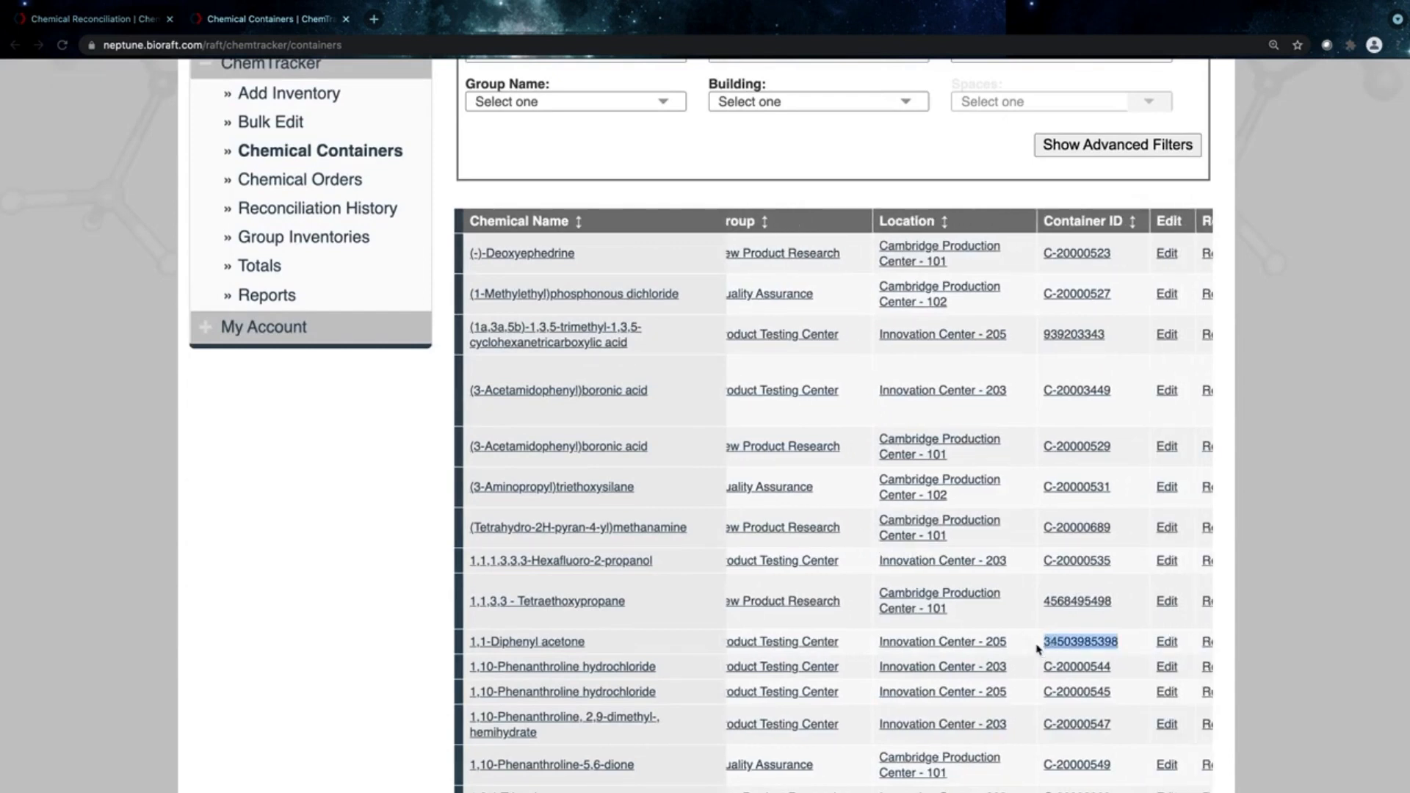
mouse_move(621, 420)
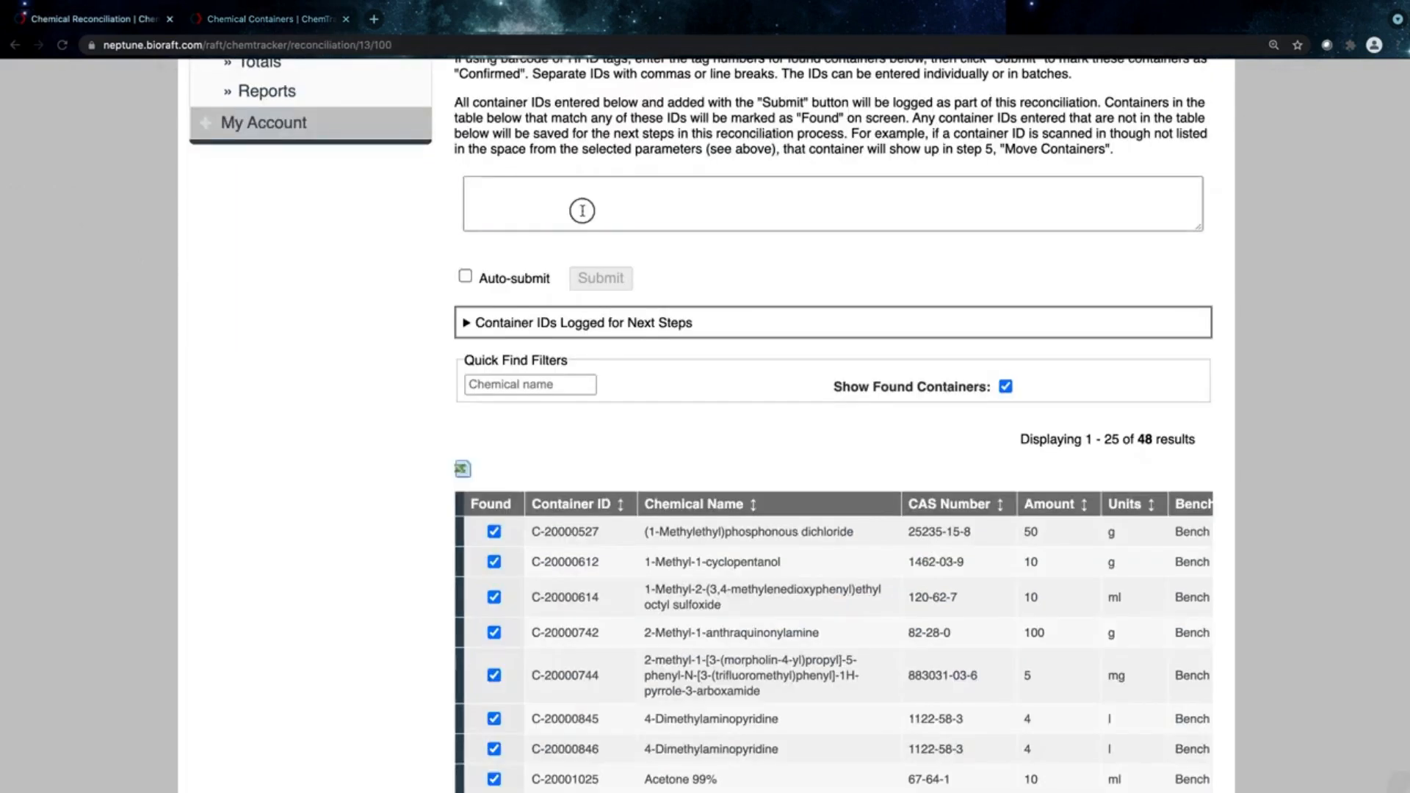
type("34503985398")
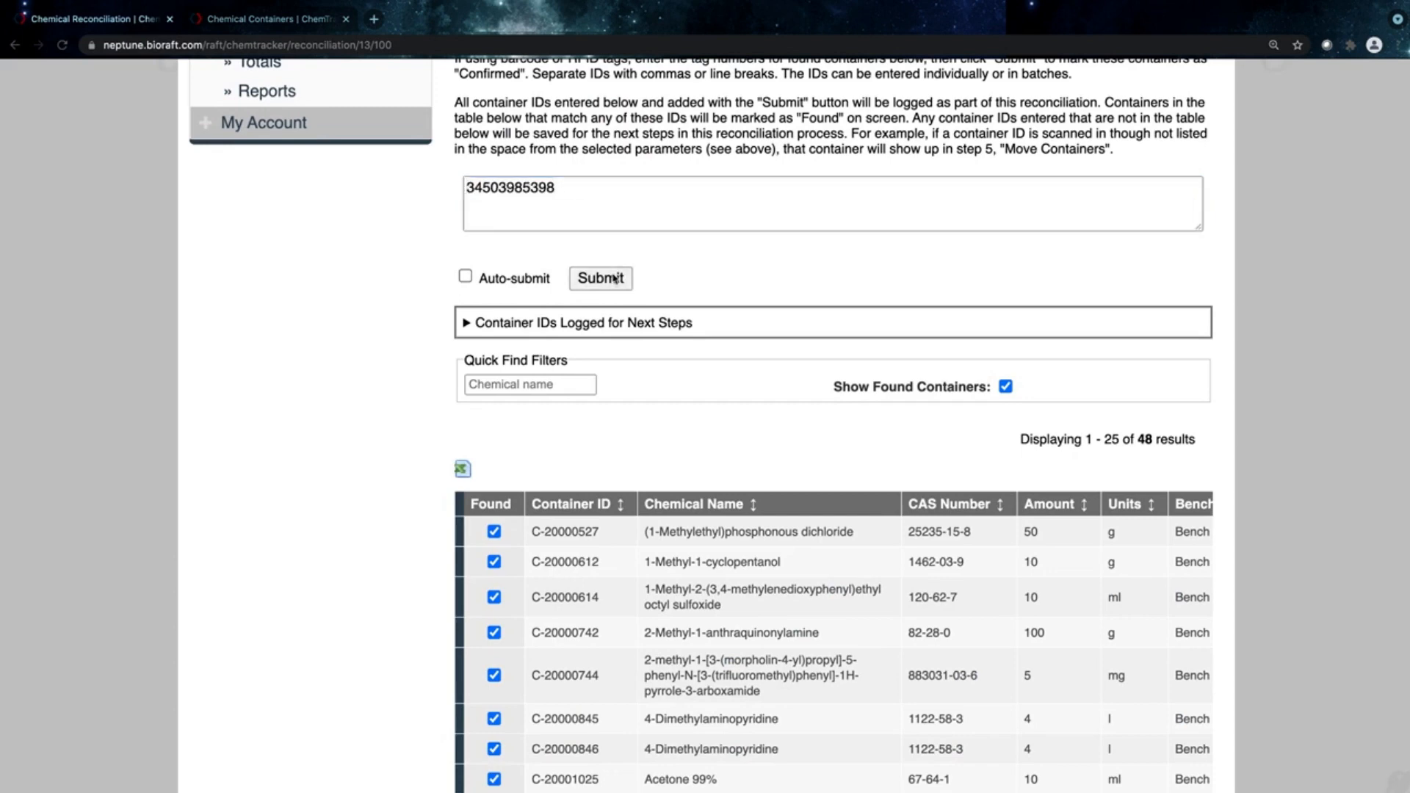
left_click(600, 279)
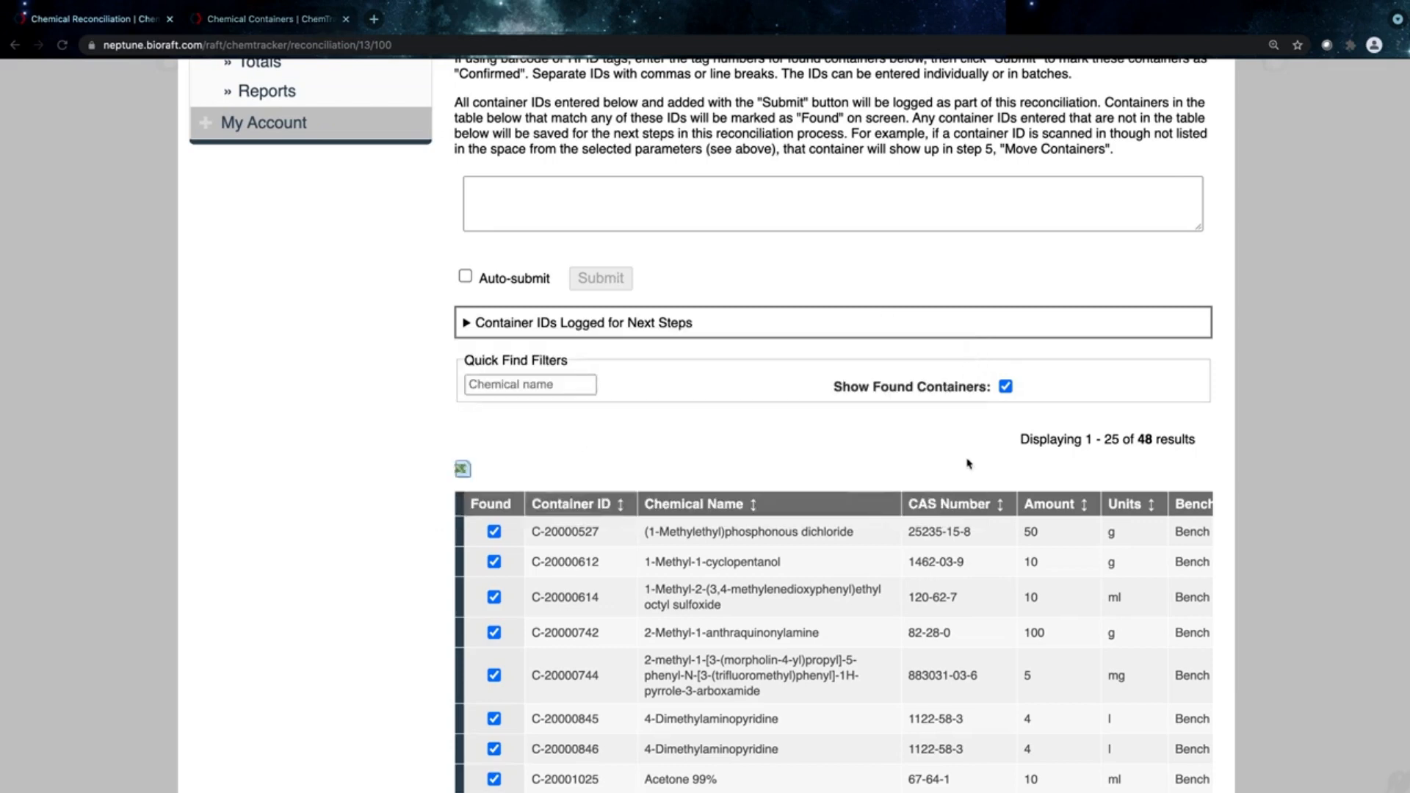
scroll("down", 3)
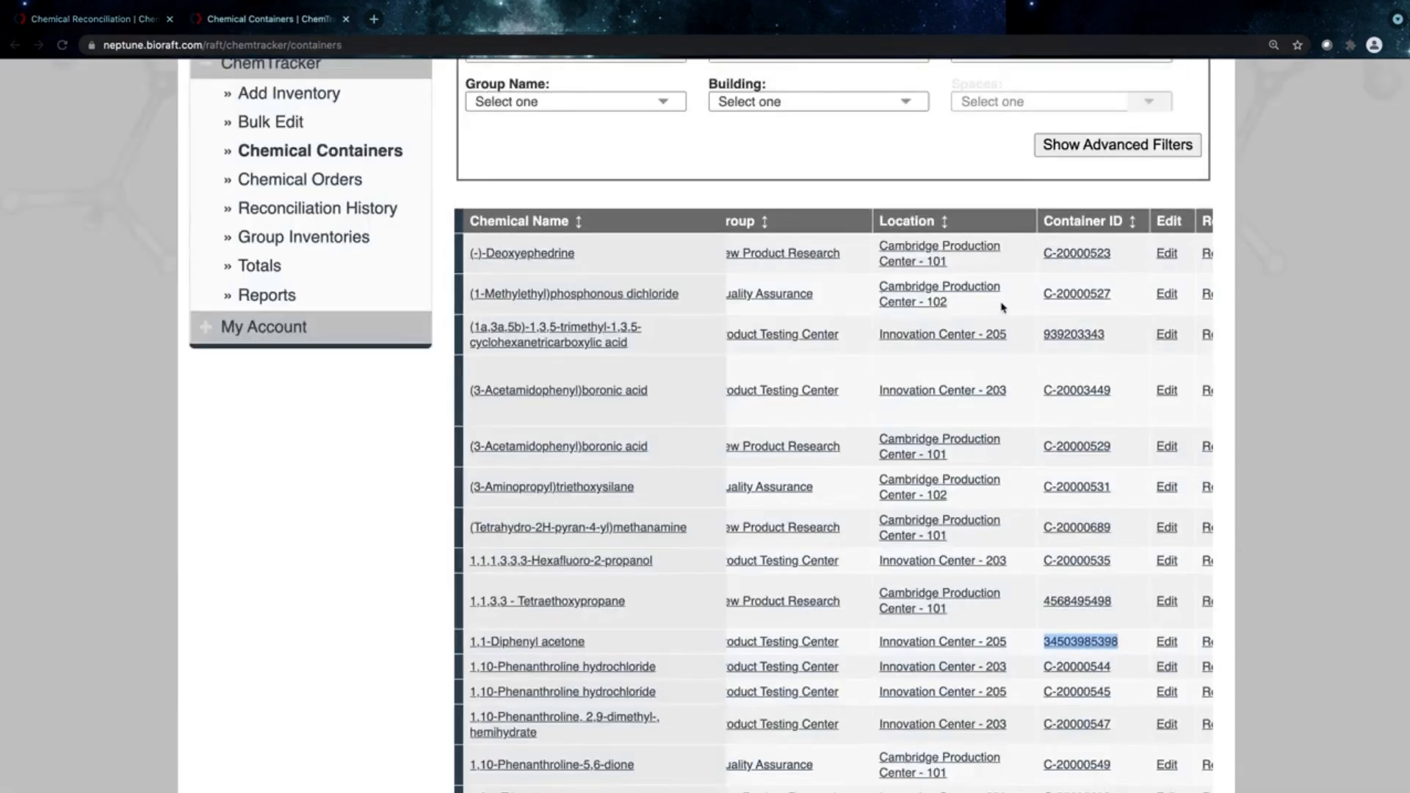
Enable Show Deleted Chemical Containers in the advanced filters, then collapse them.
scroll("up", 3)
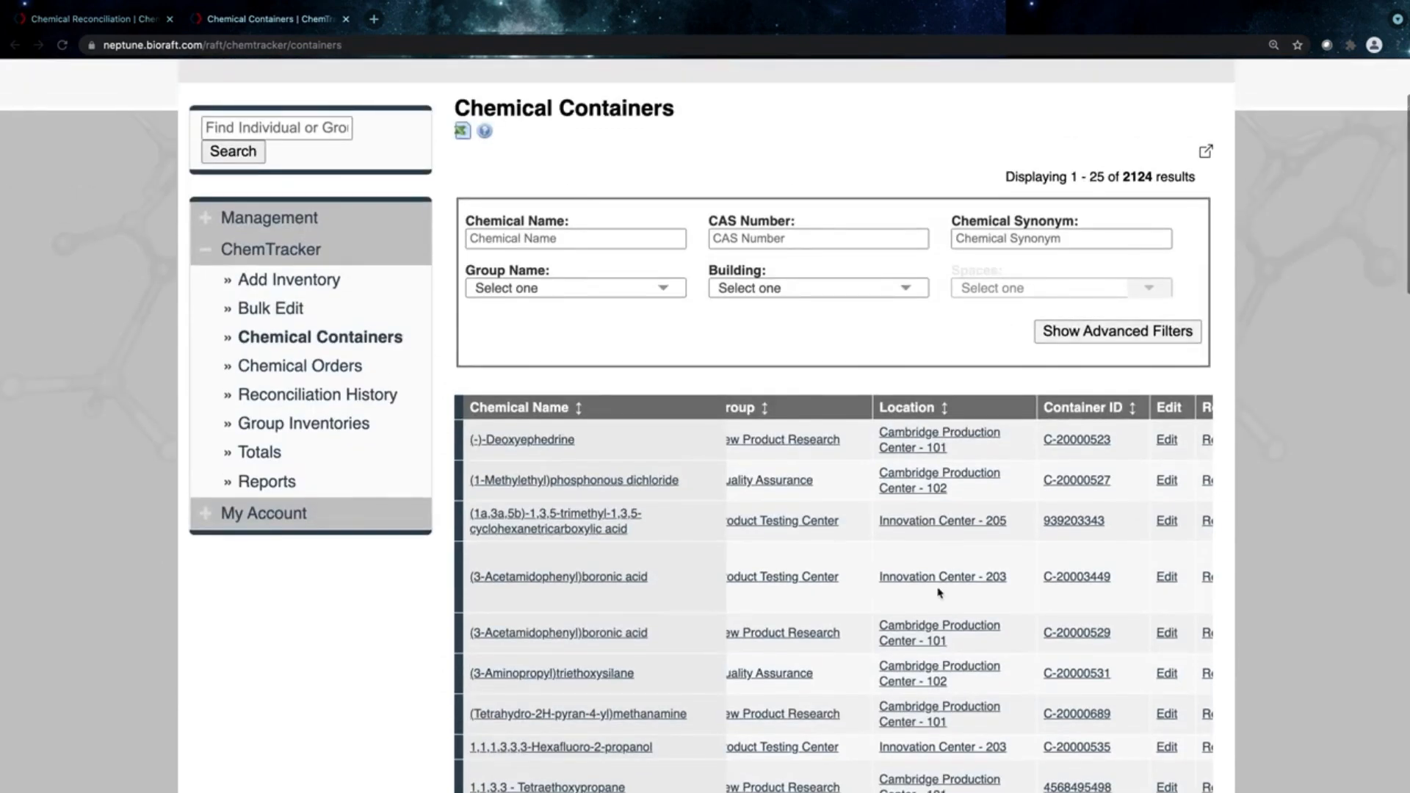
left_click(1116, 332)
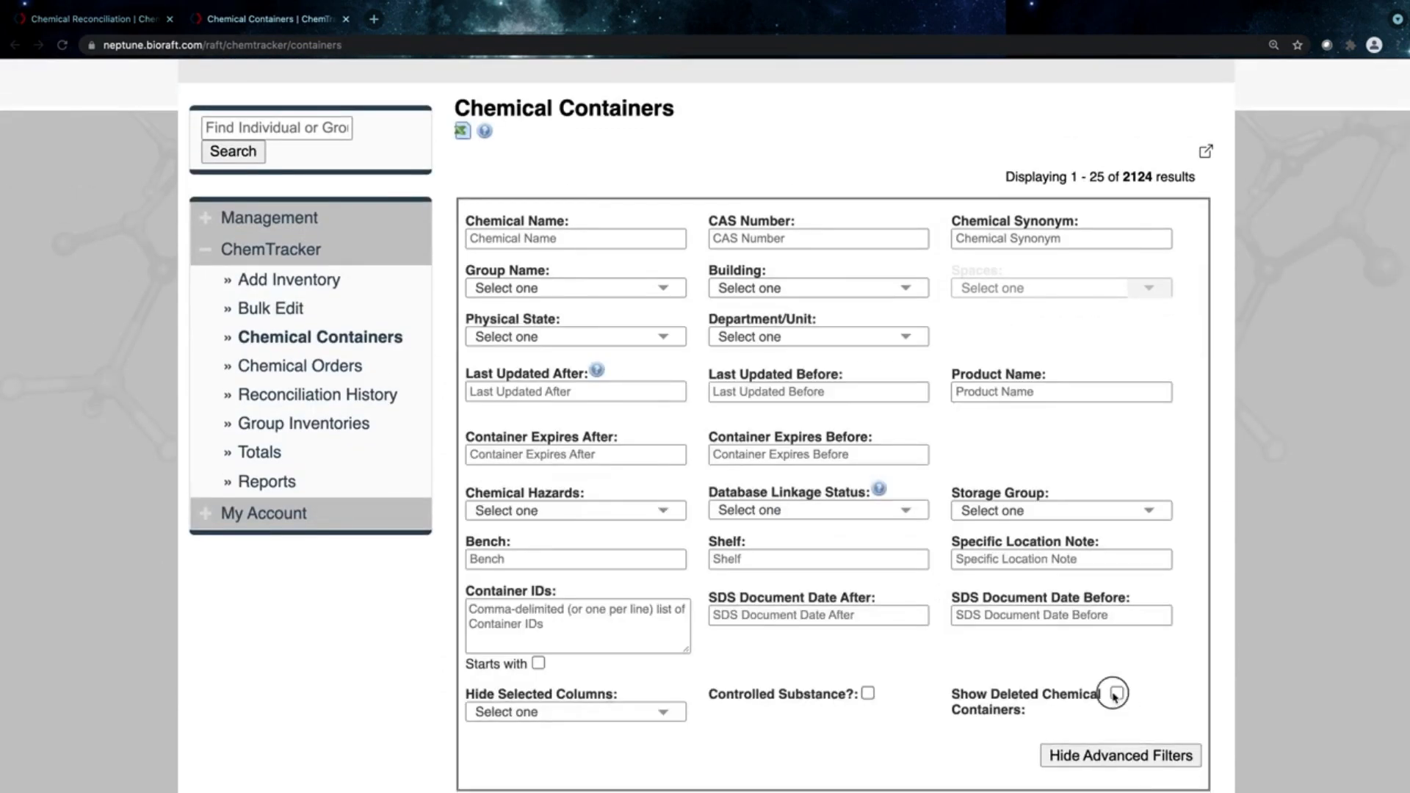
left_click(1116, 694)
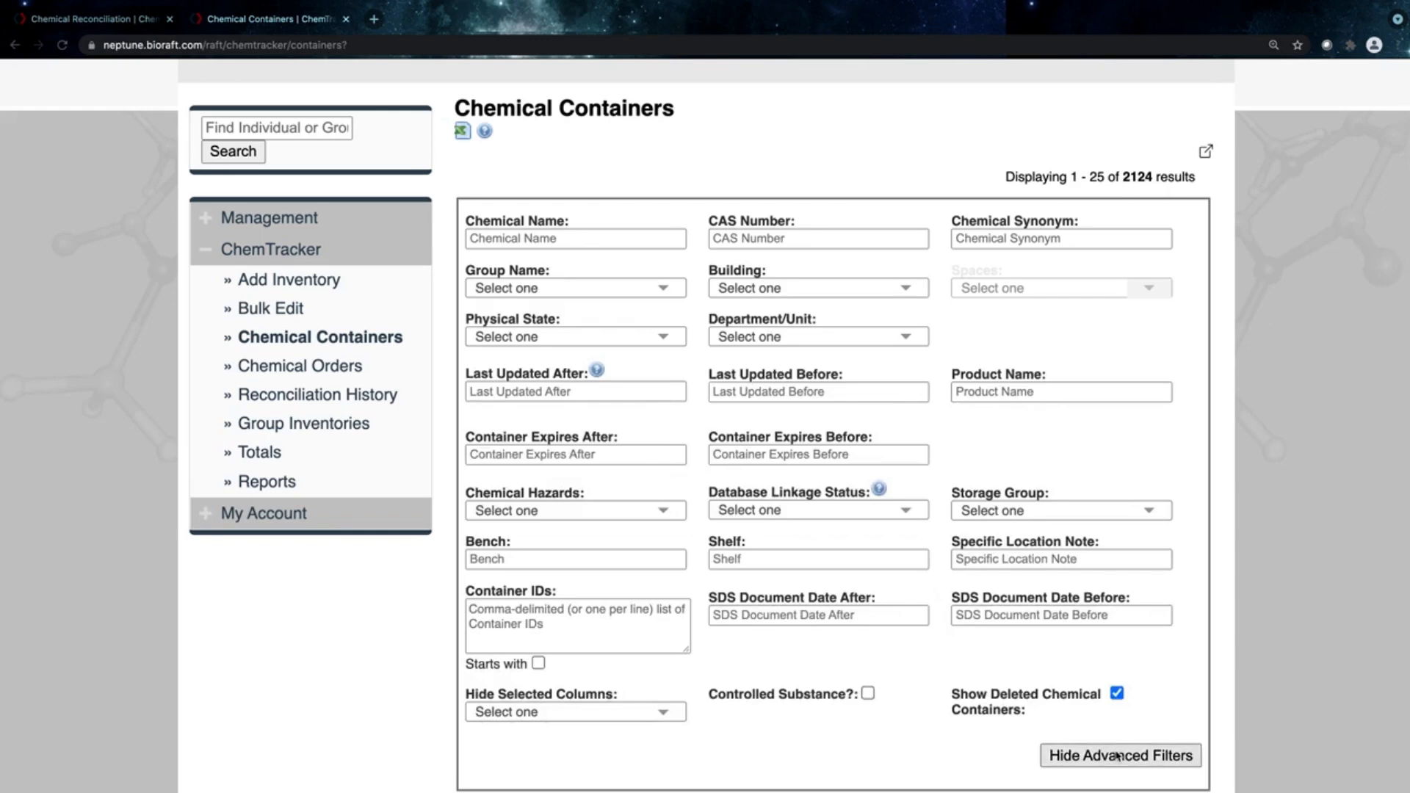
left_click(1119, 755)
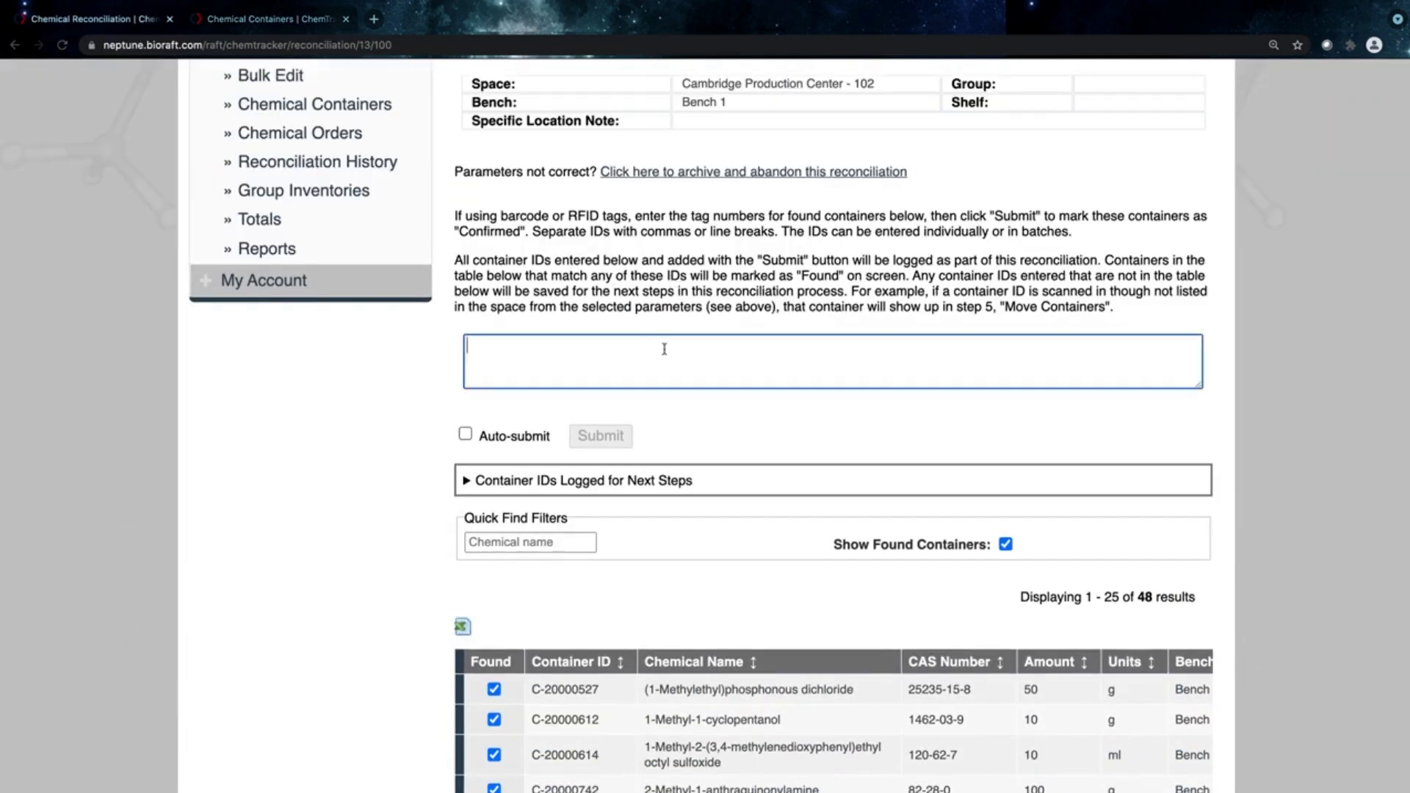
Submit deleted container C-20000557, dismiss the logged IDs summary and advance past Check Inventory.
type("C-20000557")
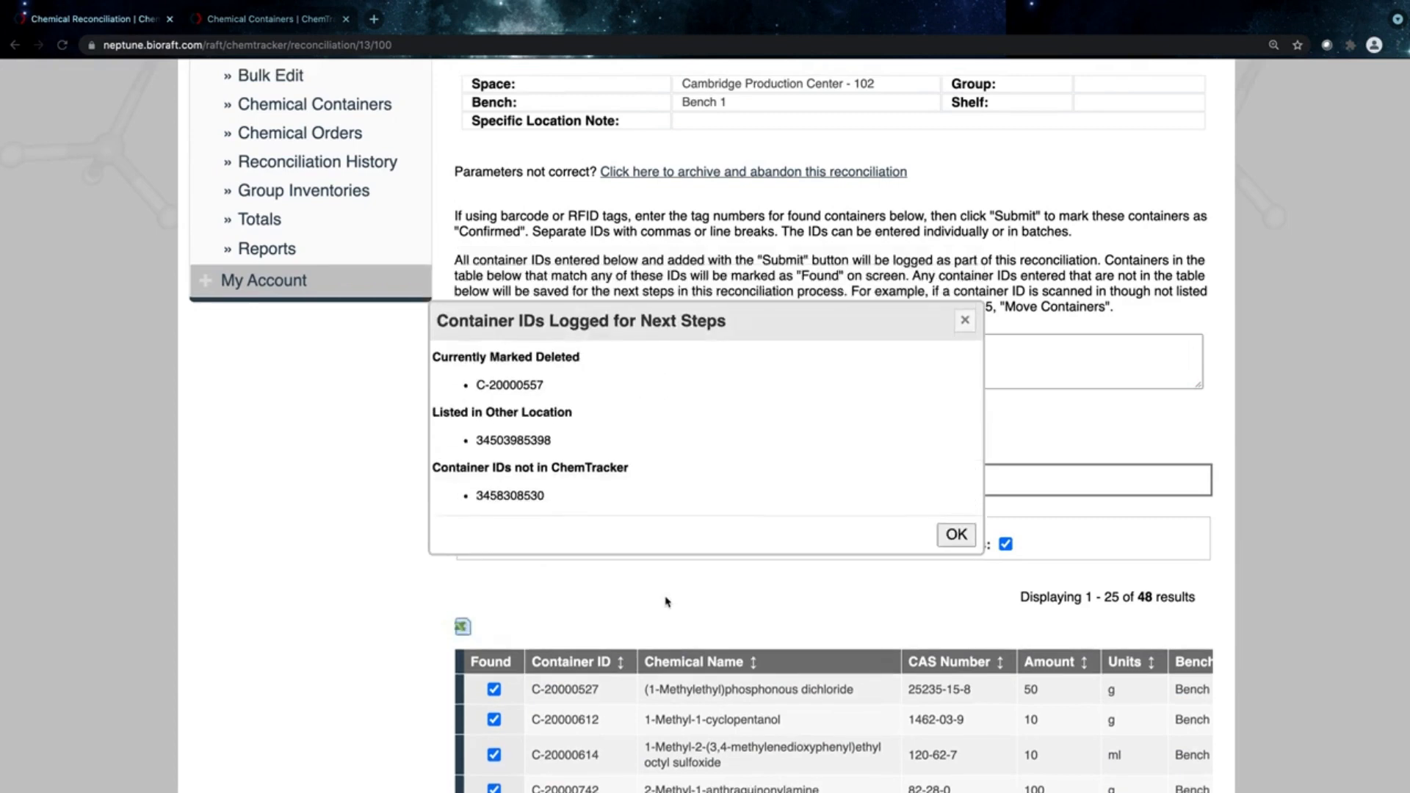
left_click(955, 535)
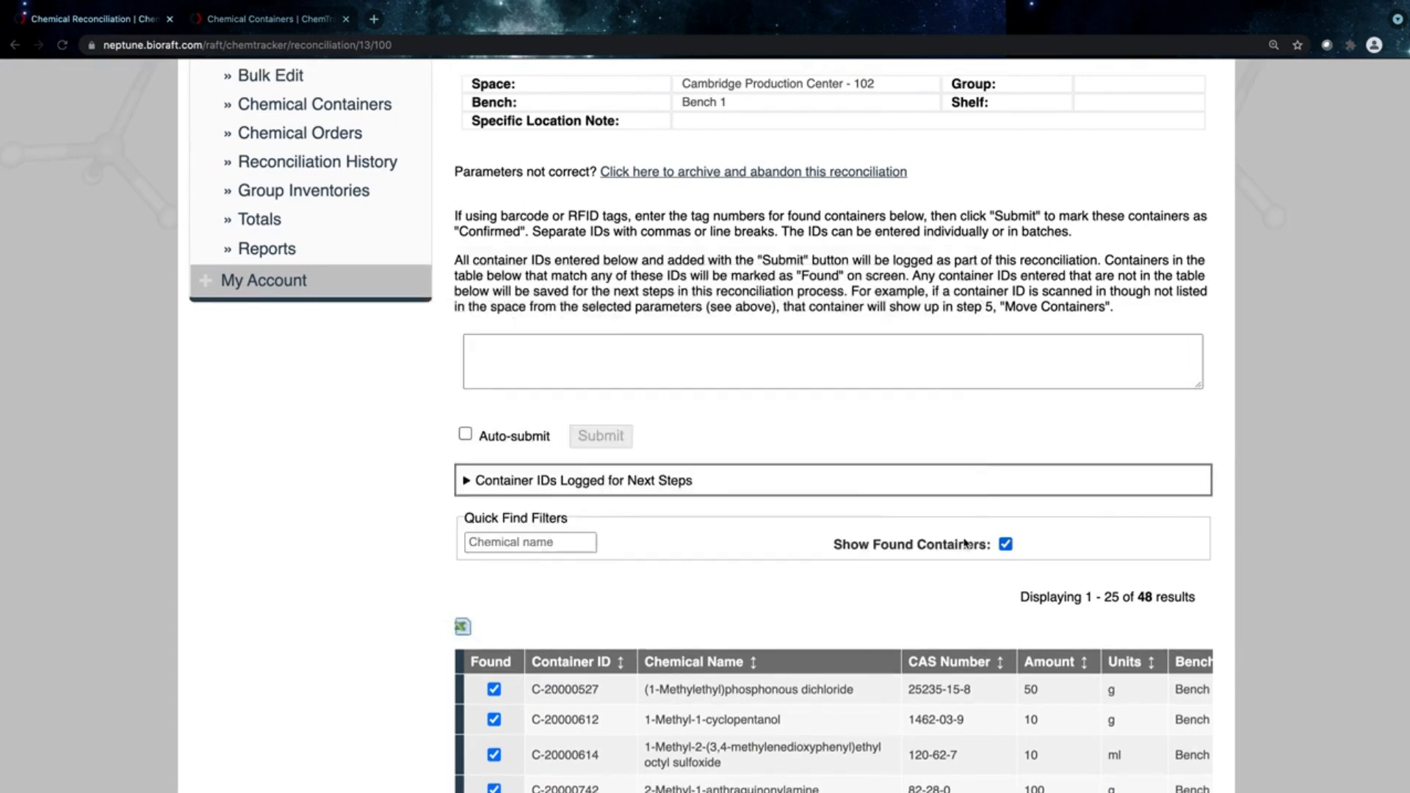
scroll("down", 3)
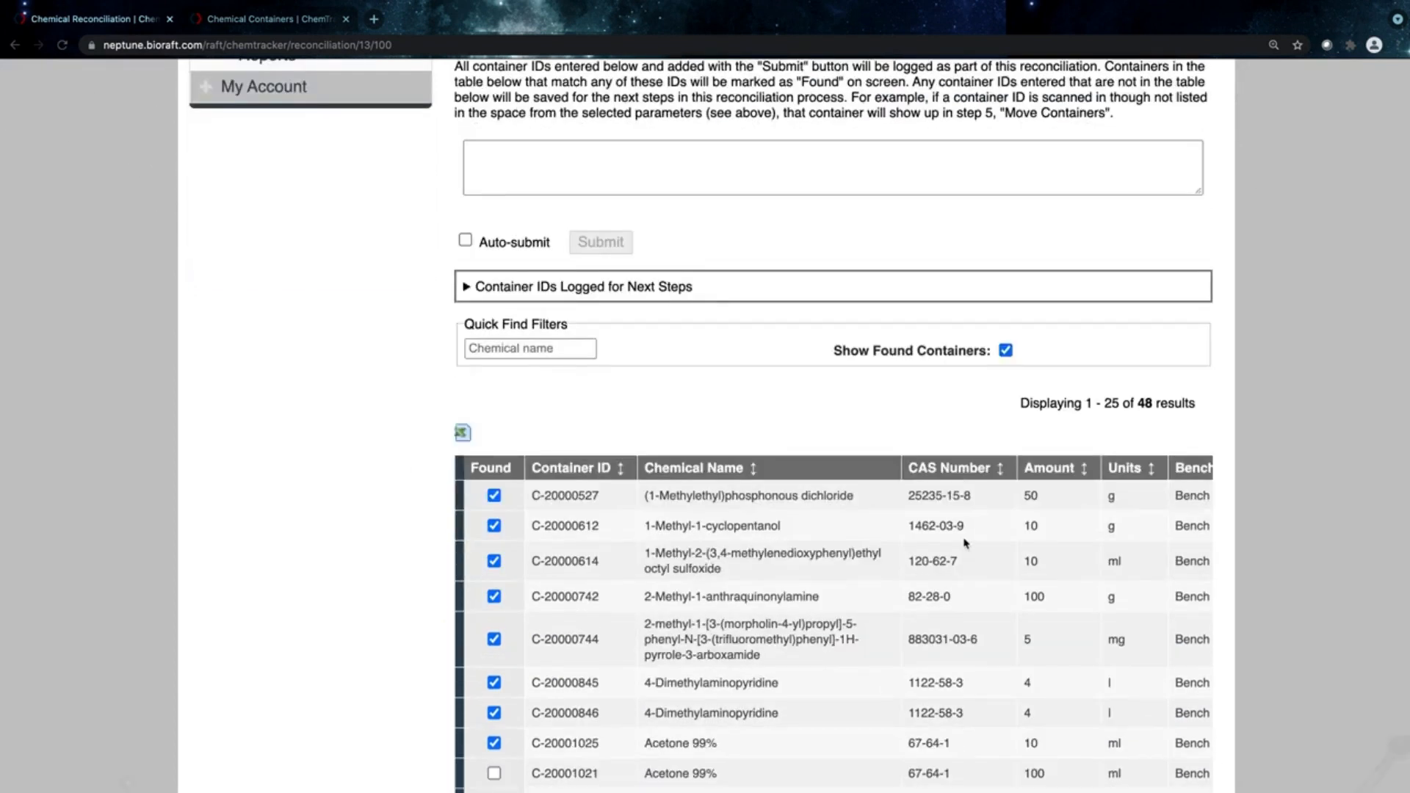
scroll("down", 3)
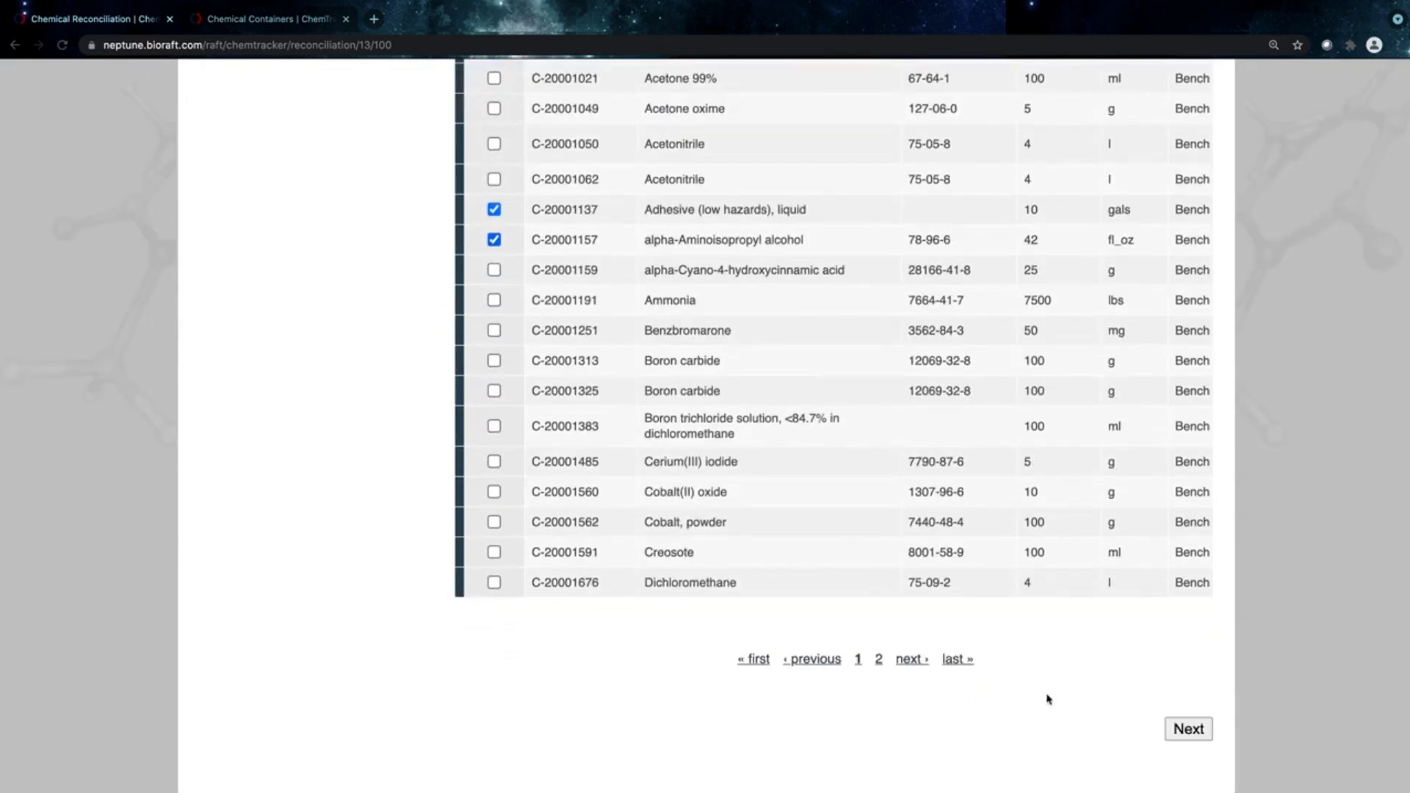
left_click(1190, 728)
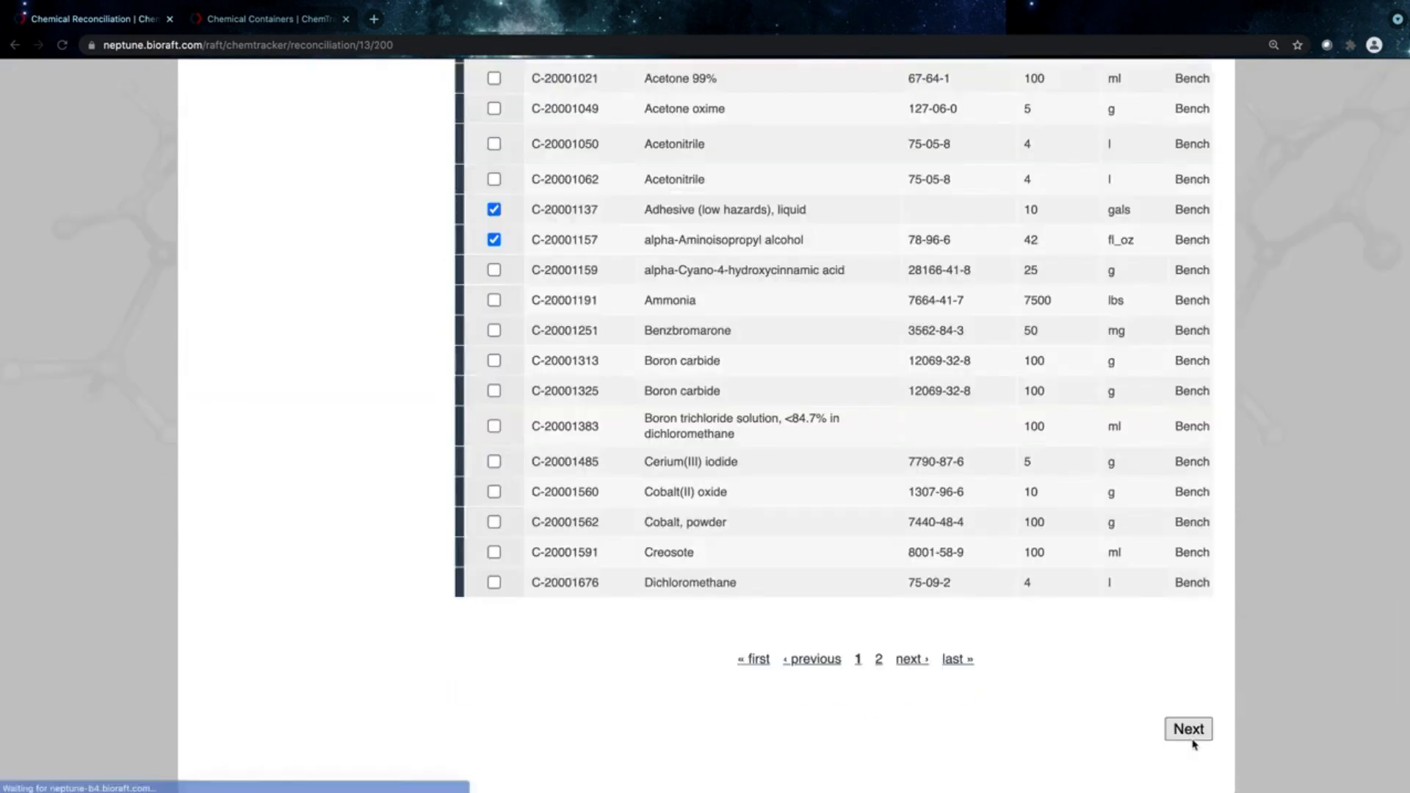
On Remove Containers Not Found, clear Select All so only chosen containers stay marked for removal.
left_click(1188, 728)
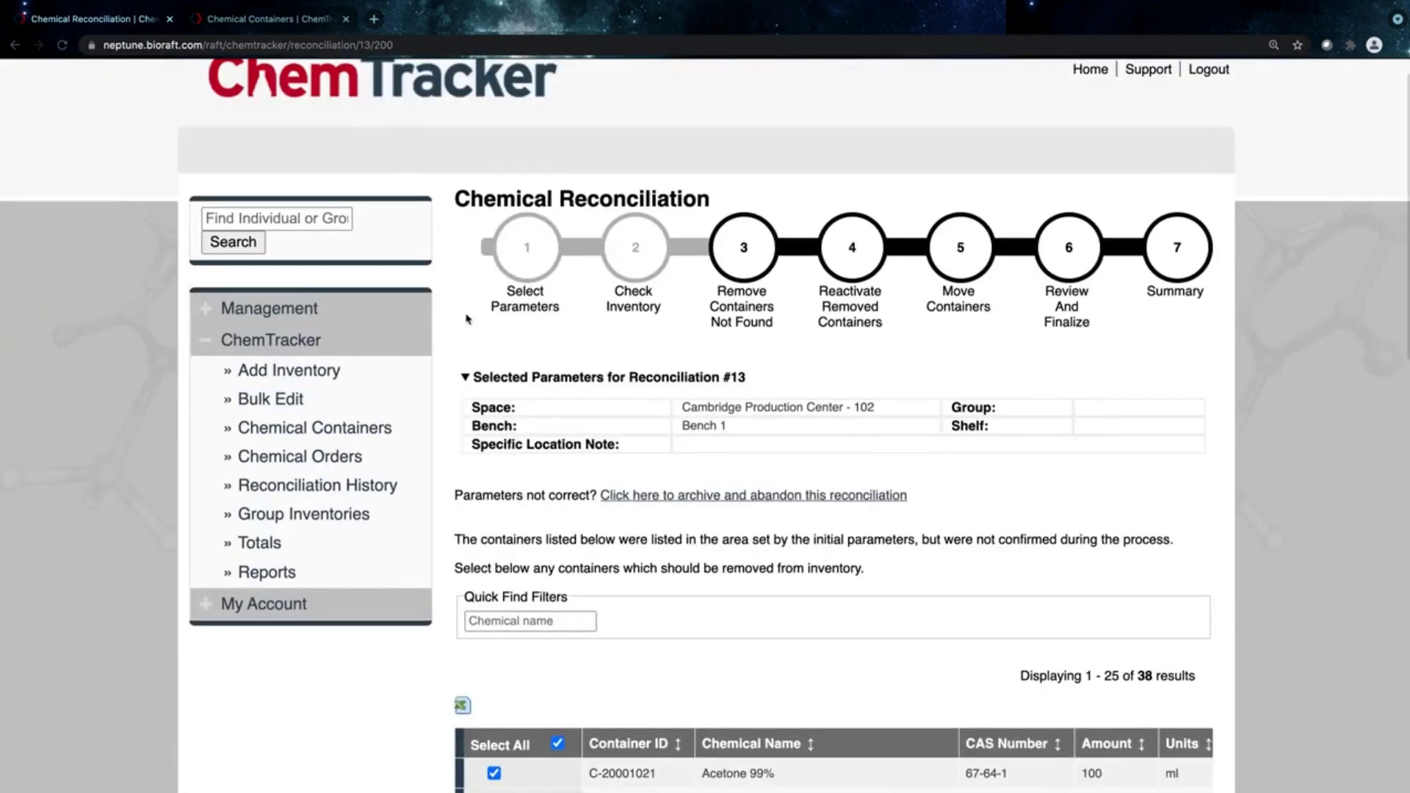
scroll("down", 3)
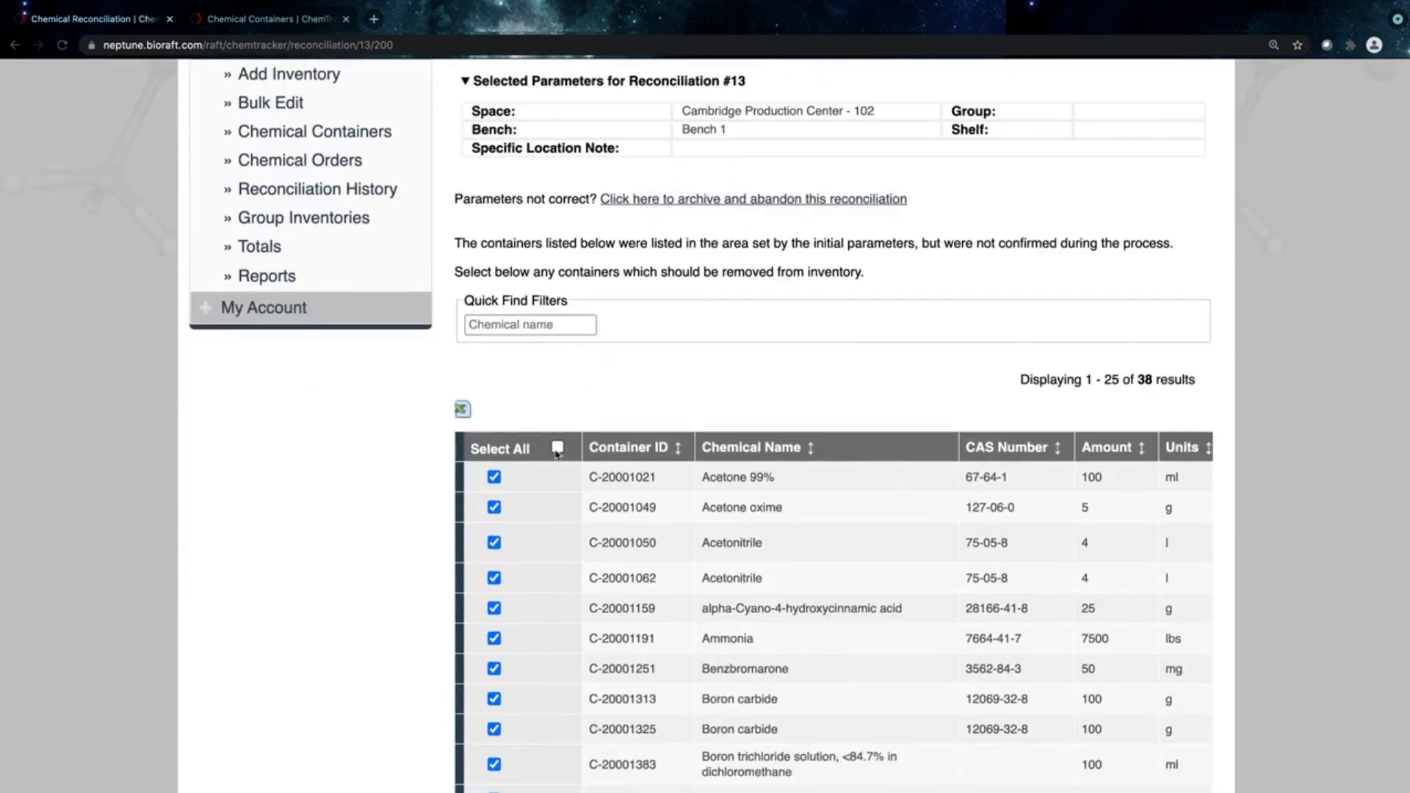
left_click(558, 447)
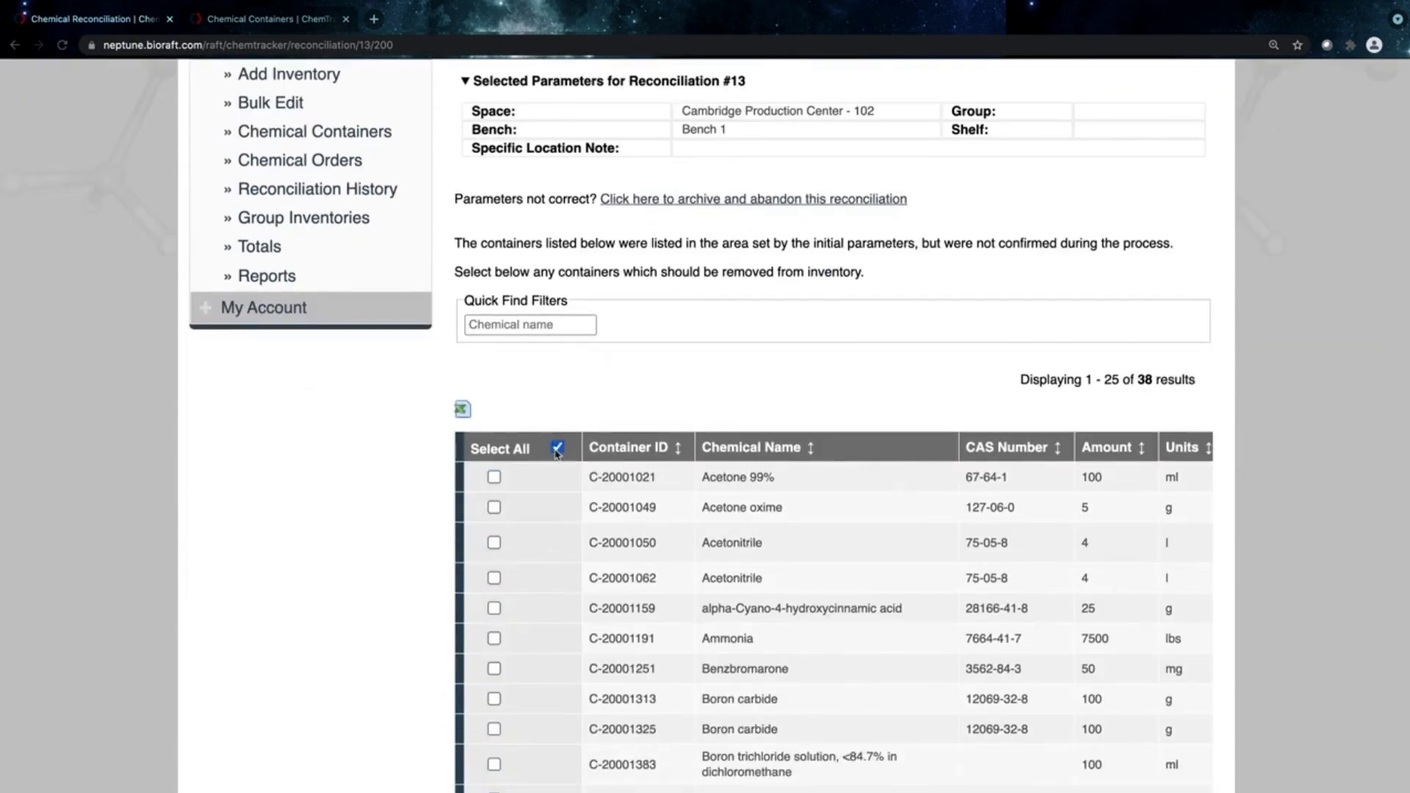
scroll("down", 3)
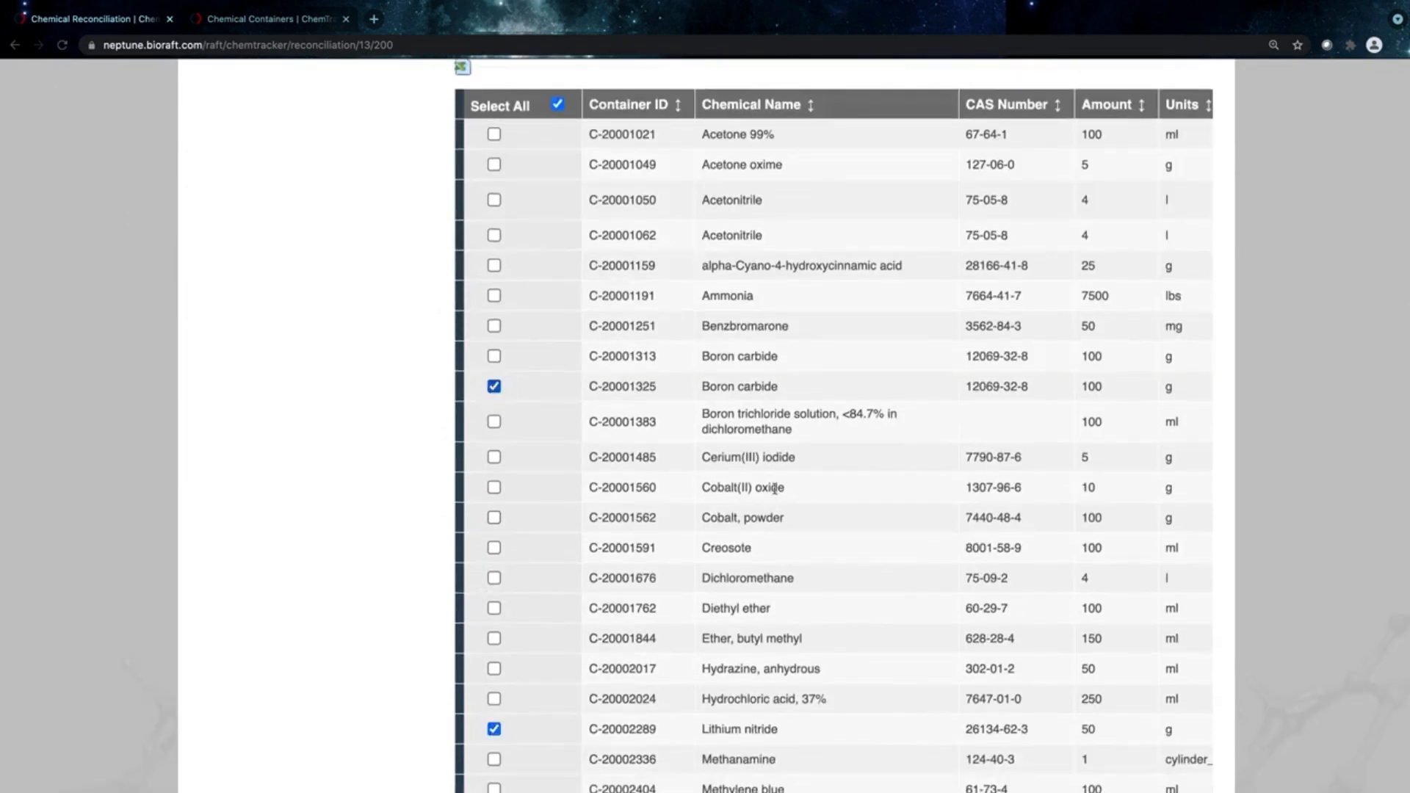
scroll("down", 3)
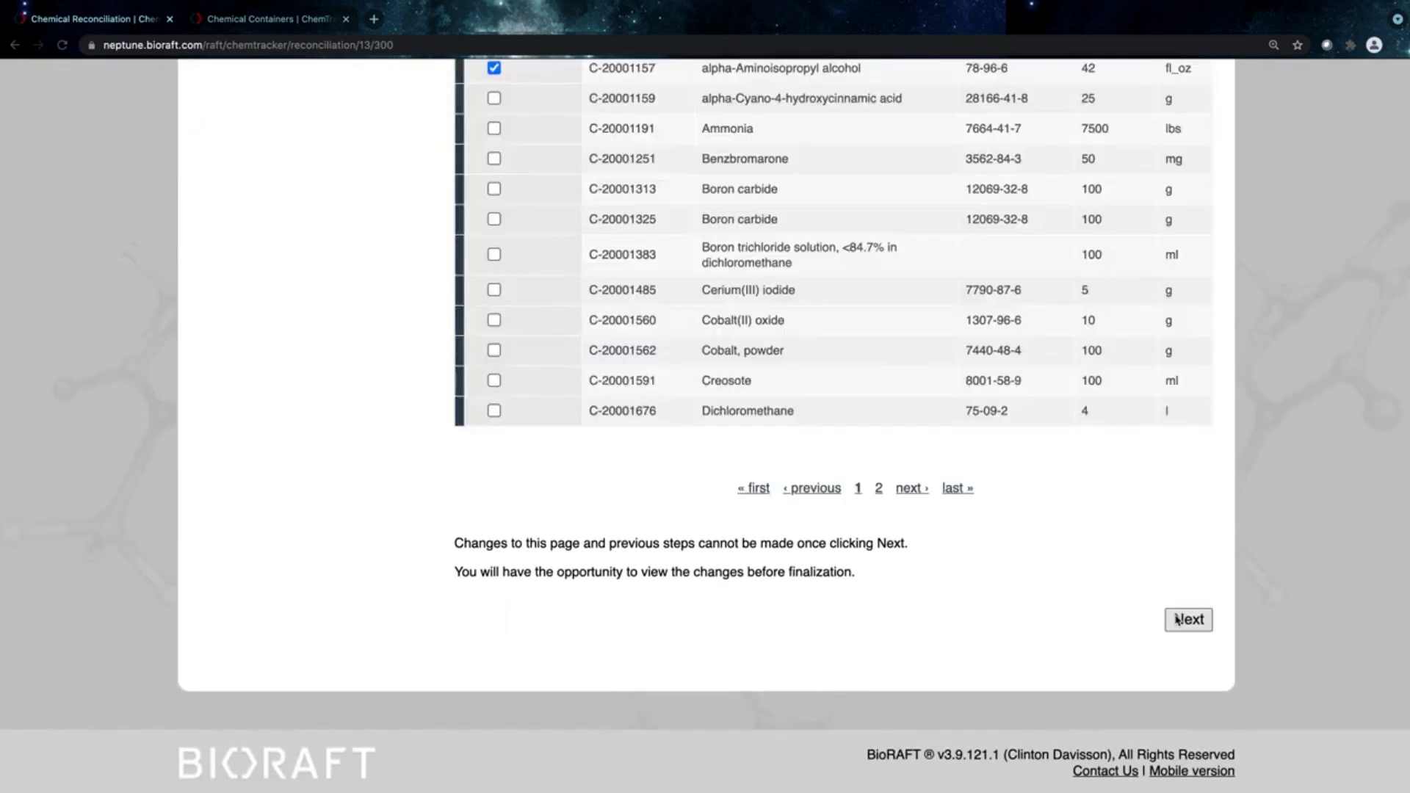
Submit the removals, reactivate C-20000557 and review the two containers marked to move to Bench 1.
left_click(1187, 620)
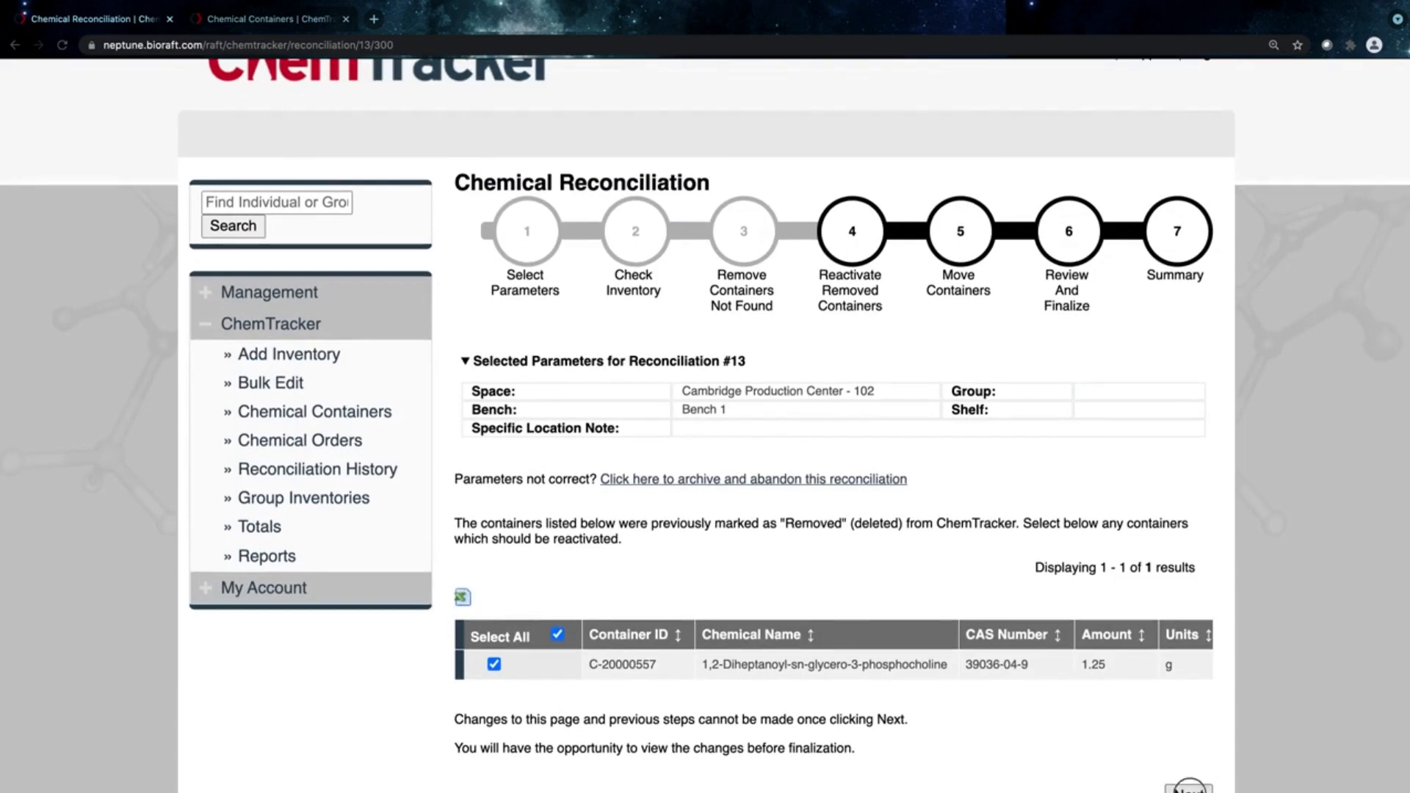
left_click(1163, 784)
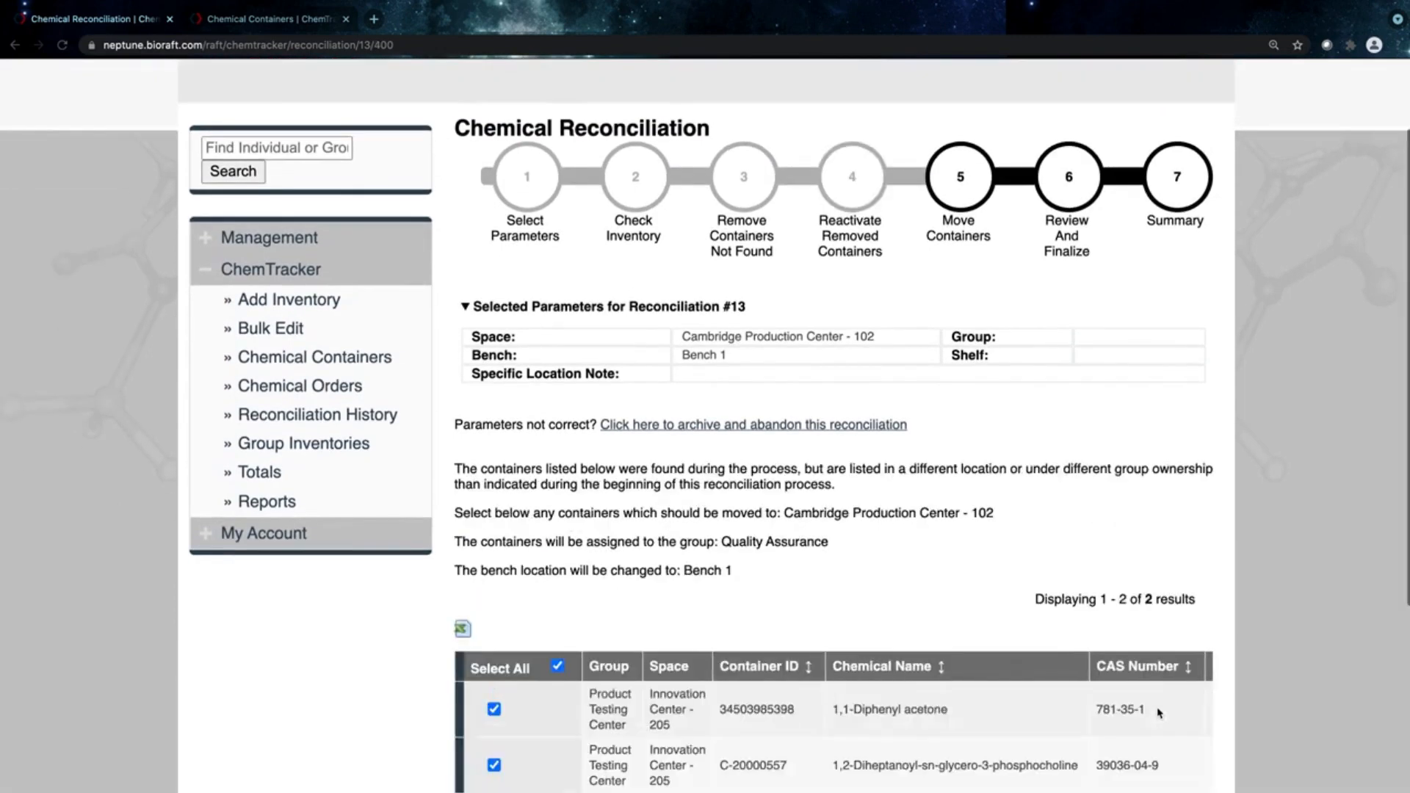
scroll("down", 3)
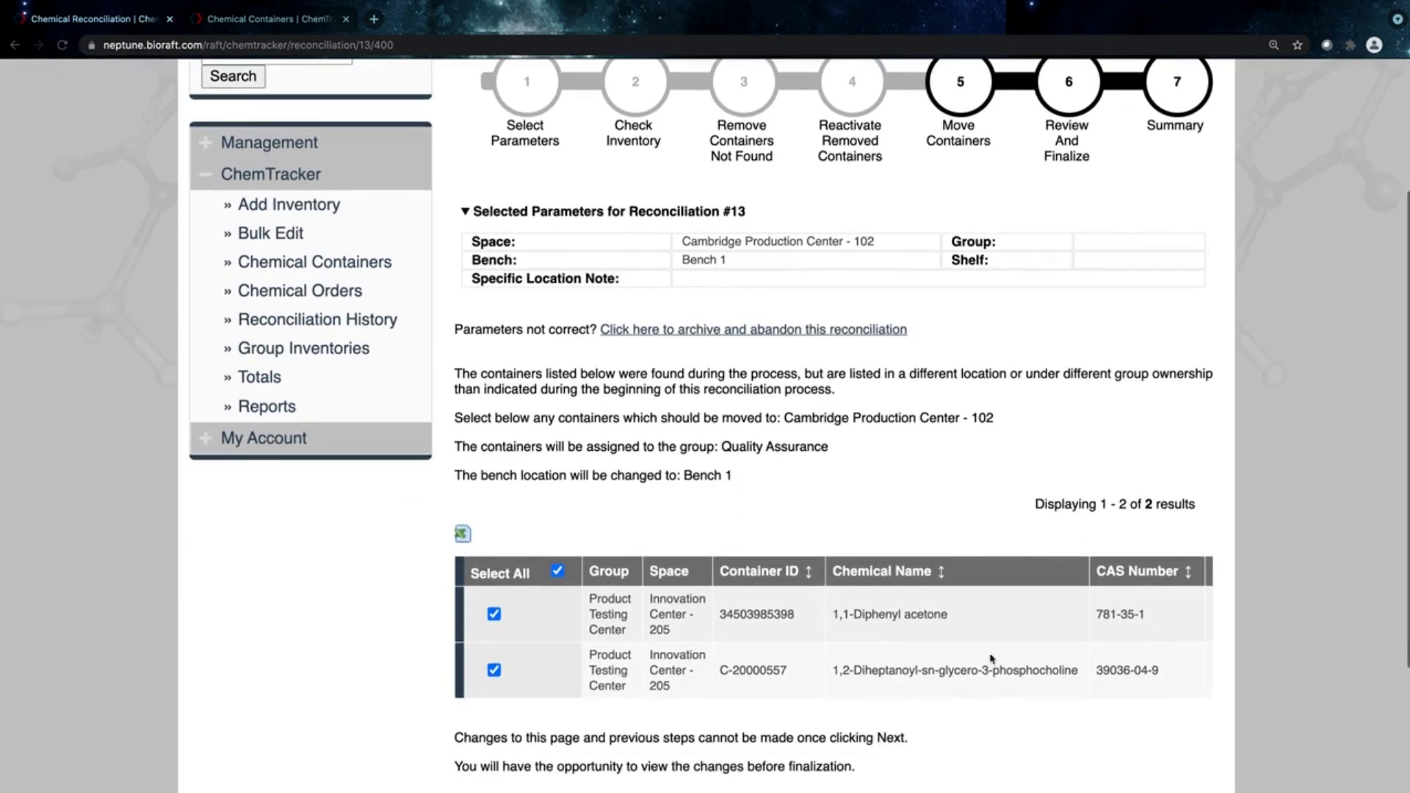
scroll("down", 3)
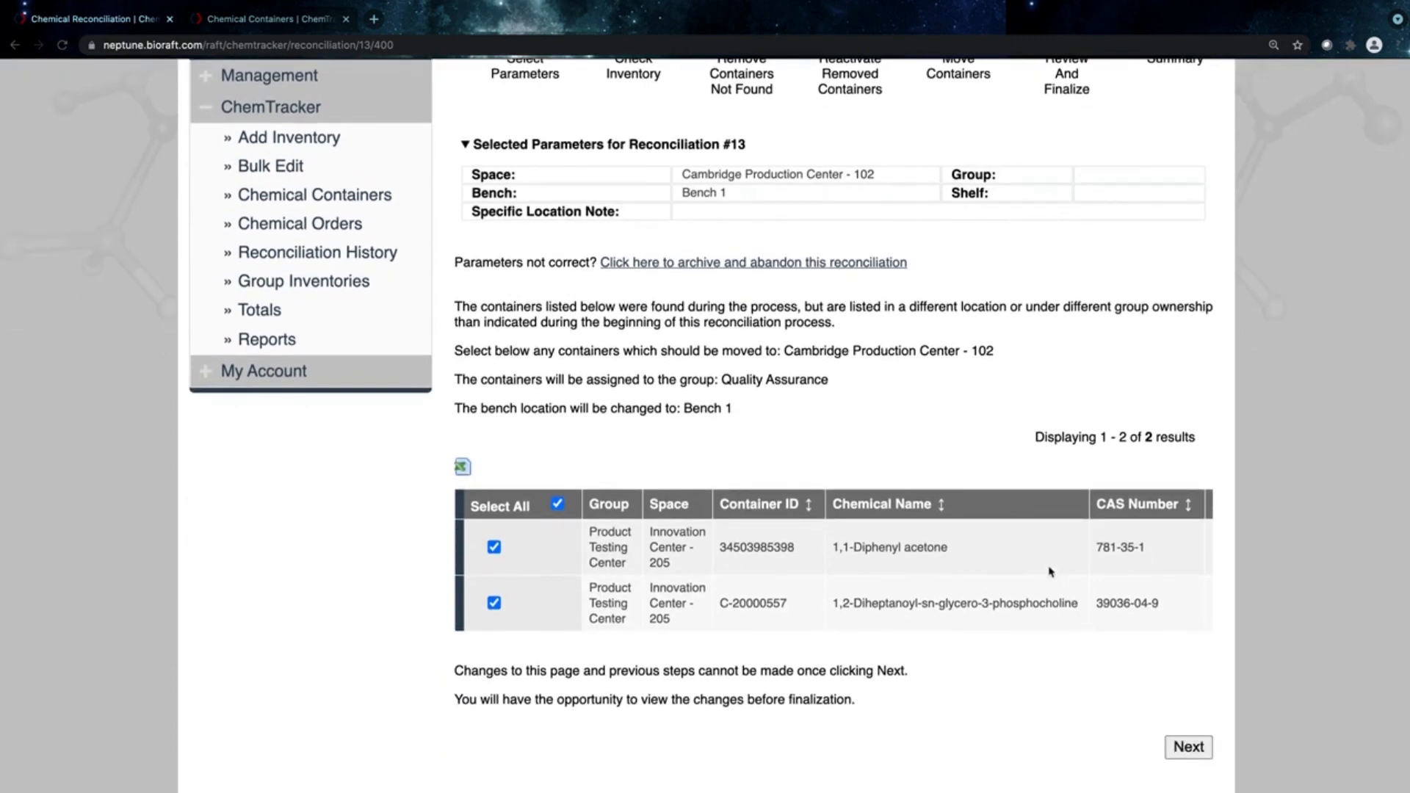
scroll("right", 3)
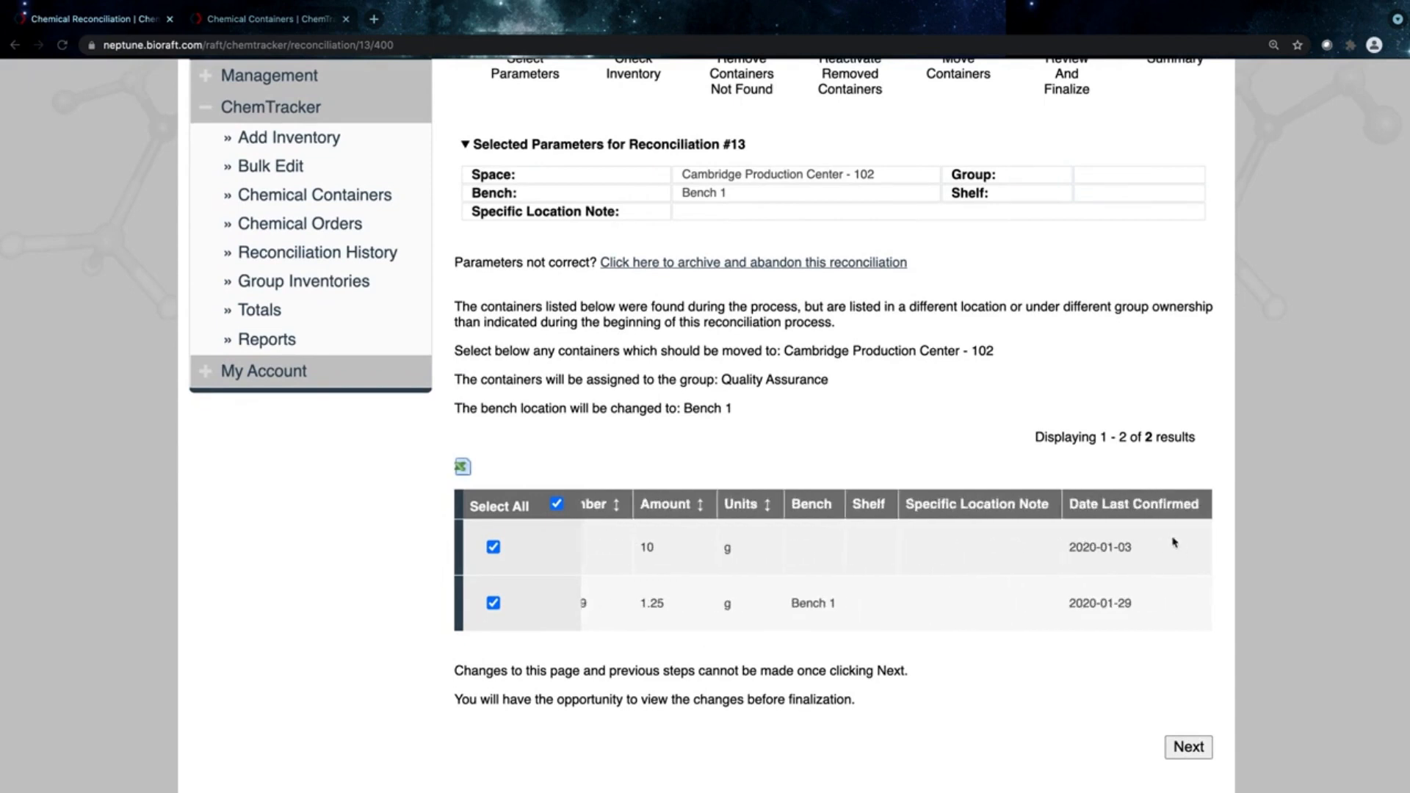
mouse_move(1151, 657)
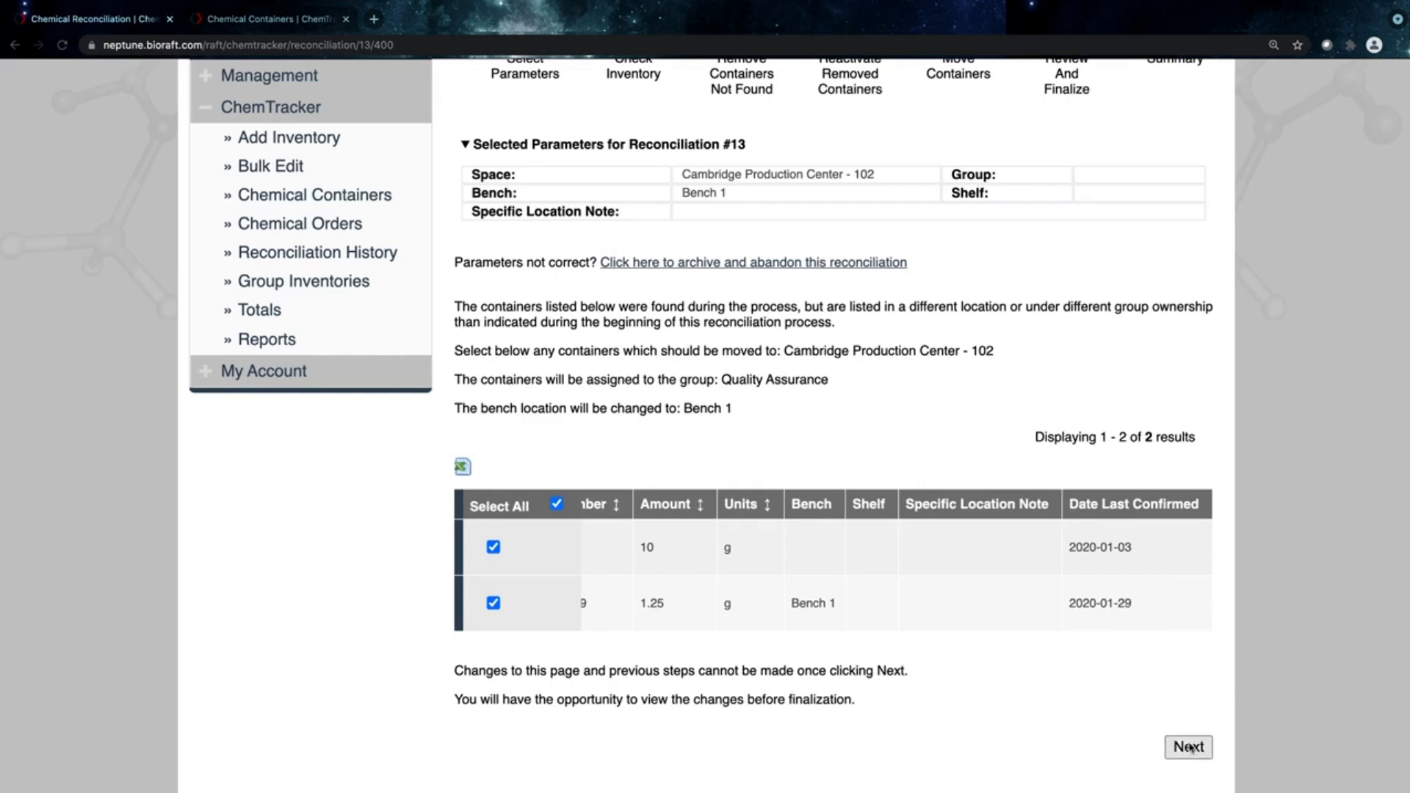
Move the two ticked containers and advance to Review And Finalize.
left_click(1182, 747)
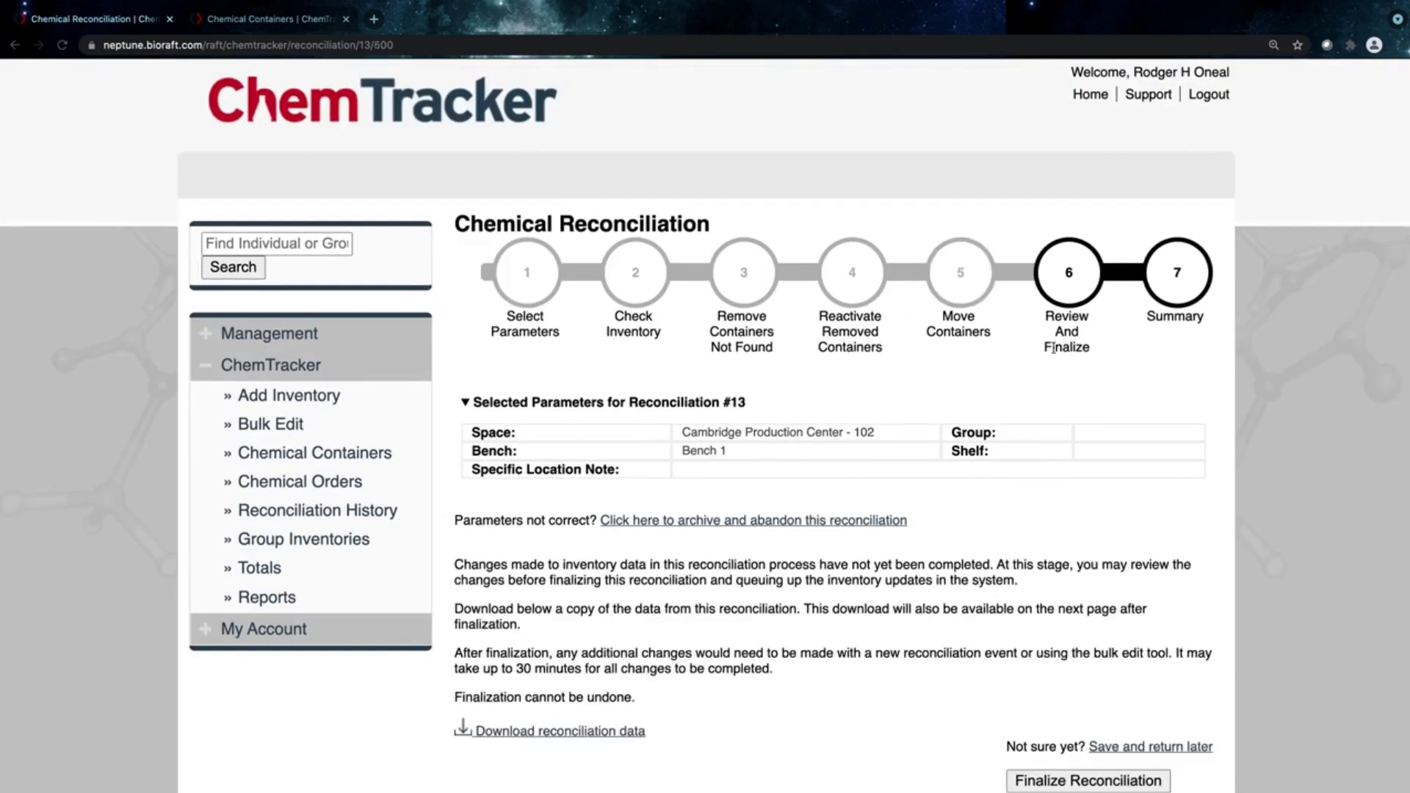
mouse_move(1307, 520)
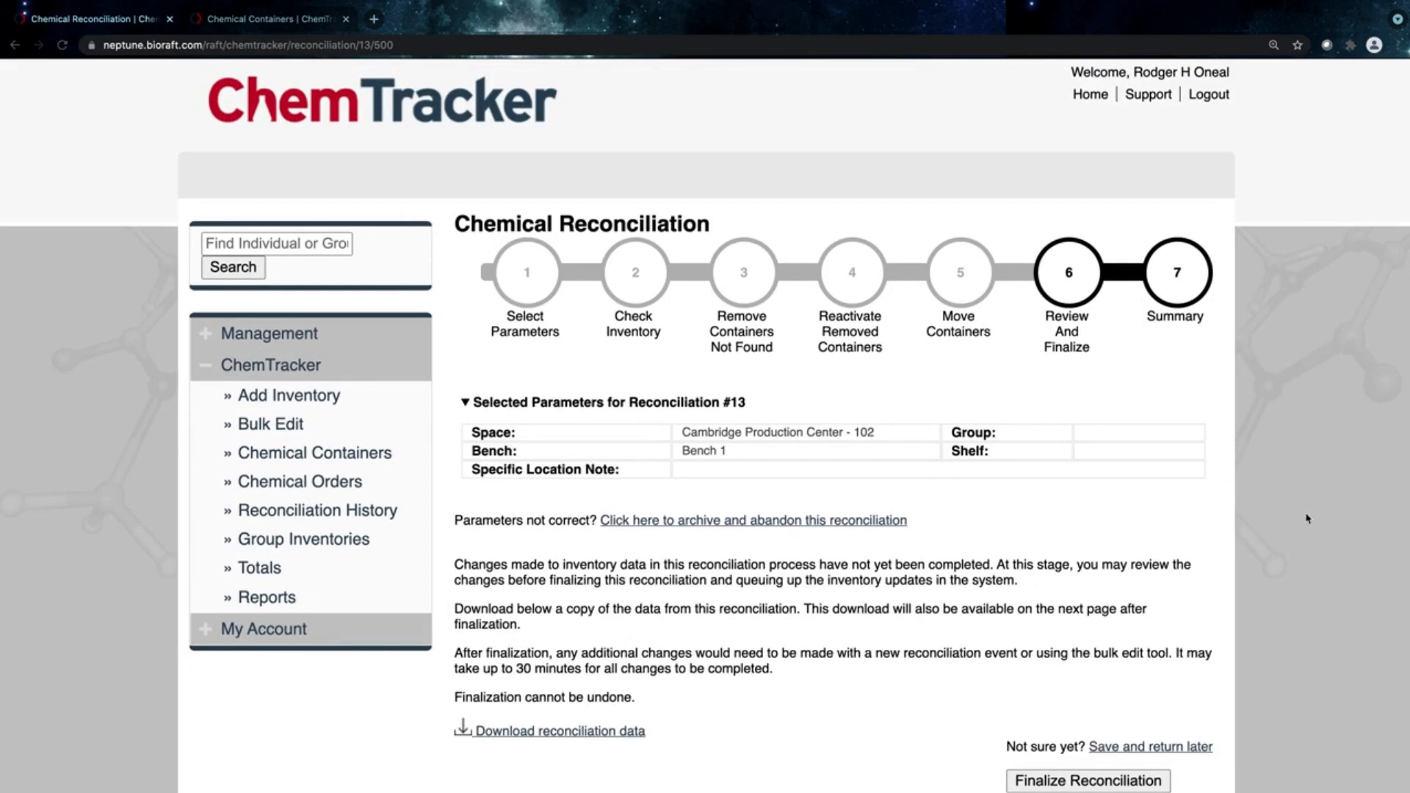
Finalize reconciliation #13, review its 20.0% accuracy summary, and go to Reconciliation History.
left_click(1087, 781)
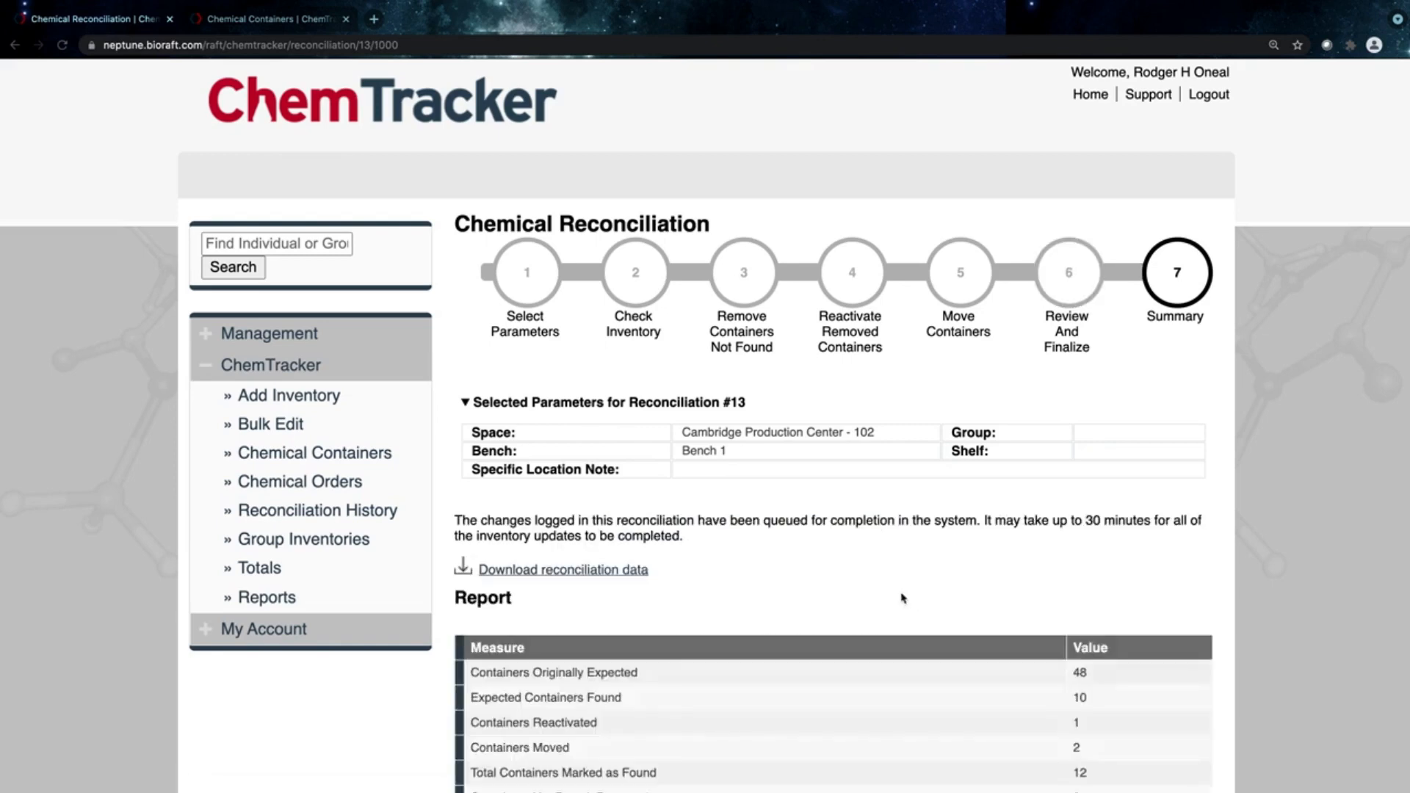
scroll("down", 3)
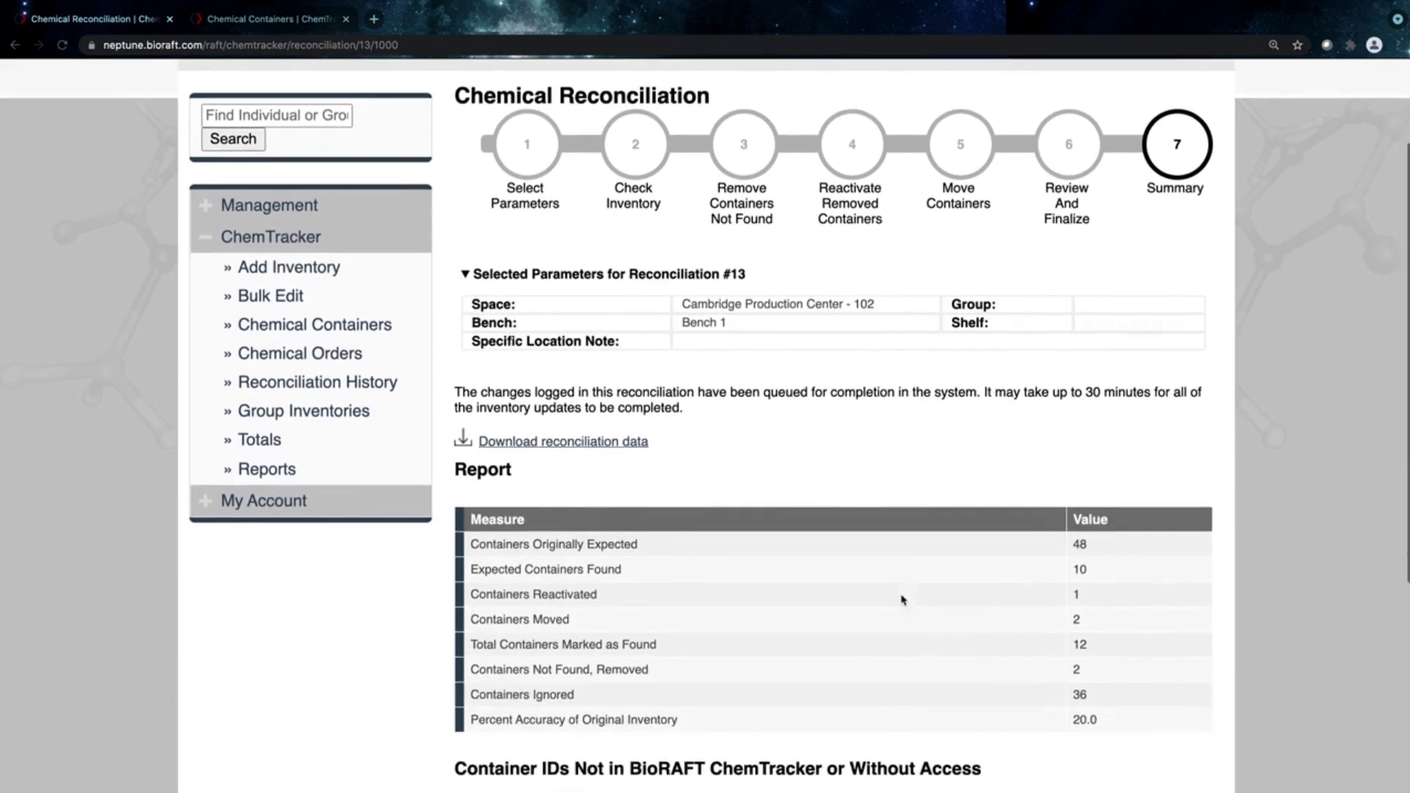
mouse_move(1050, 686)
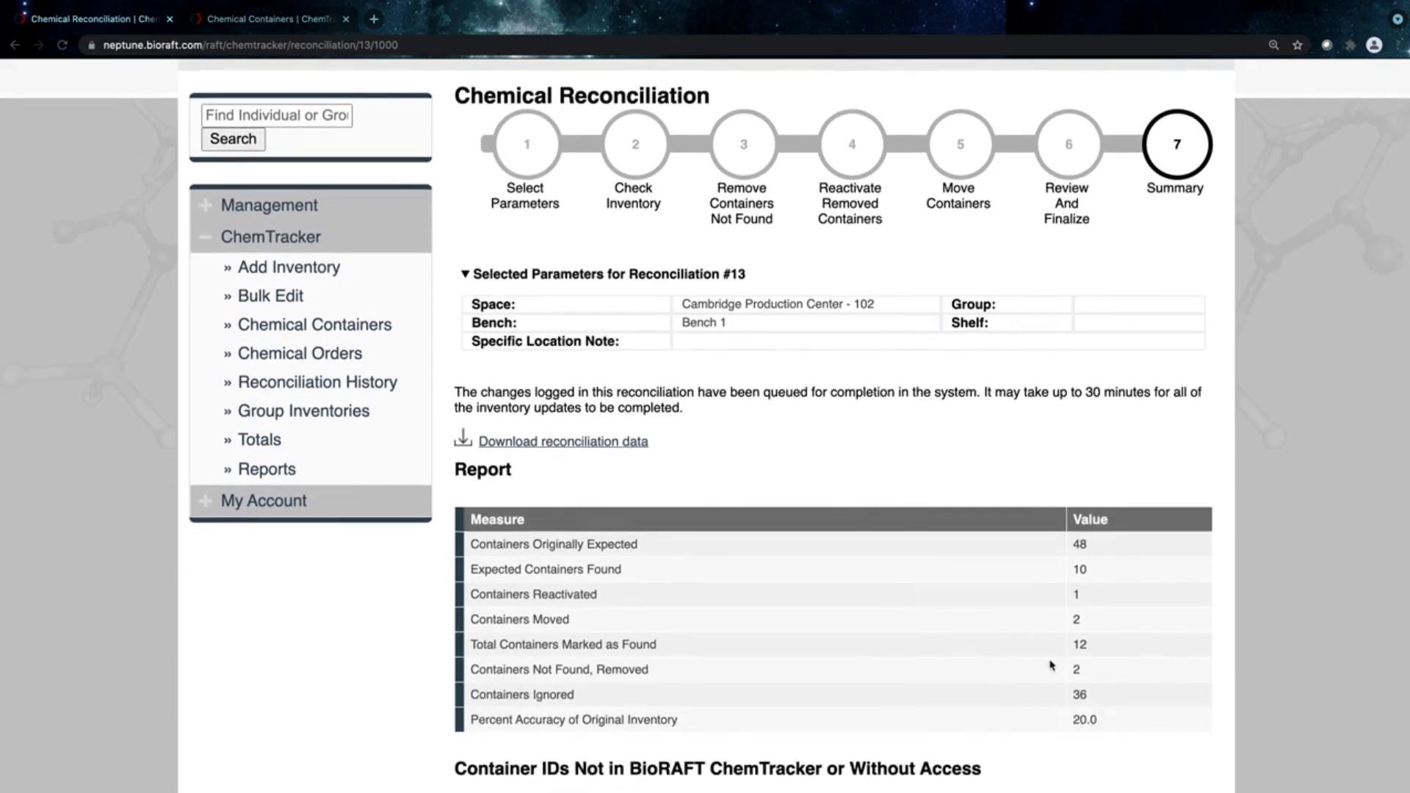
mouse_move(1104, 721)
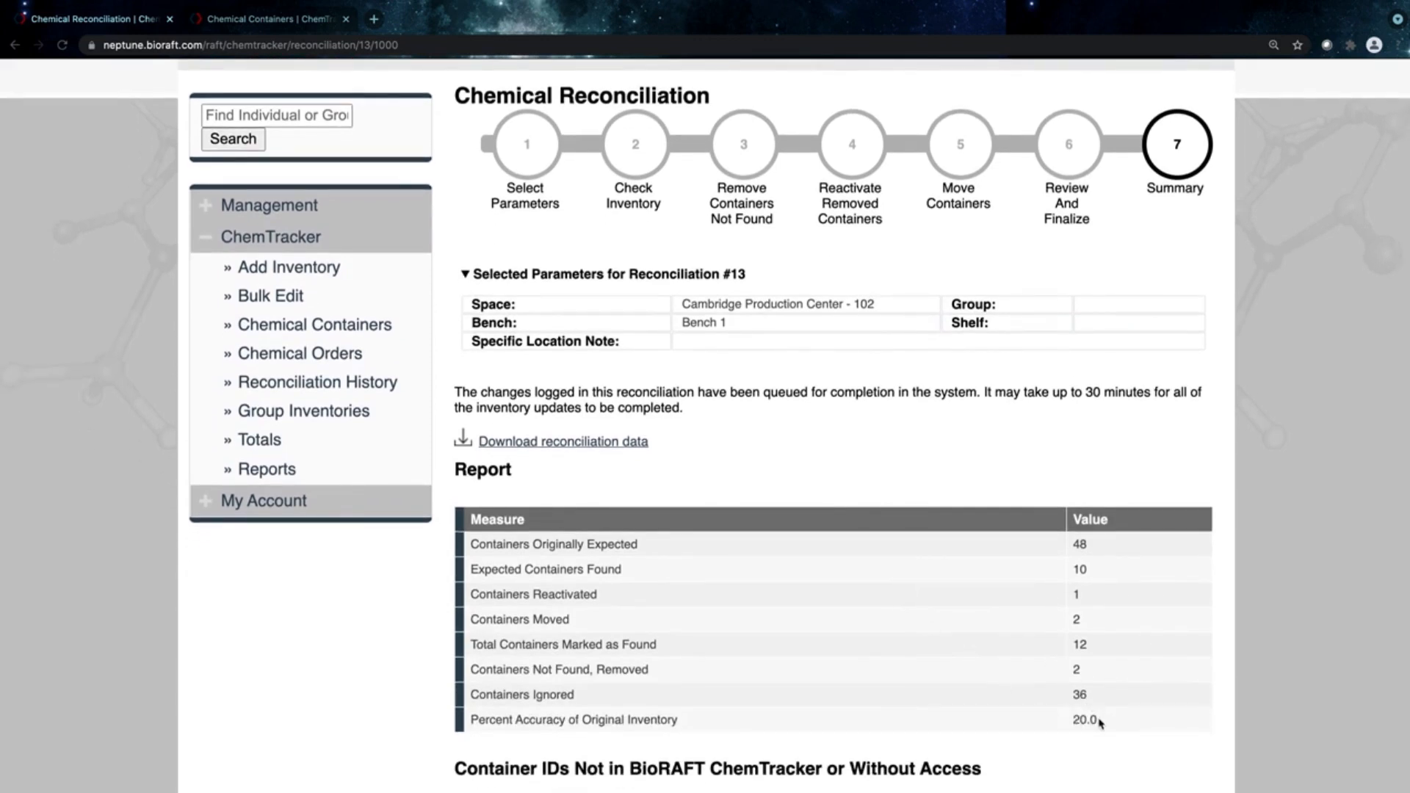
mouse_move(1002, 444)
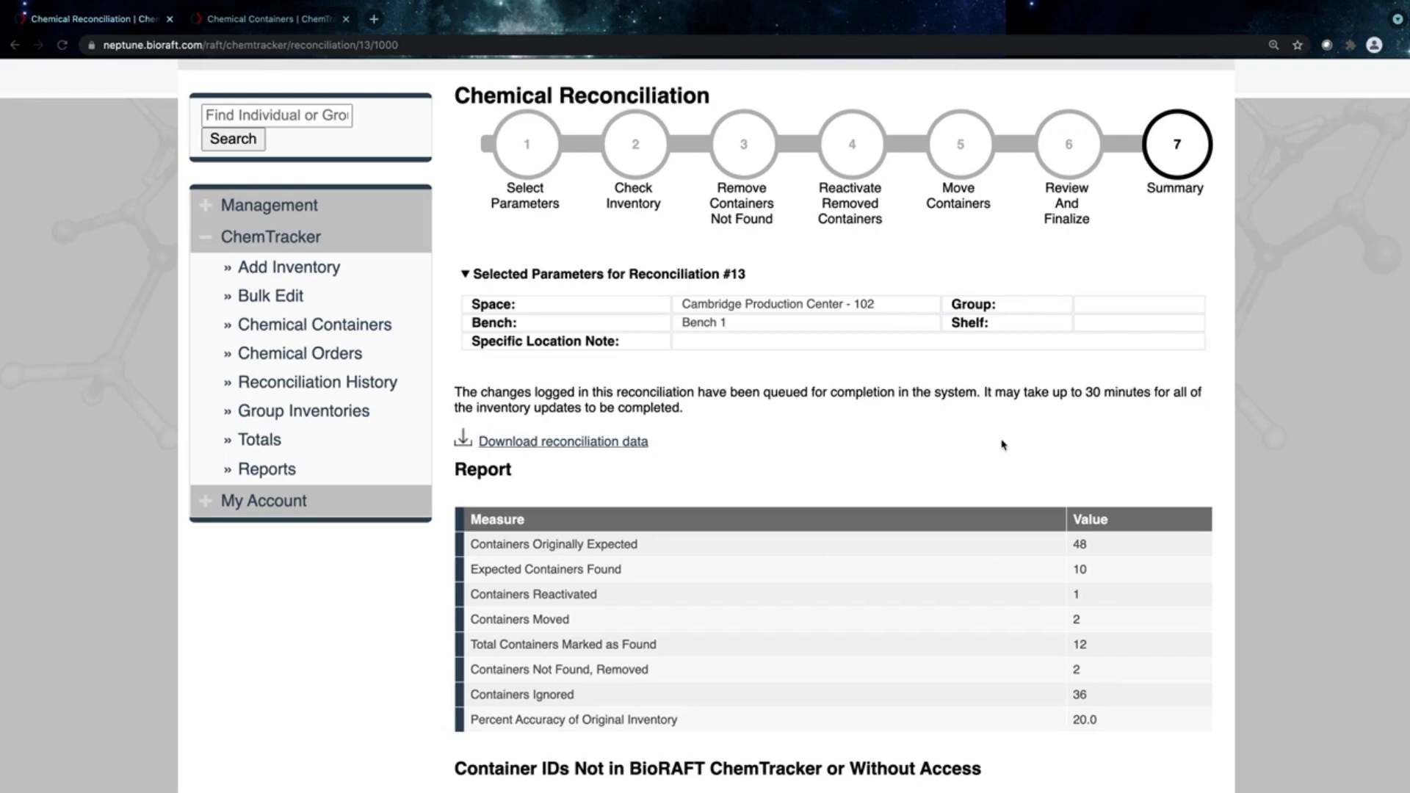
left_click(318, 381)
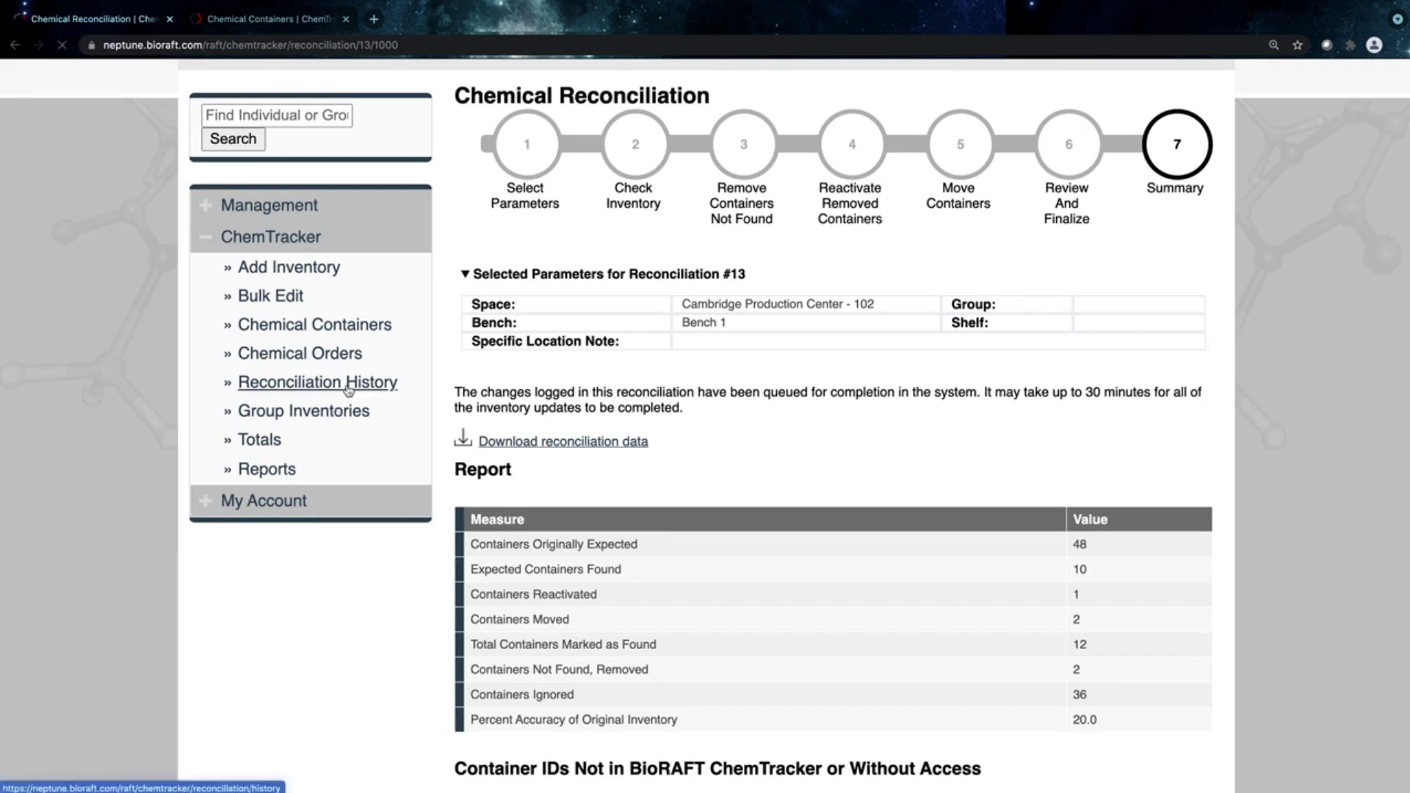
left_click(317, 382)
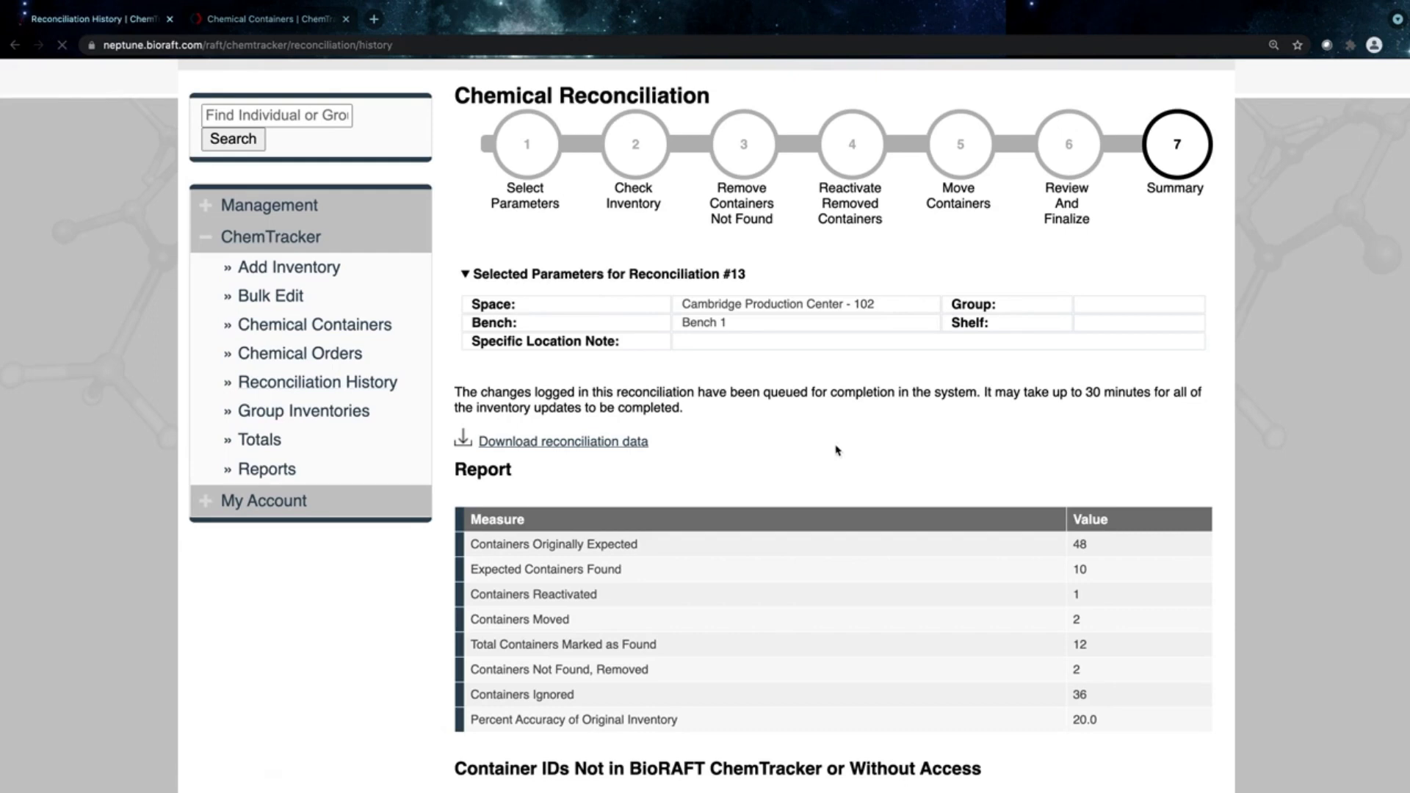